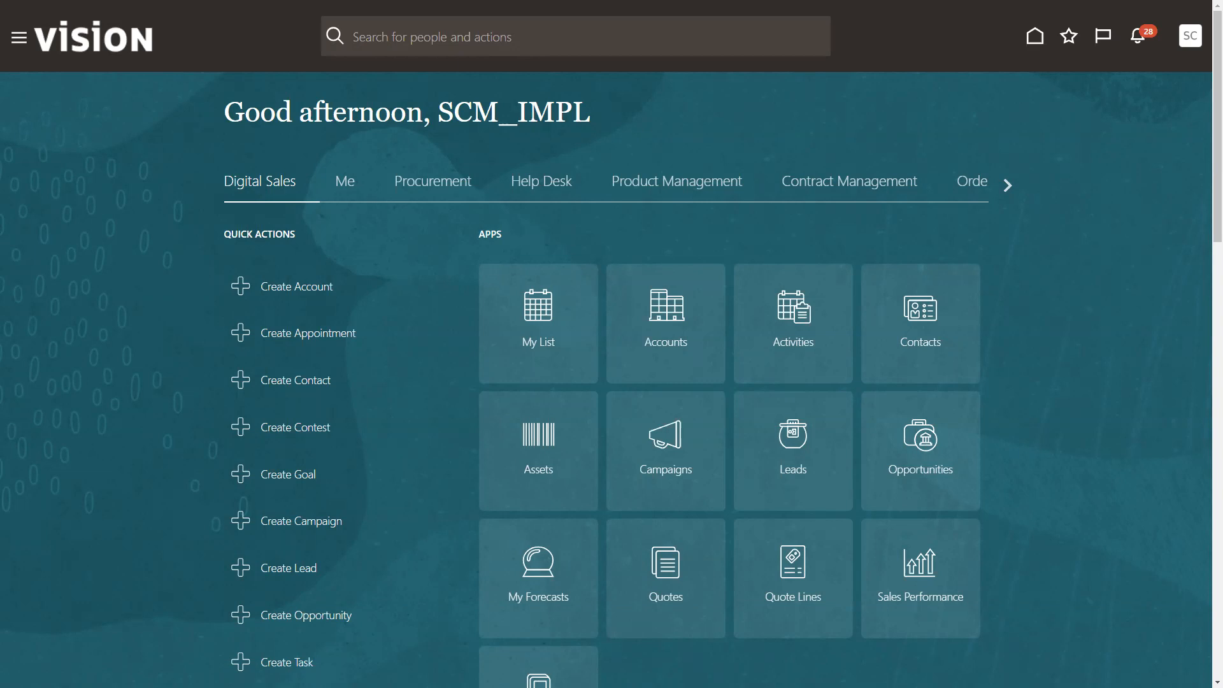
mouse_move(949, 134)
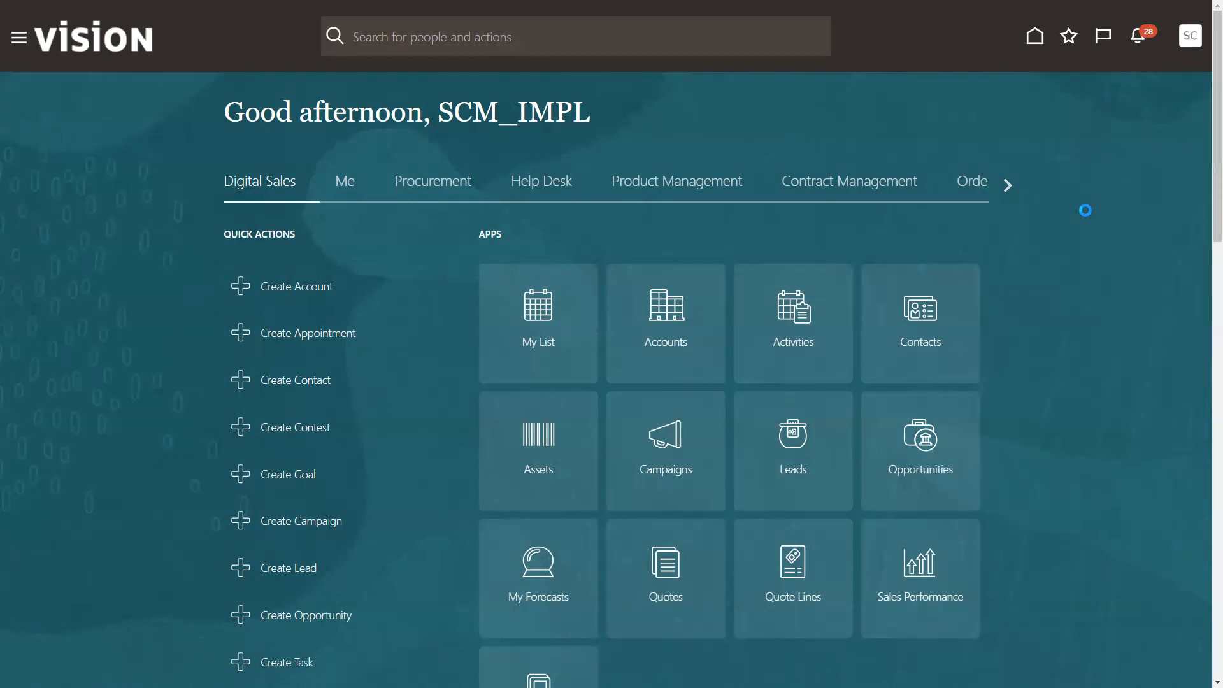
Go to Setup and Maintenance from the user menu
click(1188, 35)
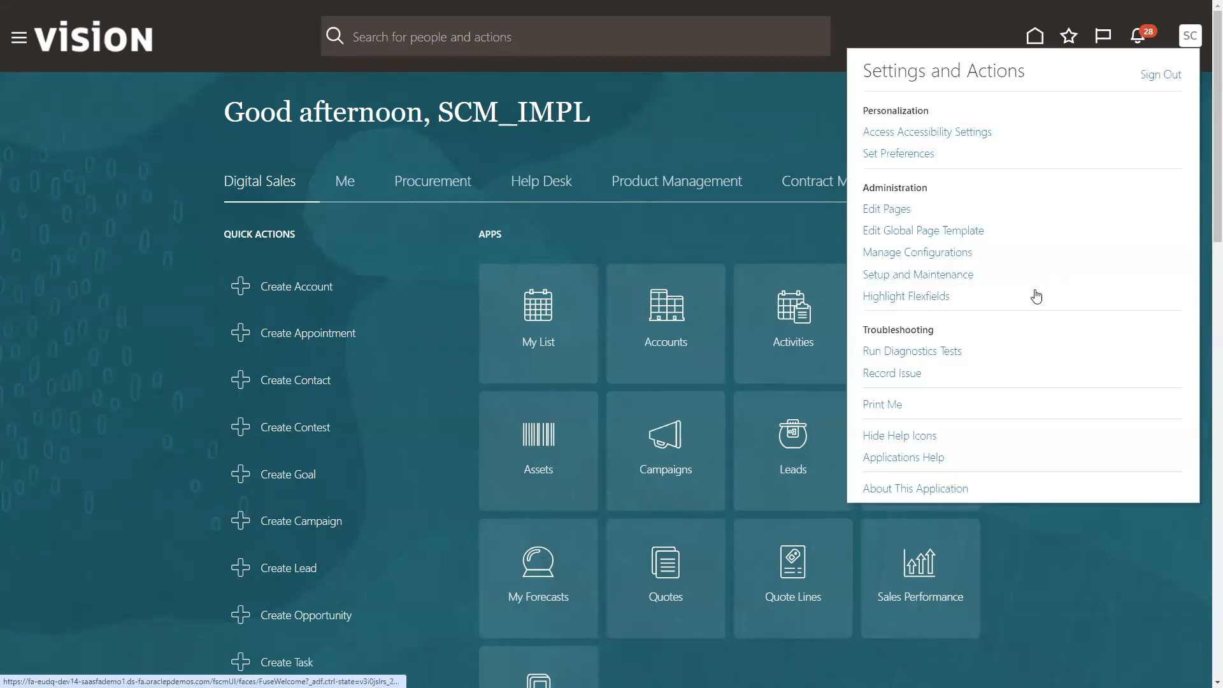
click(918, 274)
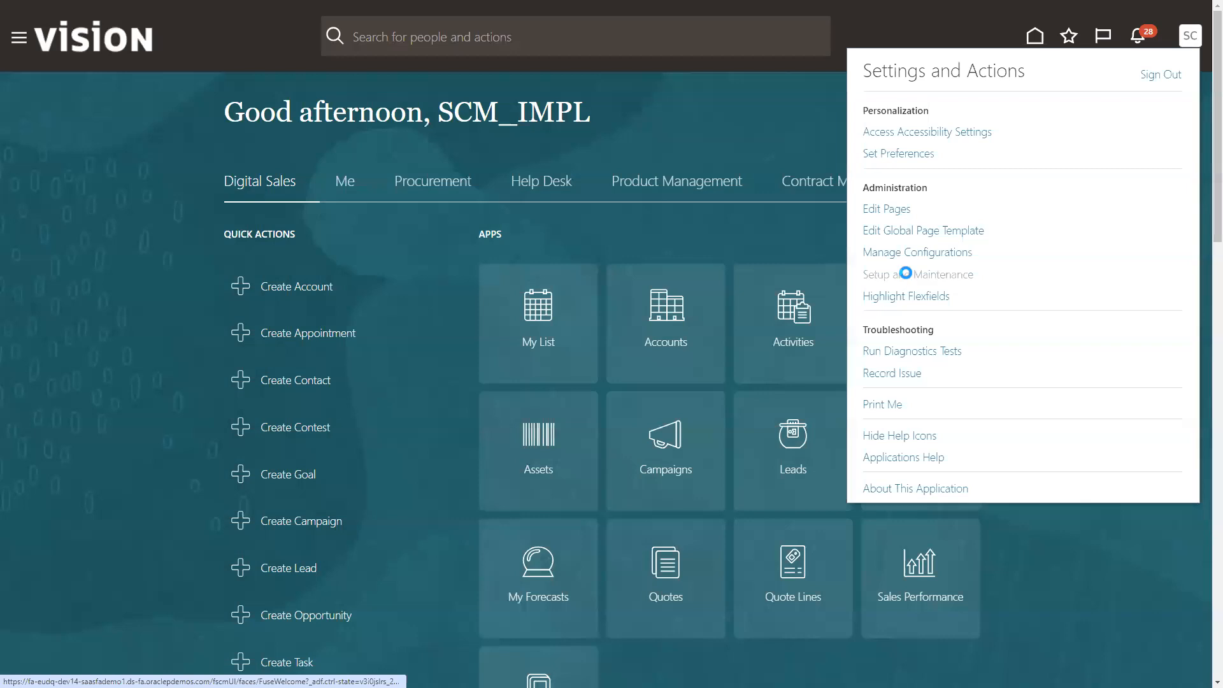
click(917, 274)
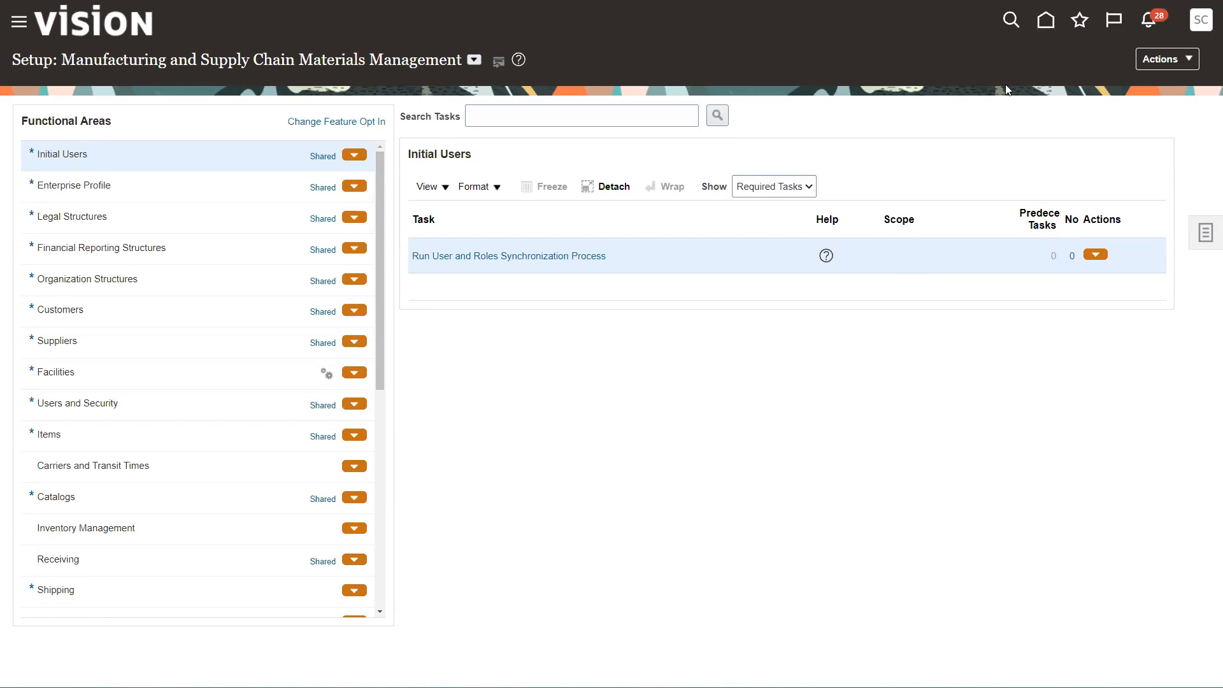
Search setup tasks for 'expense pools' to find Manage Overhead Expense Pools
click(1165, 59)
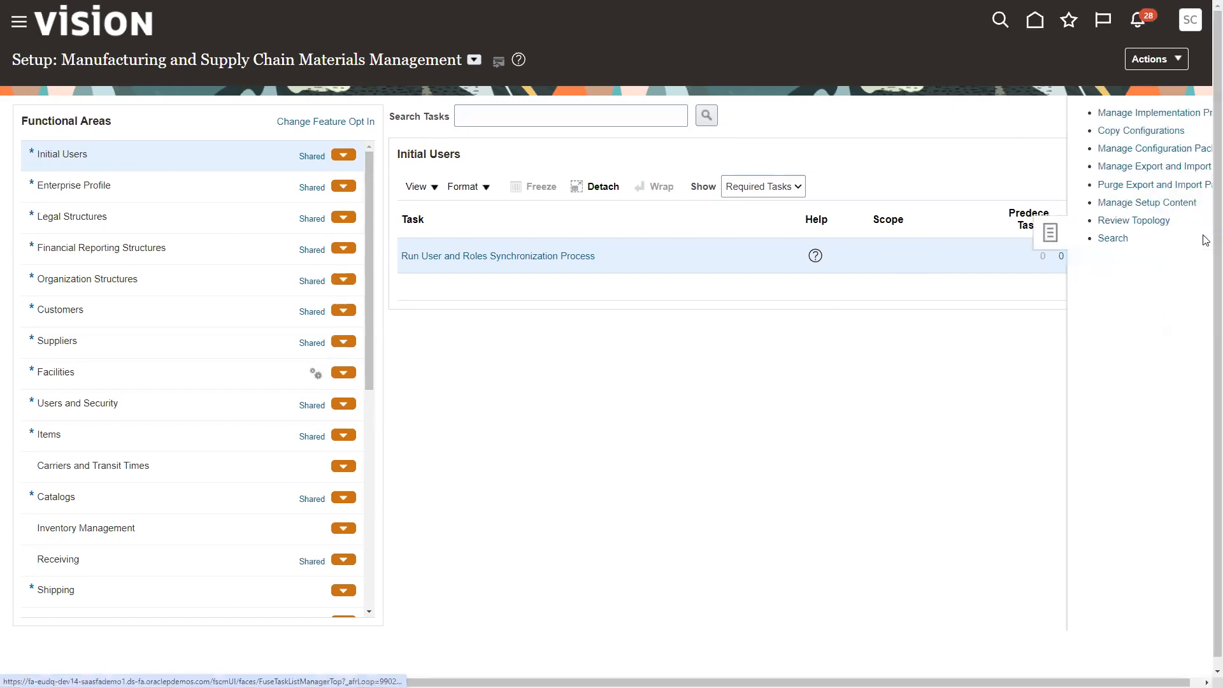
click(1112, 237)
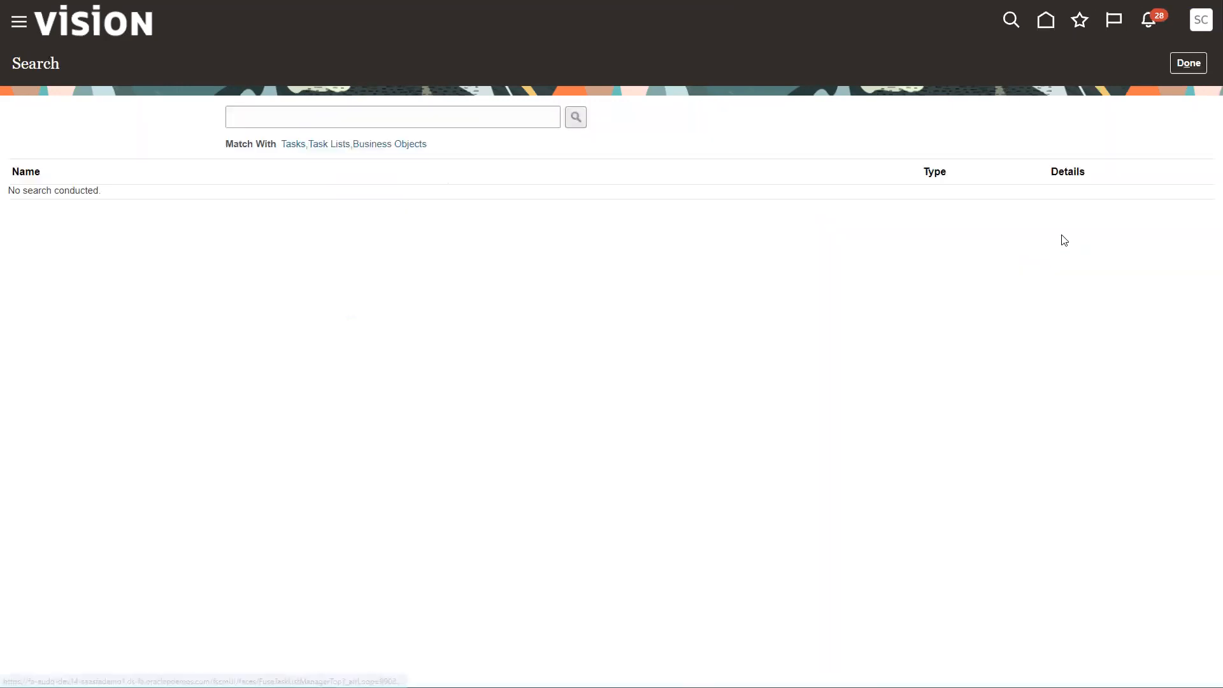
click(392, 116)
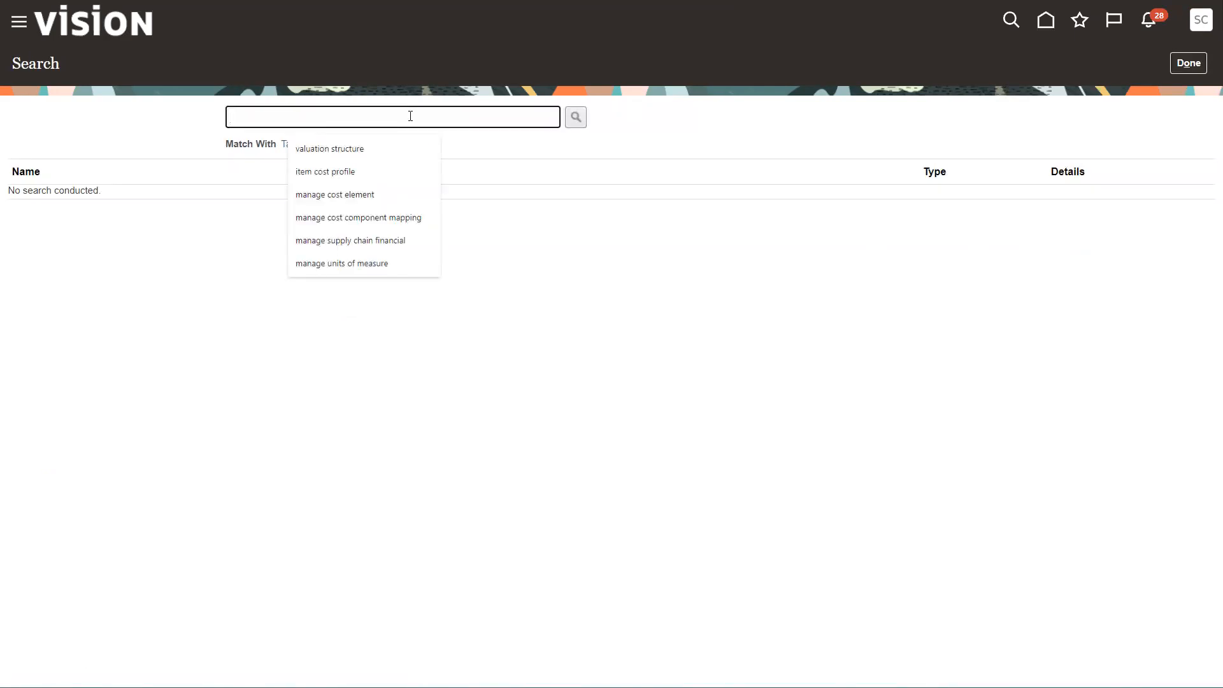
text(manage ex)
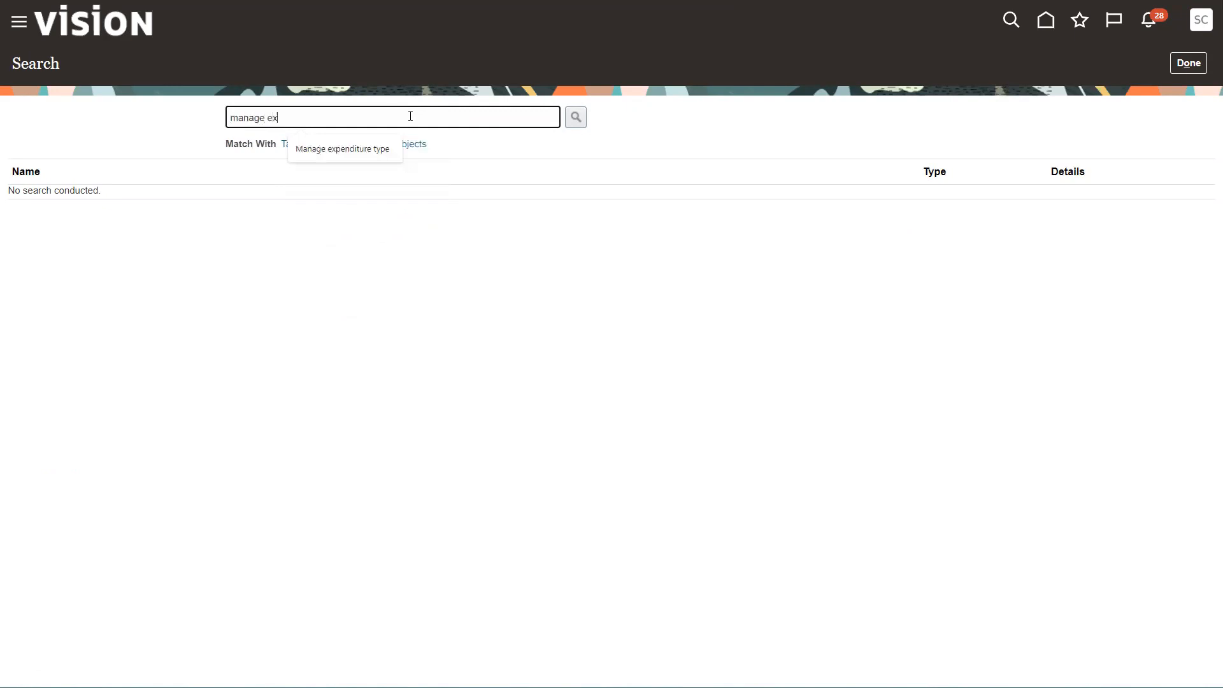
text(pens)
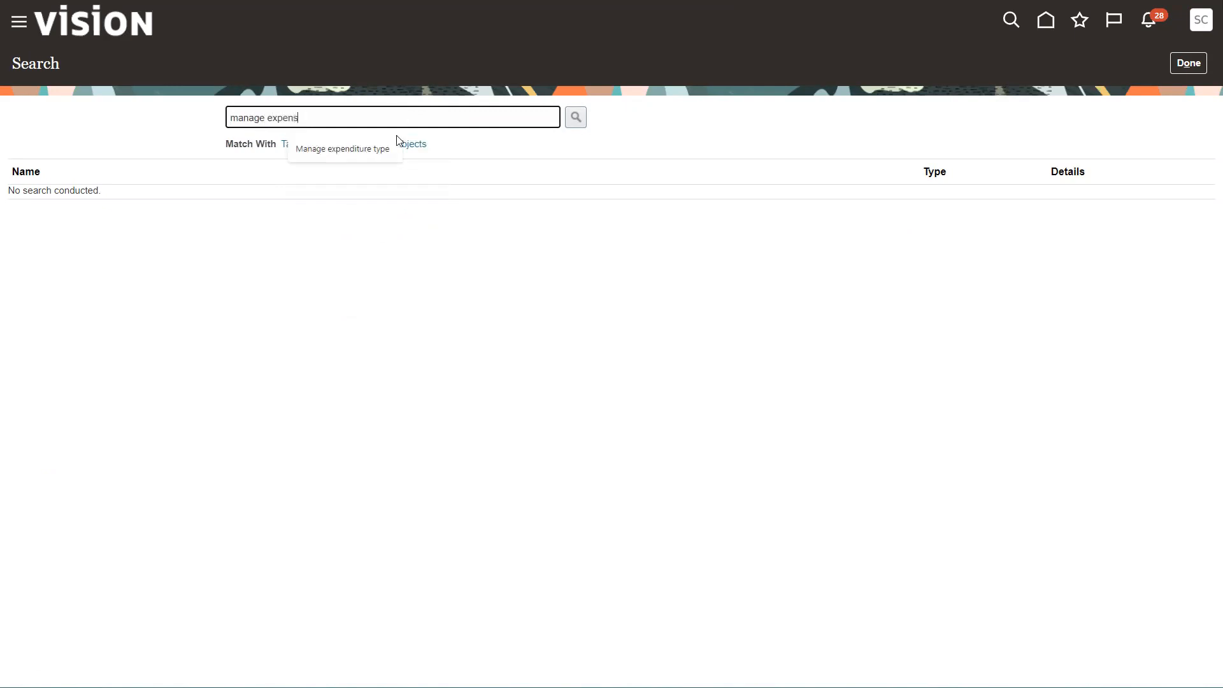
text(e pools)
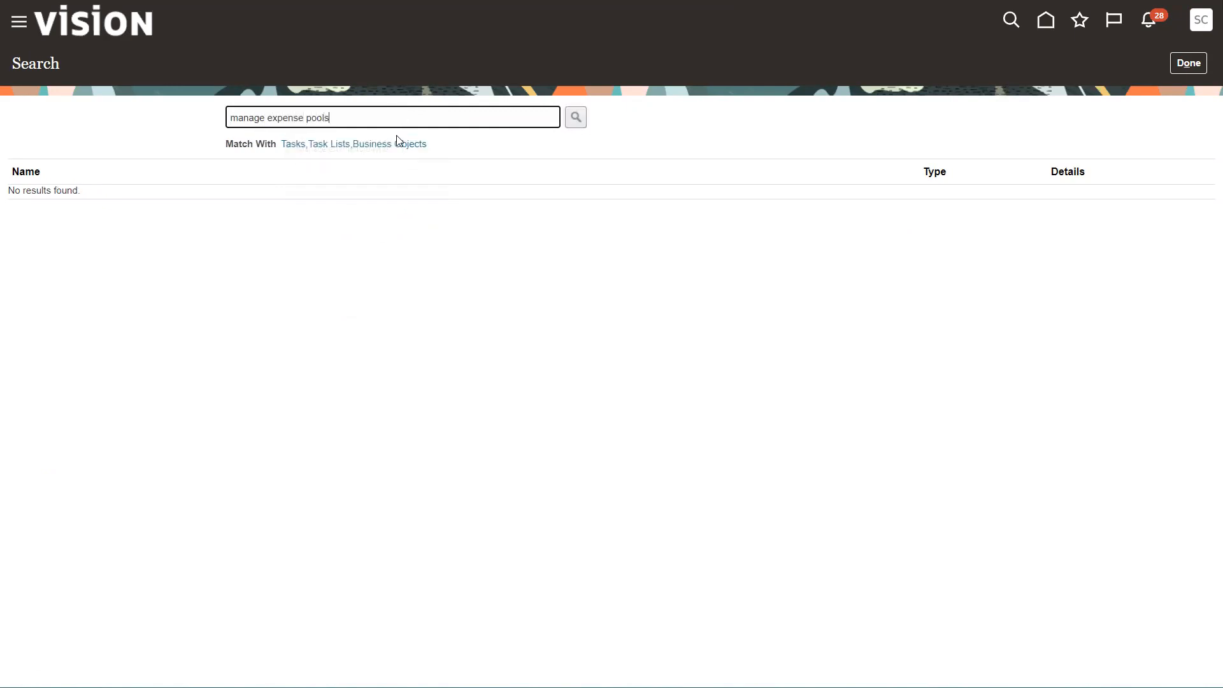
double_click(250, 117)
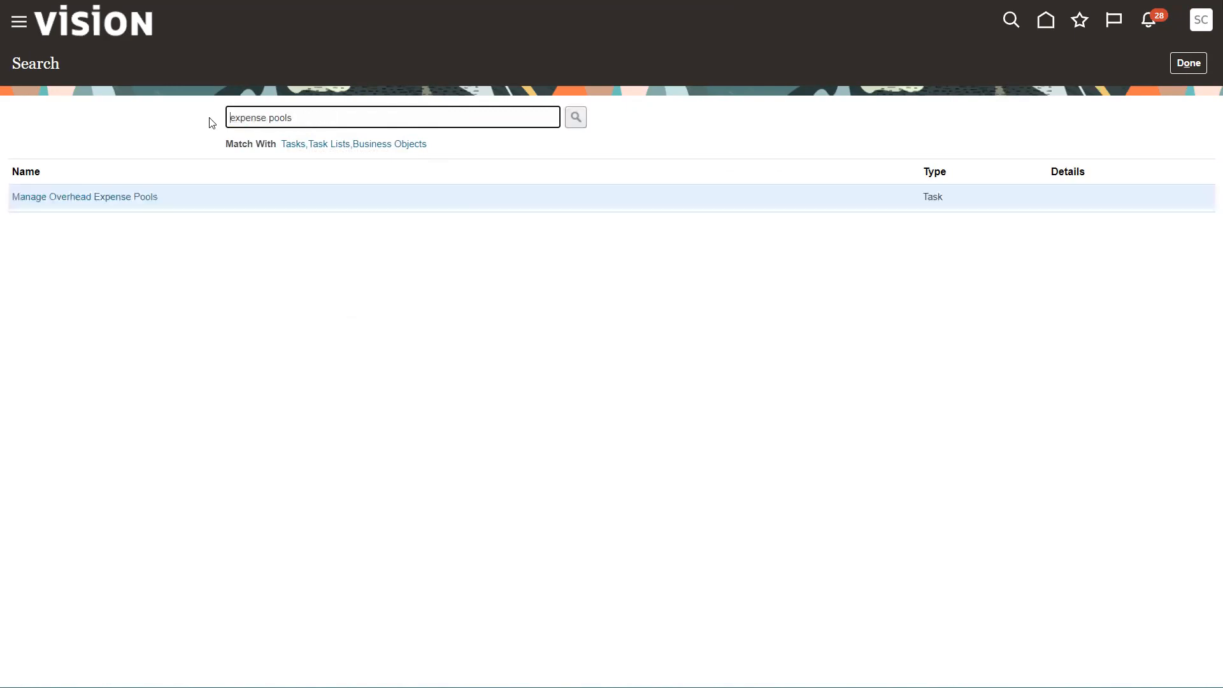
click(84, 197)
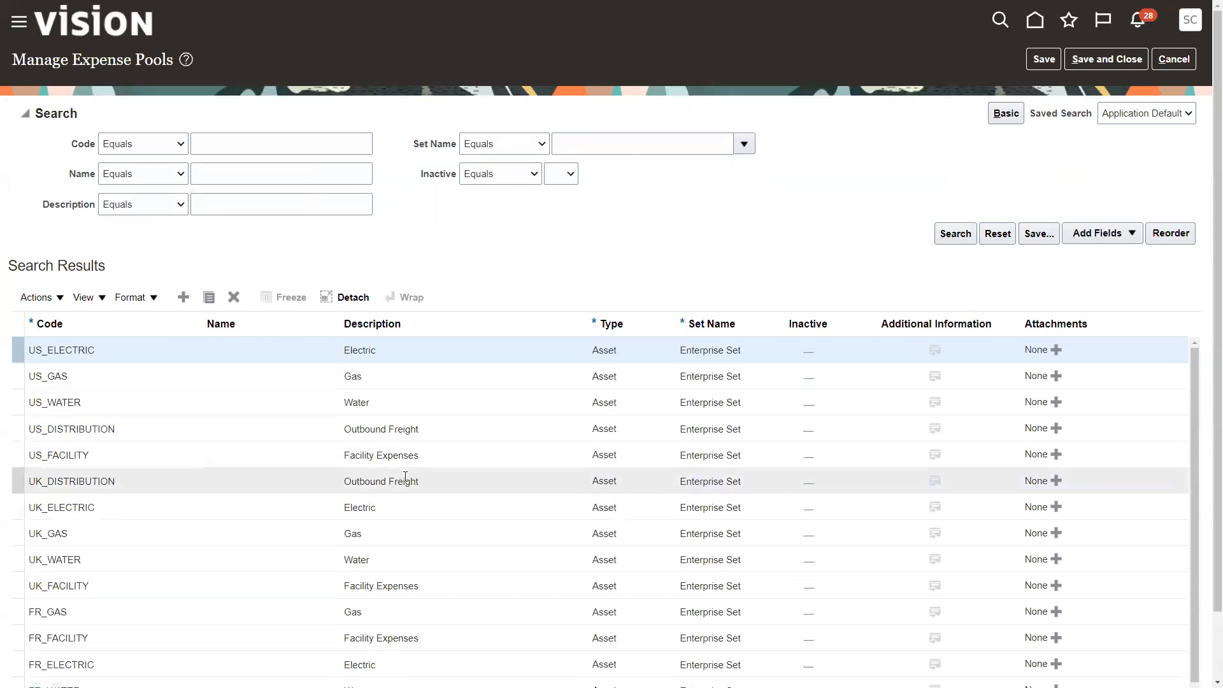
scroll(down, 3)
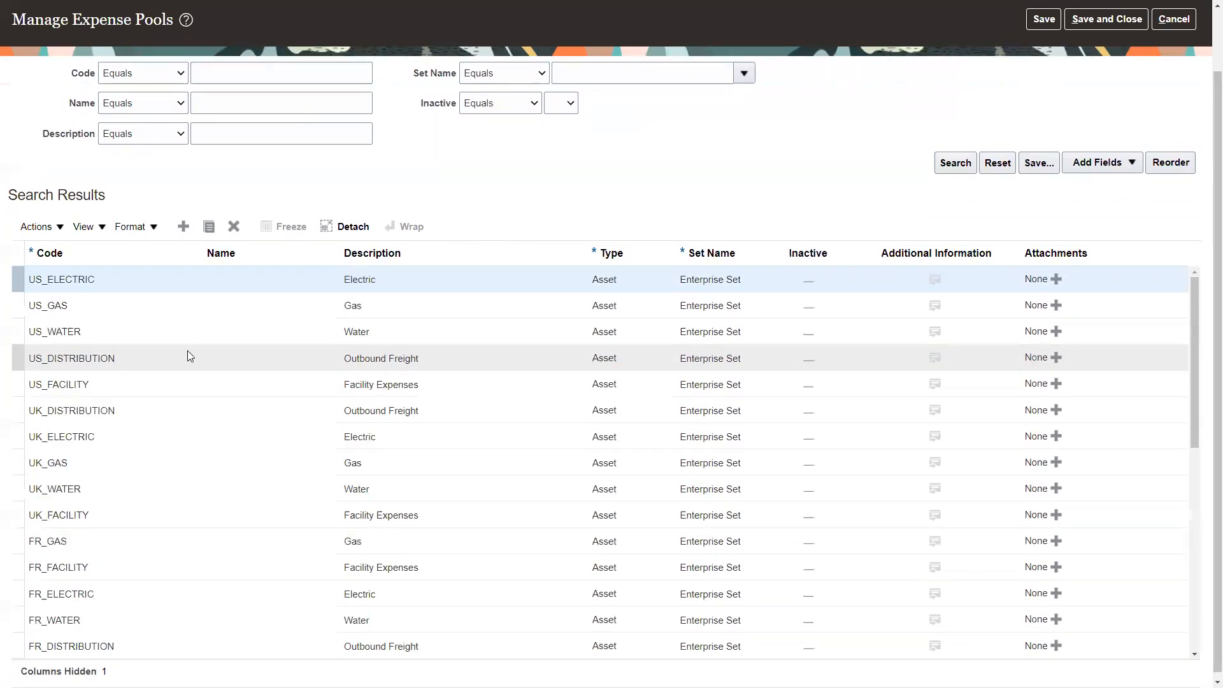
scroll(up, 3)
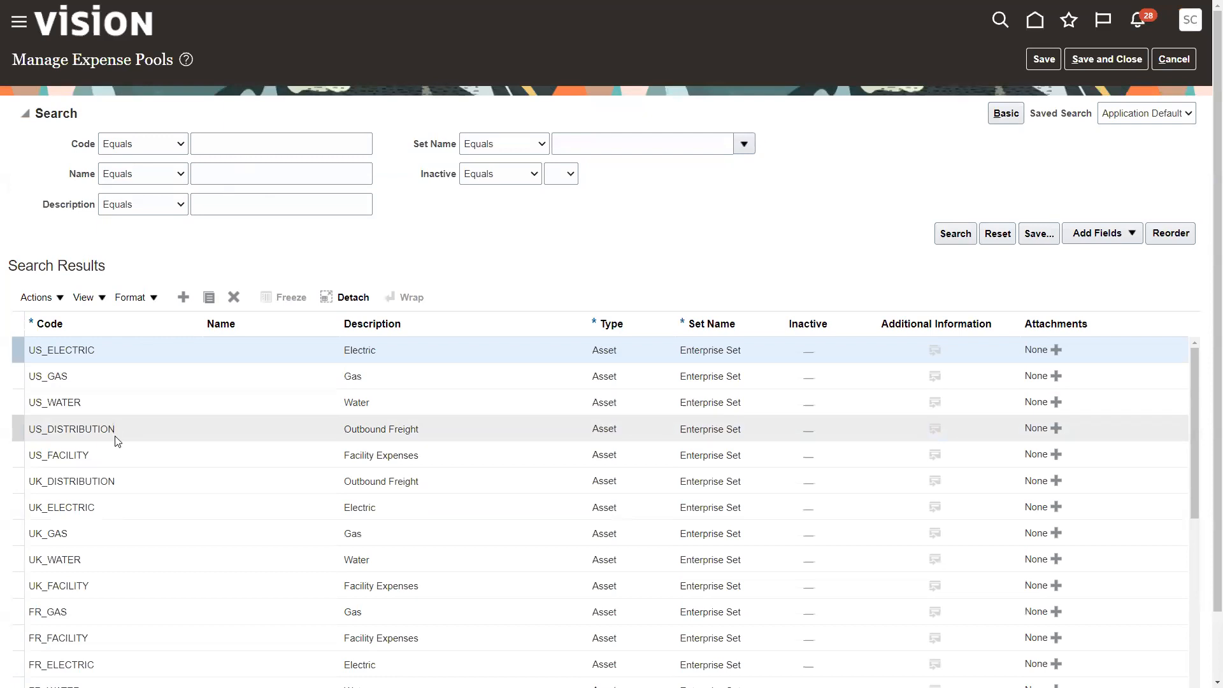
click(281, 142)
text(US)
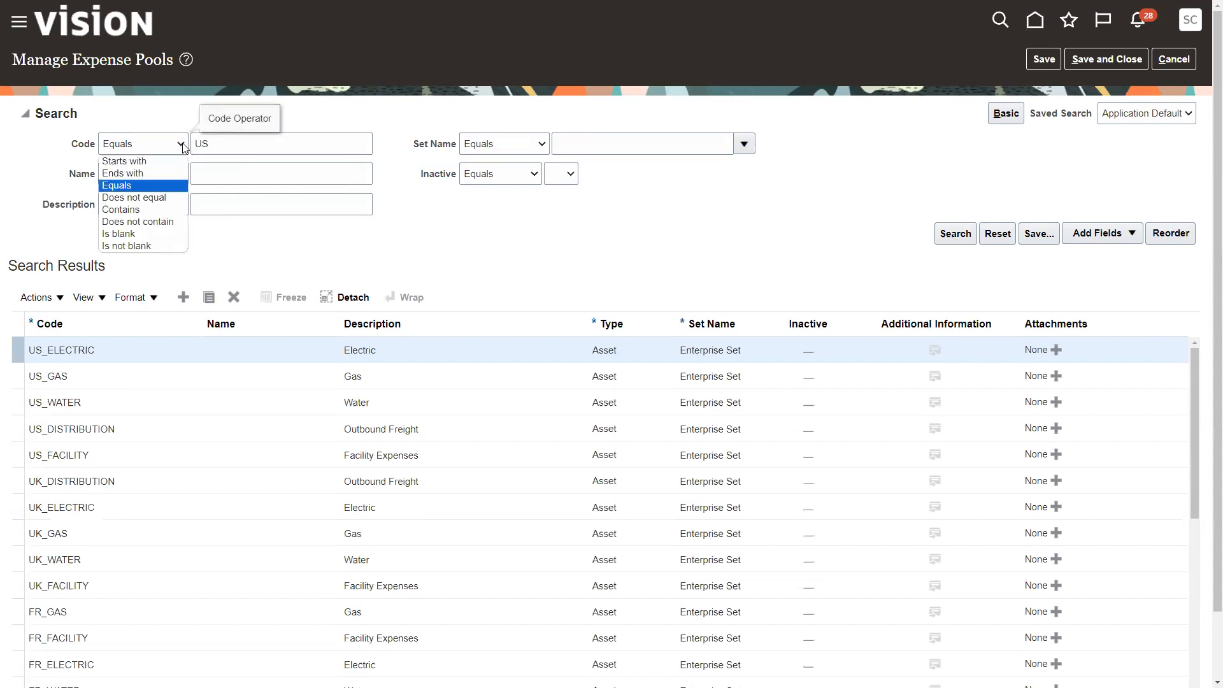
click(122, 161)
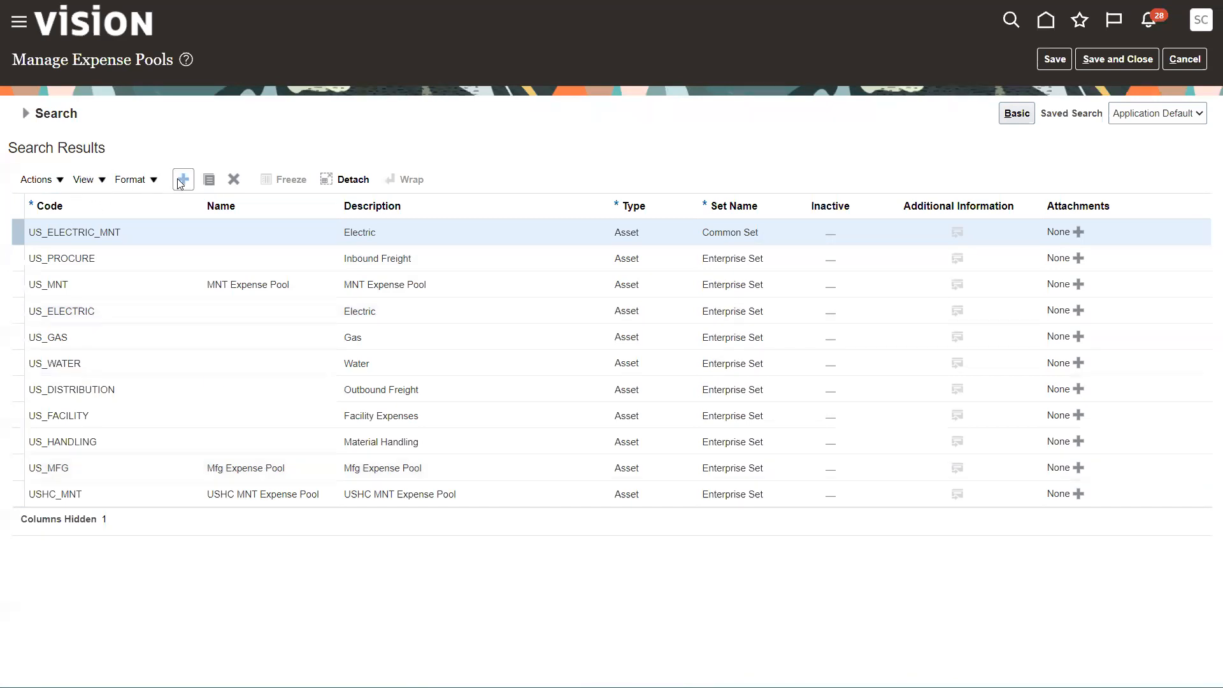
click(183, 178)
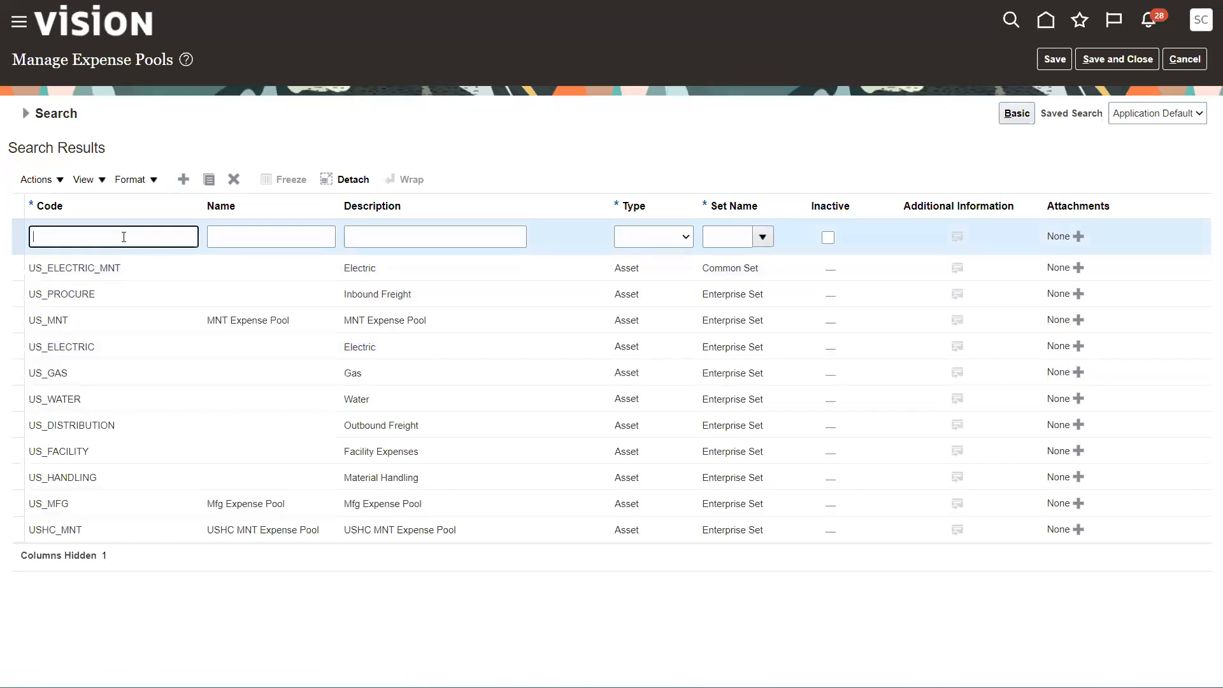
click(434, 237)
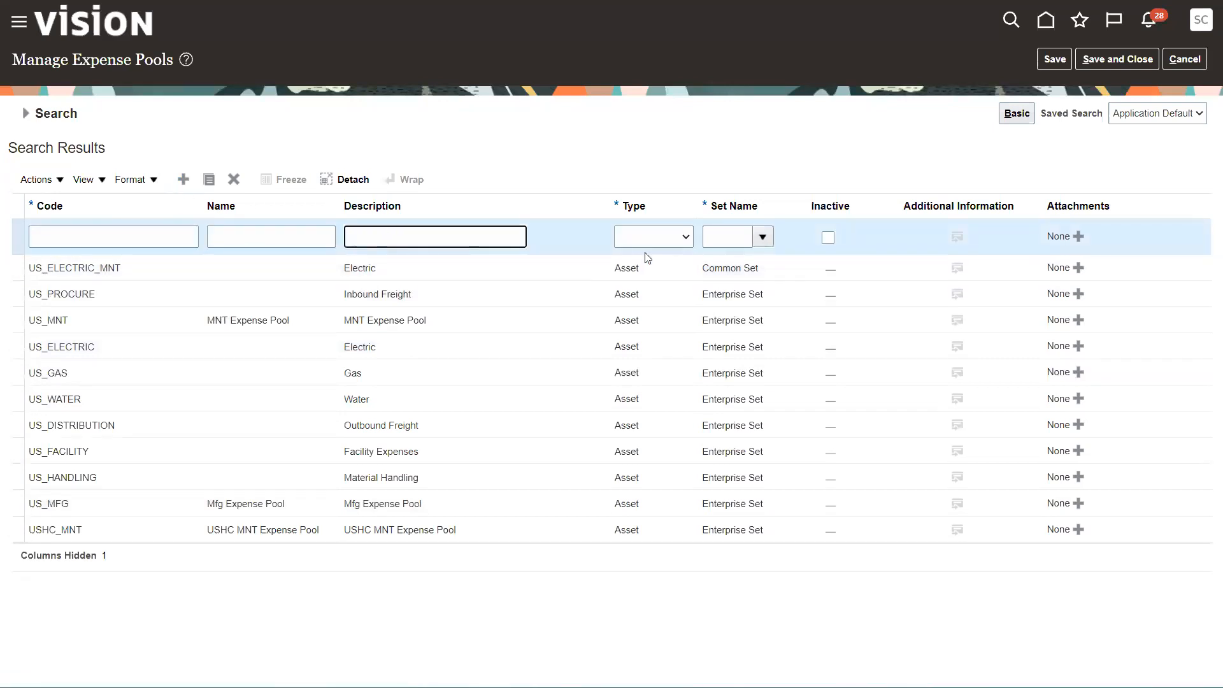
click(652, 237)
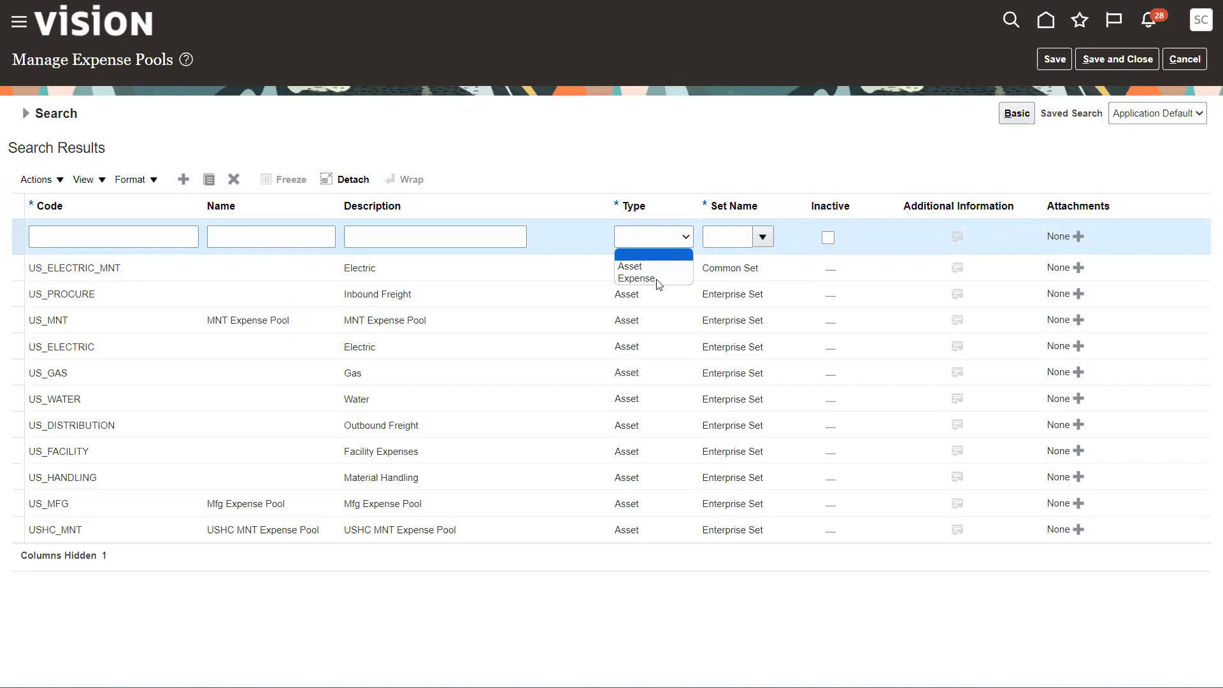
mouse_move(632, 266)
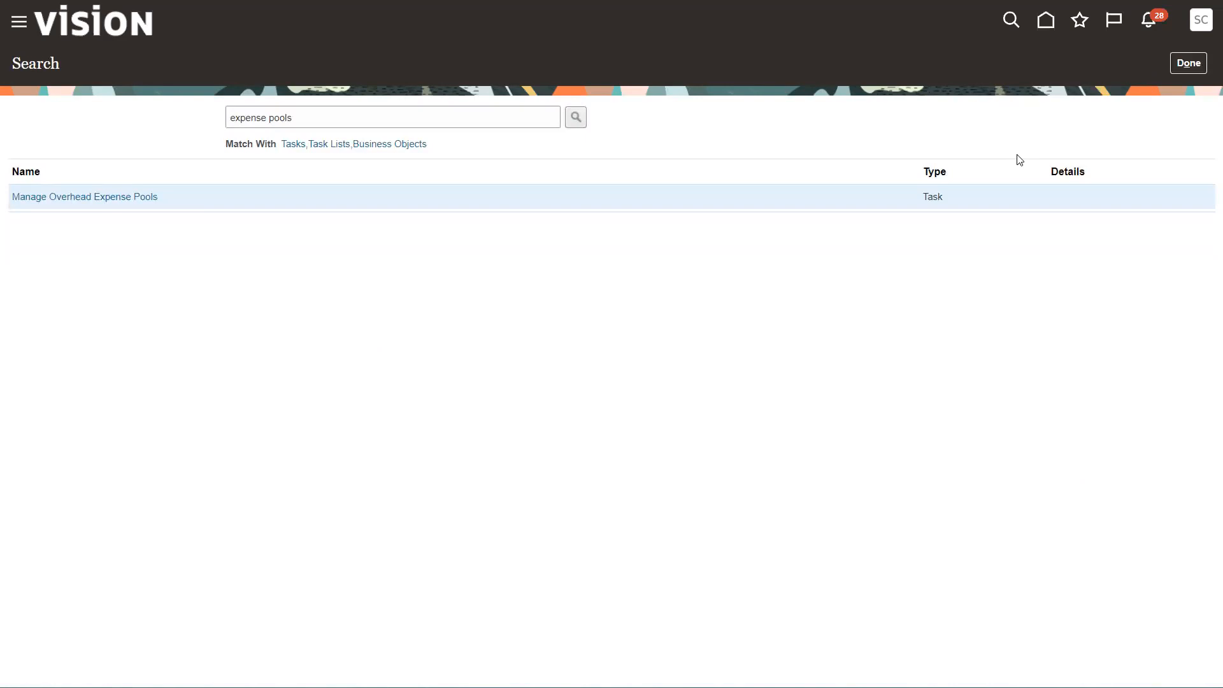
Search tasks for 'manage charge names' and open the Manage Charge Names task
click(393, 117)
text(manage charge)
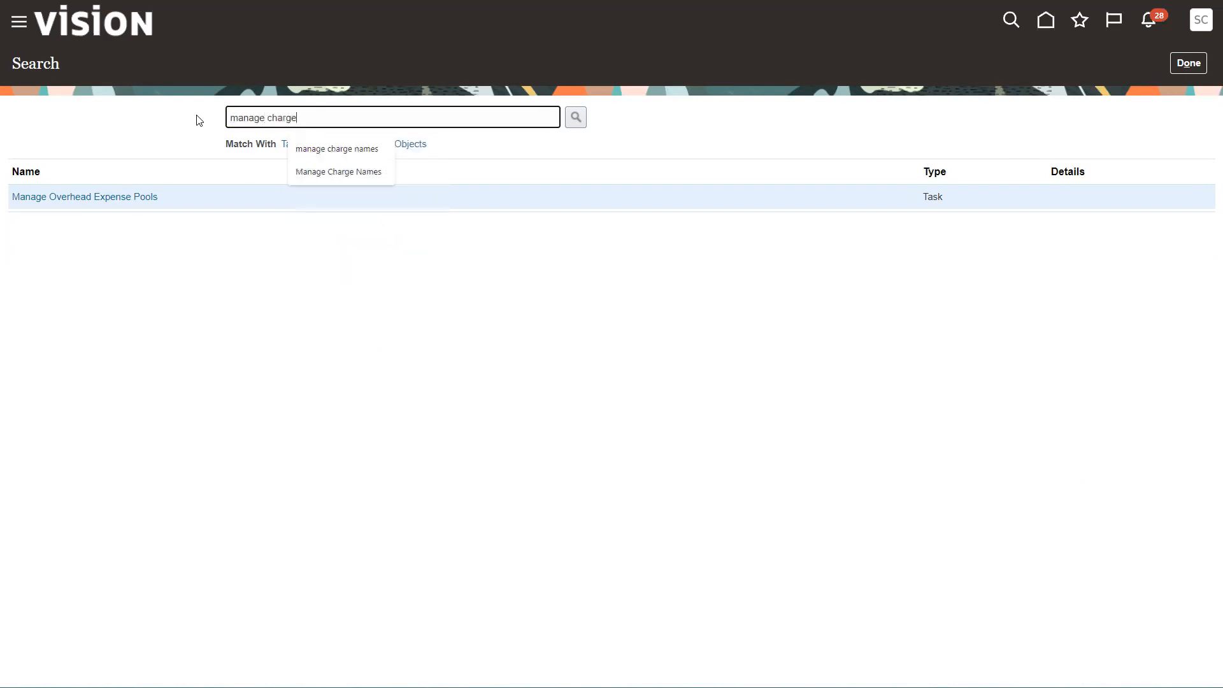
text(names)
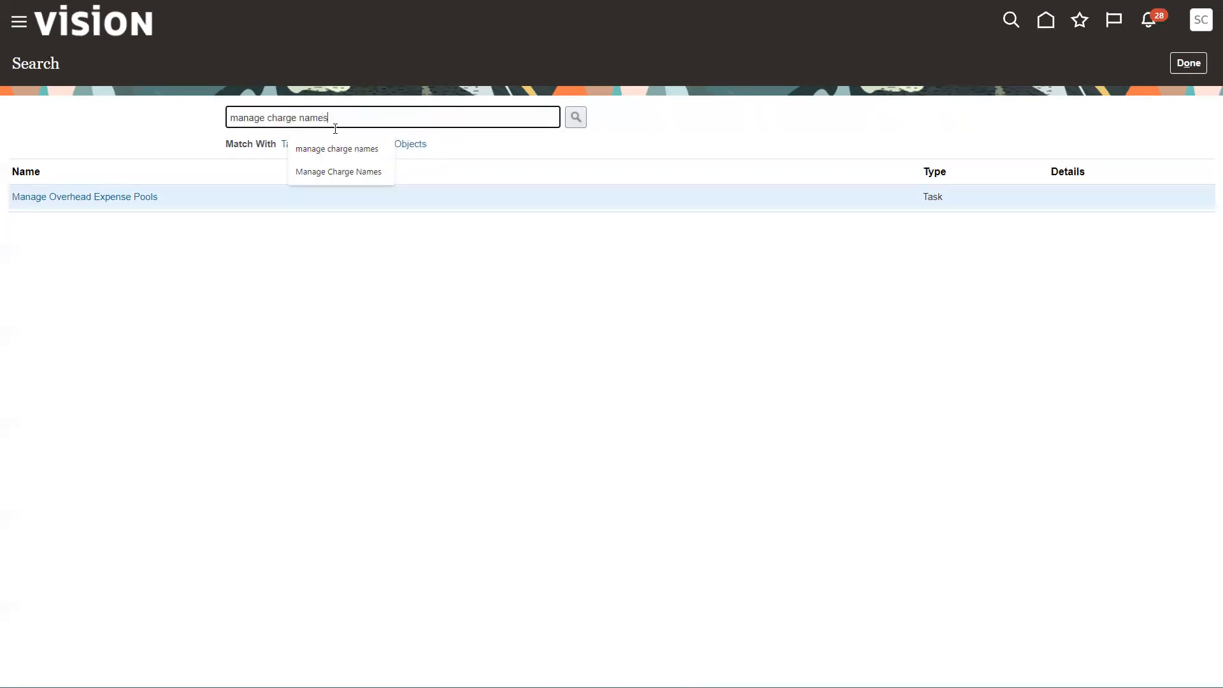
click(575, 117)
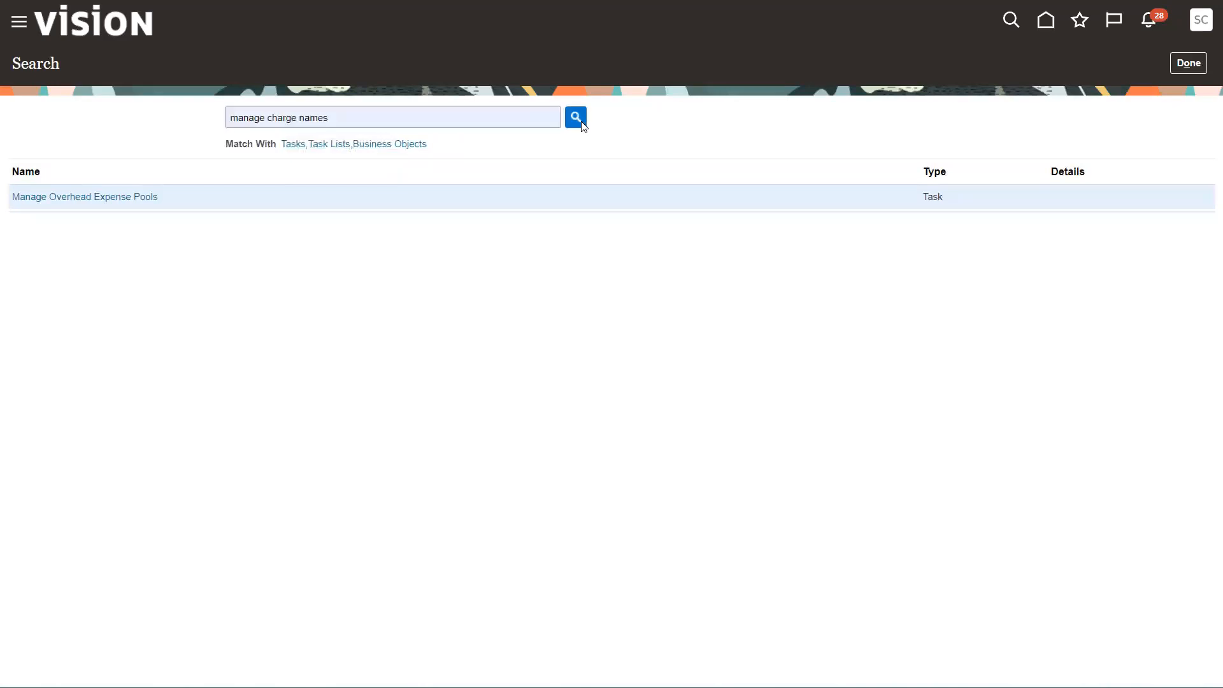
click(575, 117)
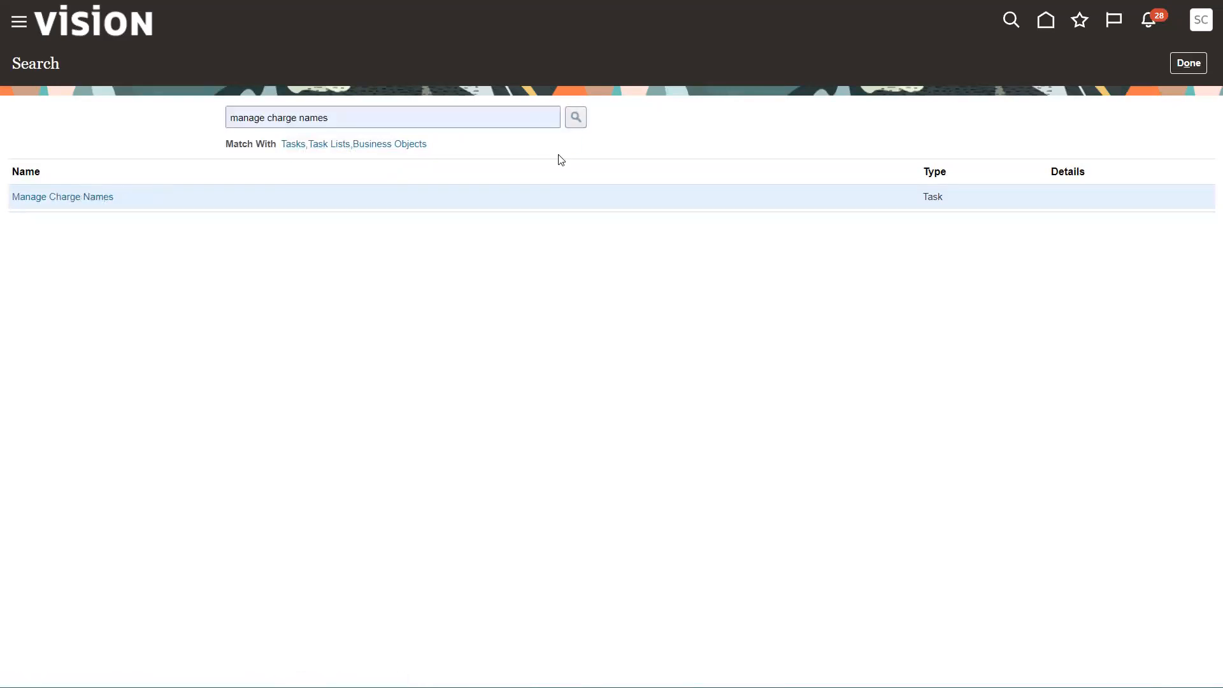
click(63, 197)
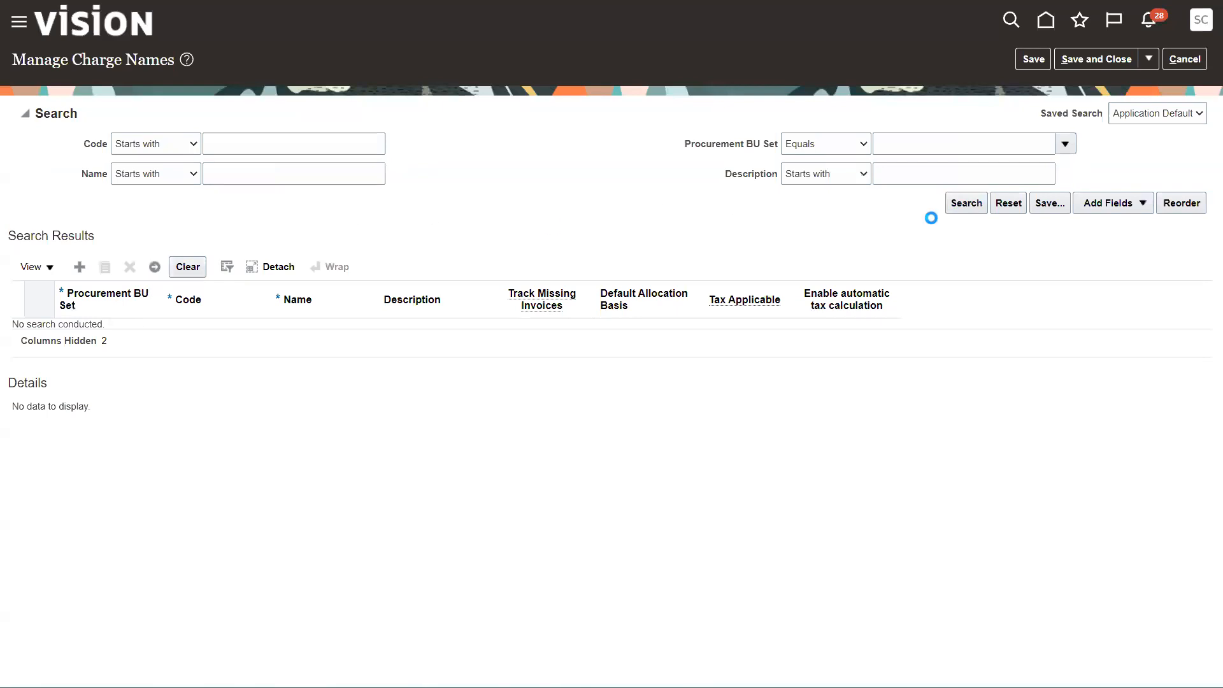
List all existing charge names and inspect the Discount allocation basis options
click(965, 203)
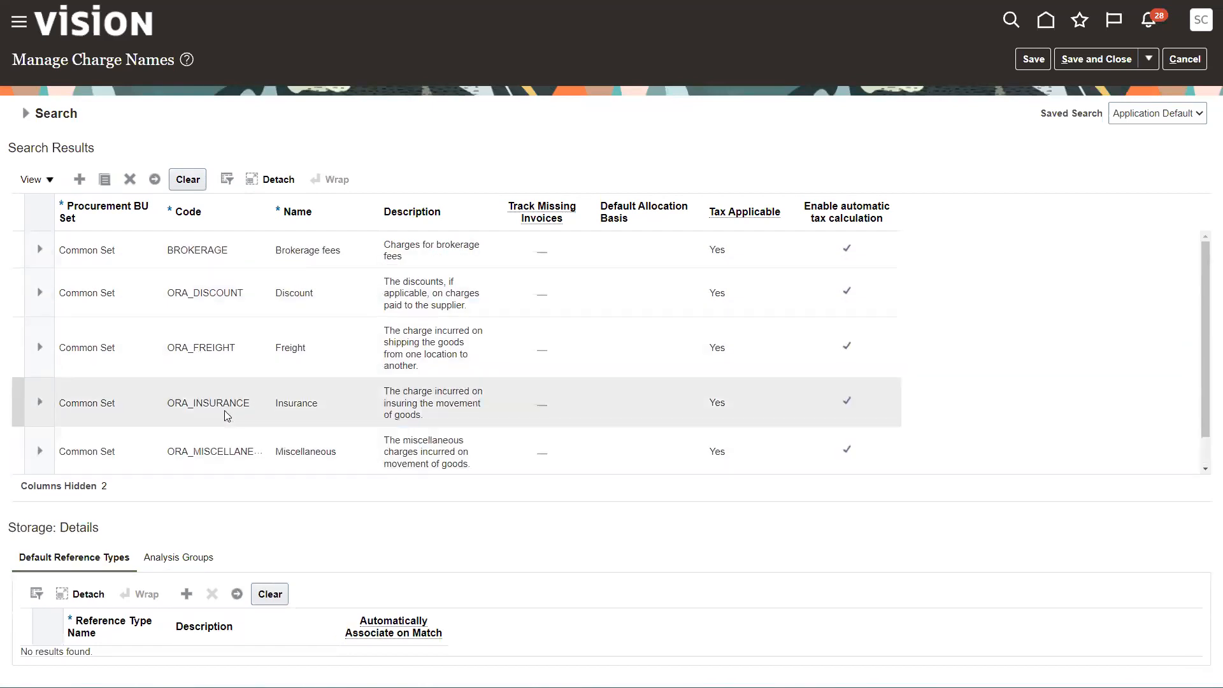
scroll(down, 3)
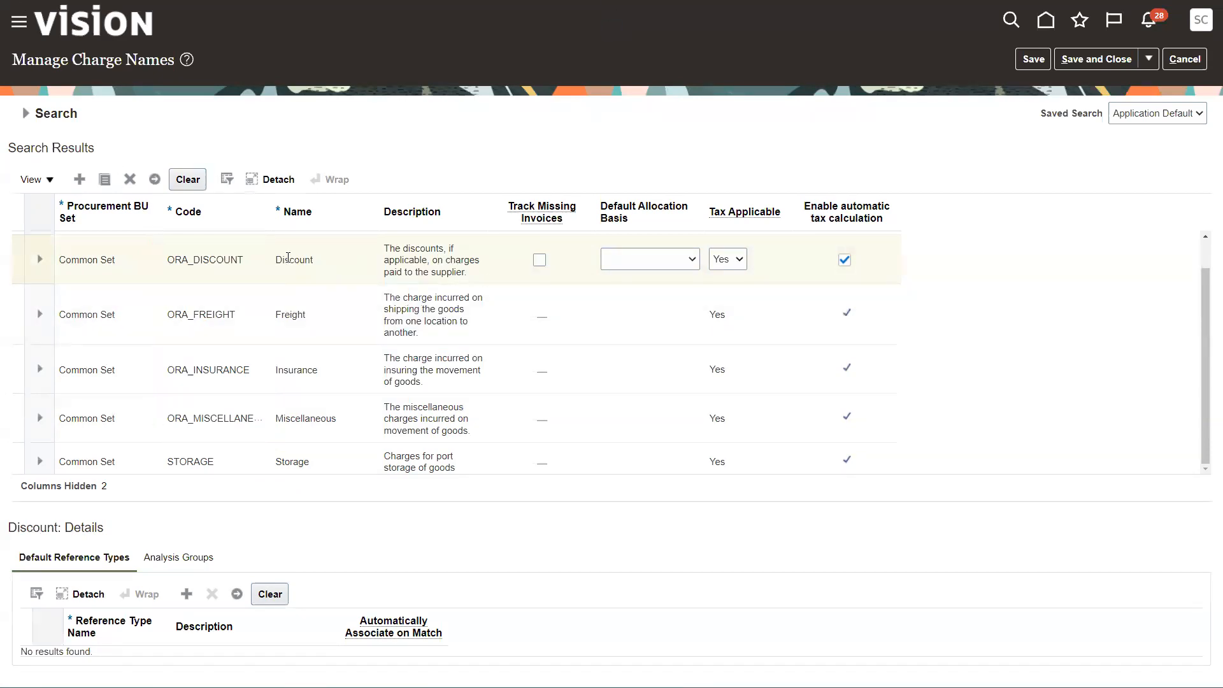
click(689, 258)
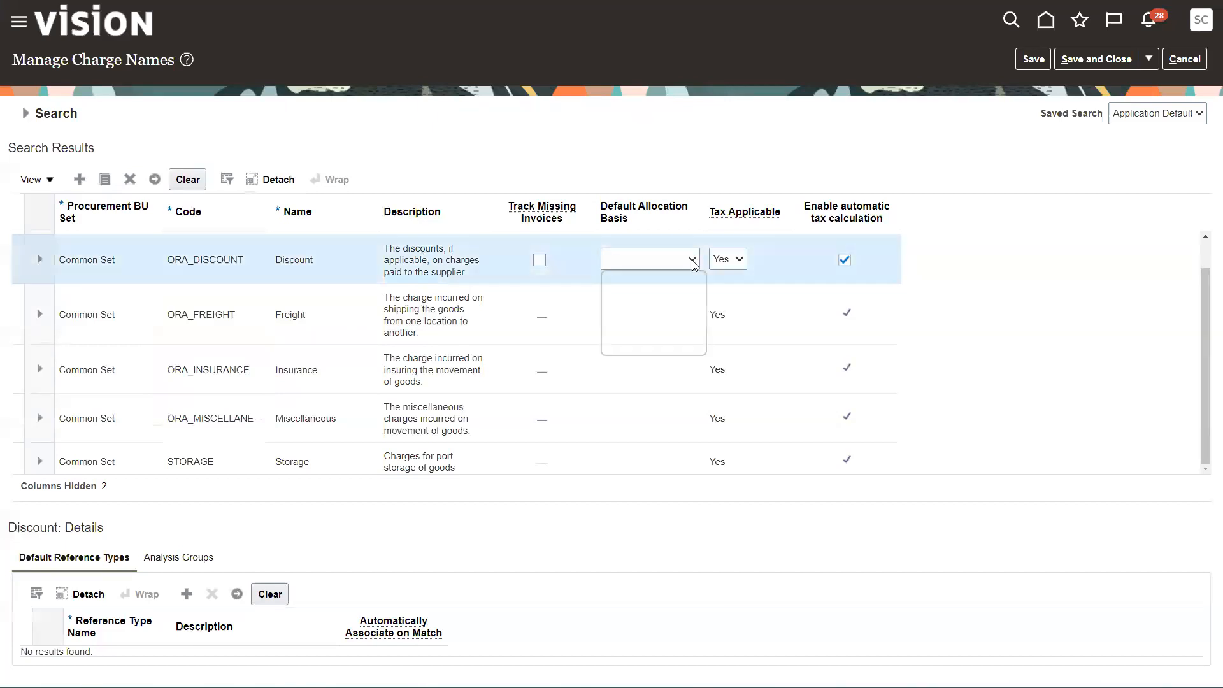
click(689, 258)
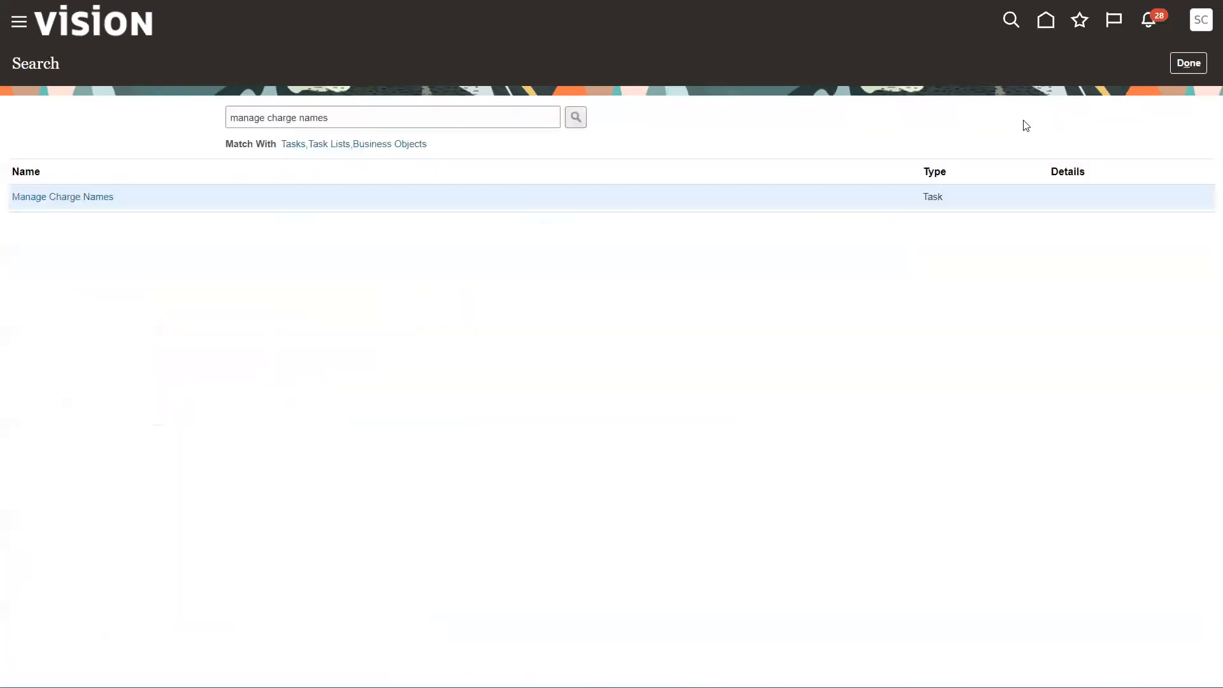
Search setup tasks for 'manage reference types'
click(390, 117)
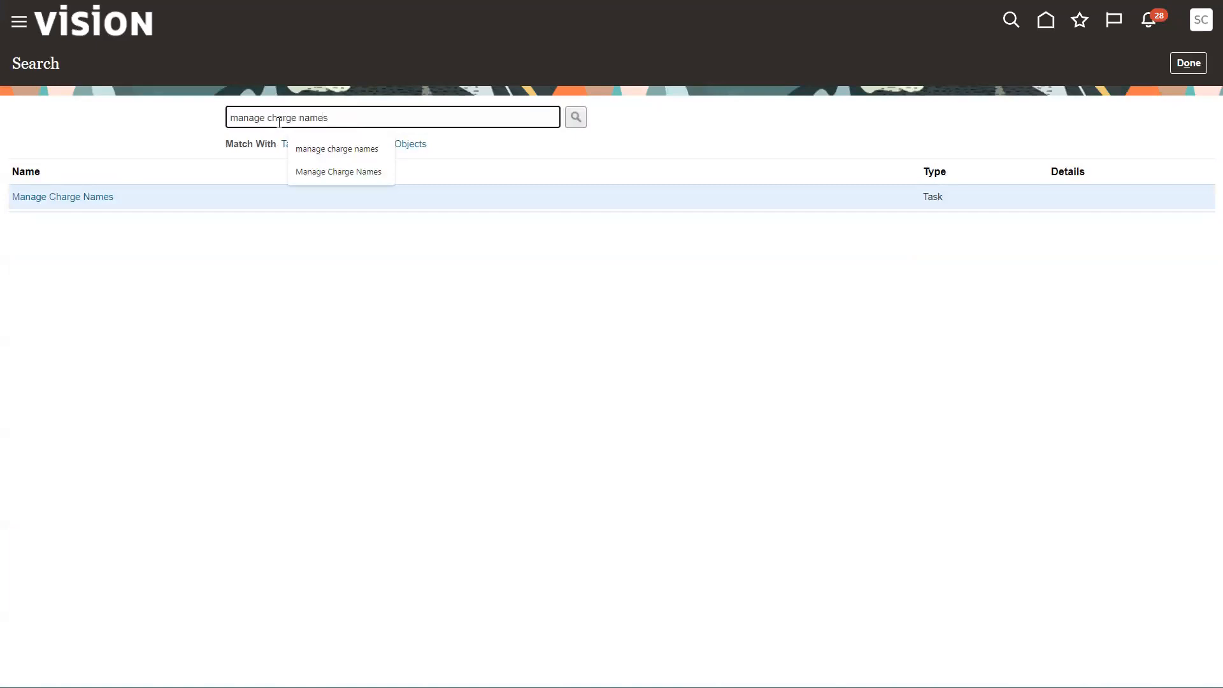
text(manage Ret)
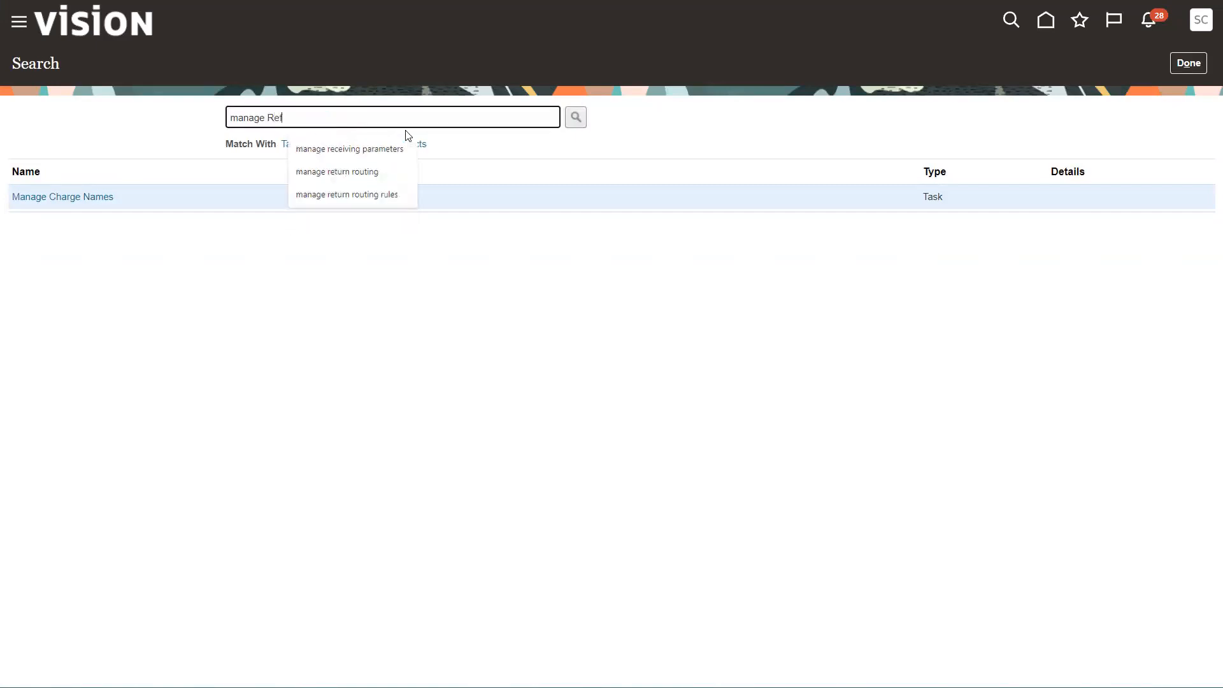
text(erence tyo)
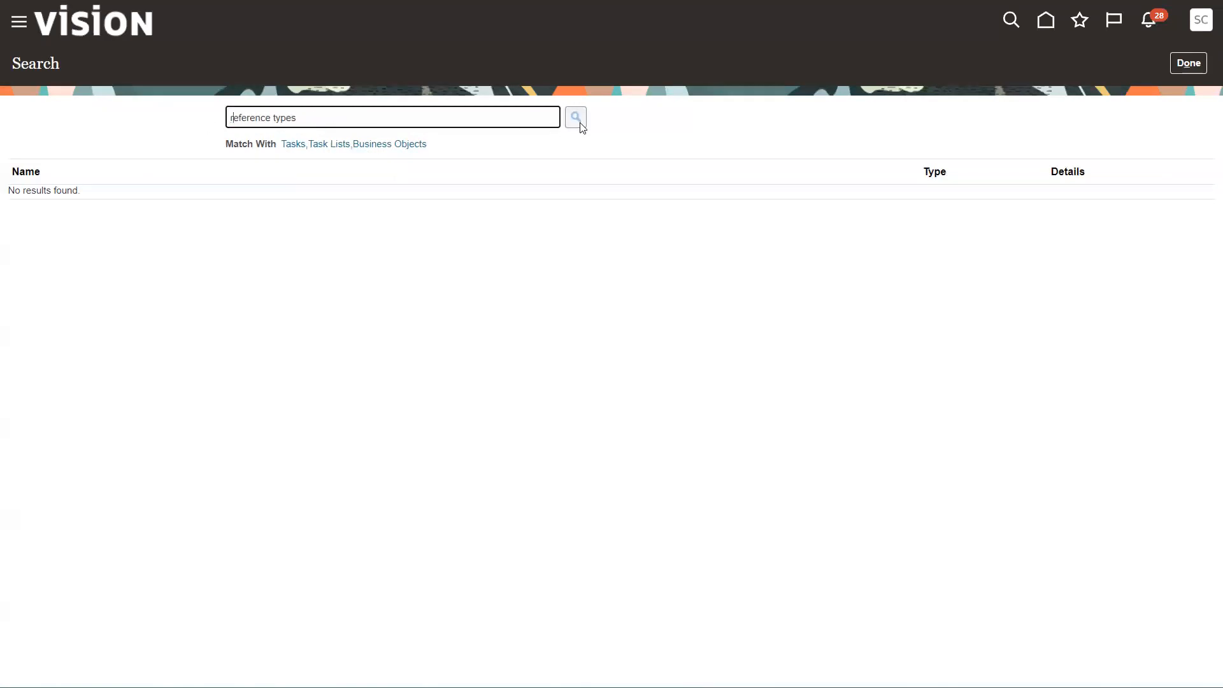
click(574, 117)
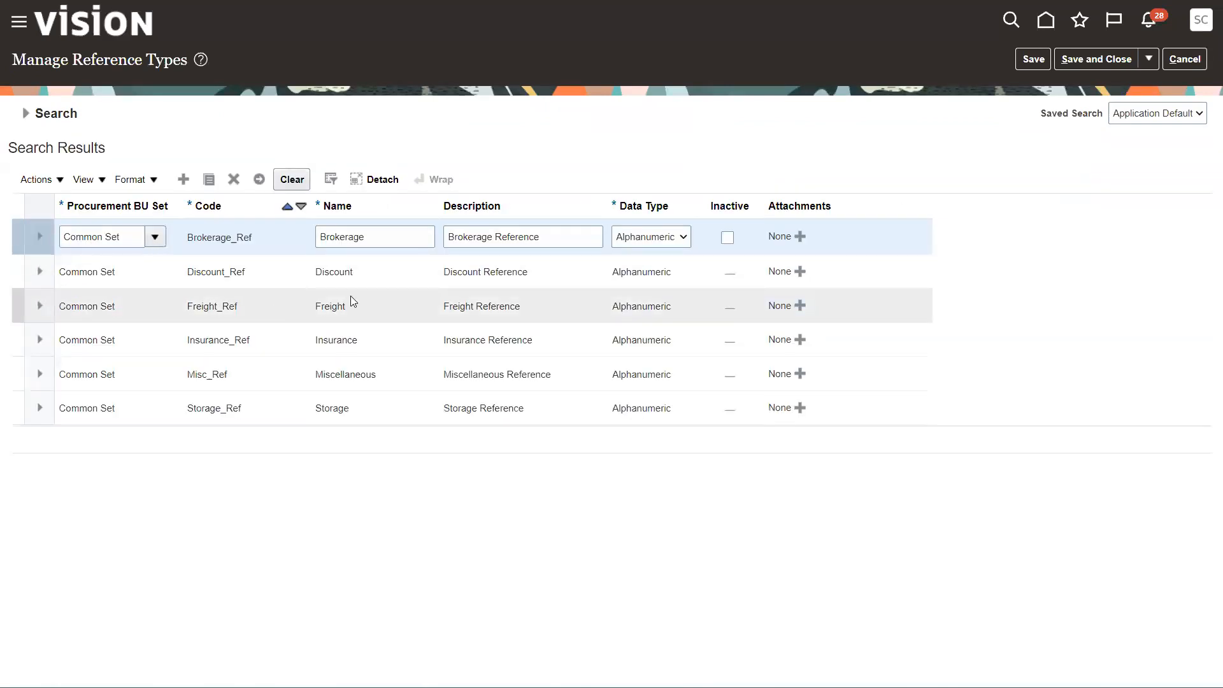
mouse_move(547, 316)
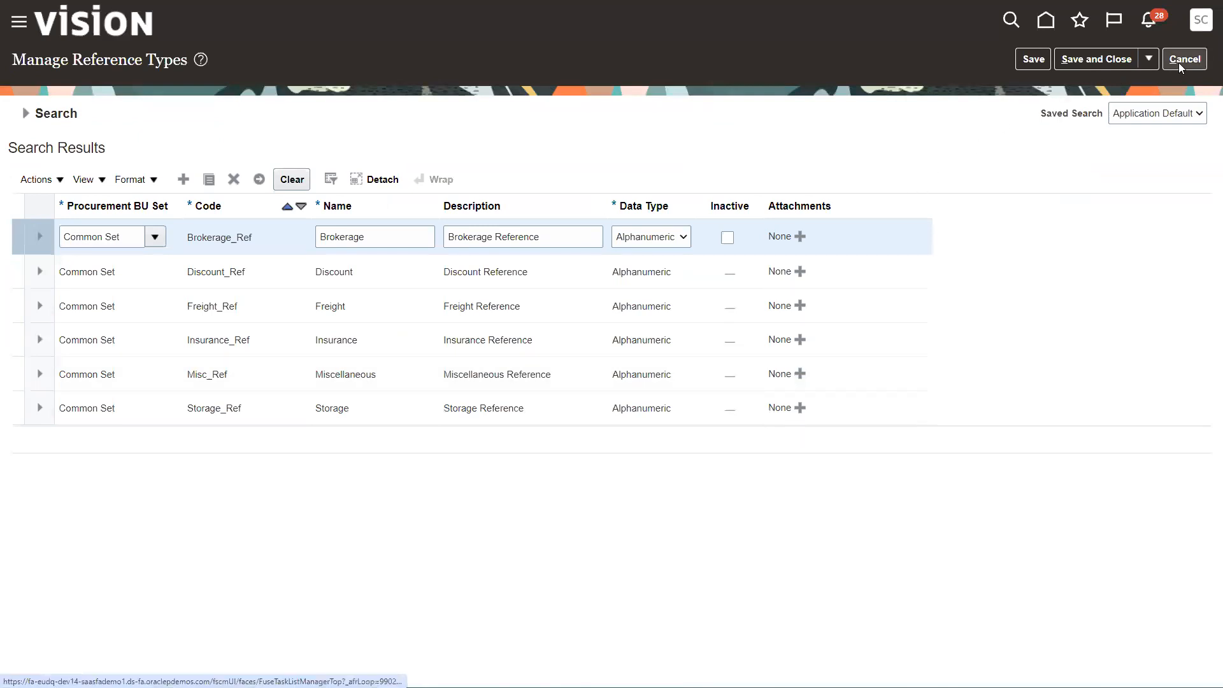
Cancel out of reference types and search tasks for 'cost elements'
click(1183, 59)
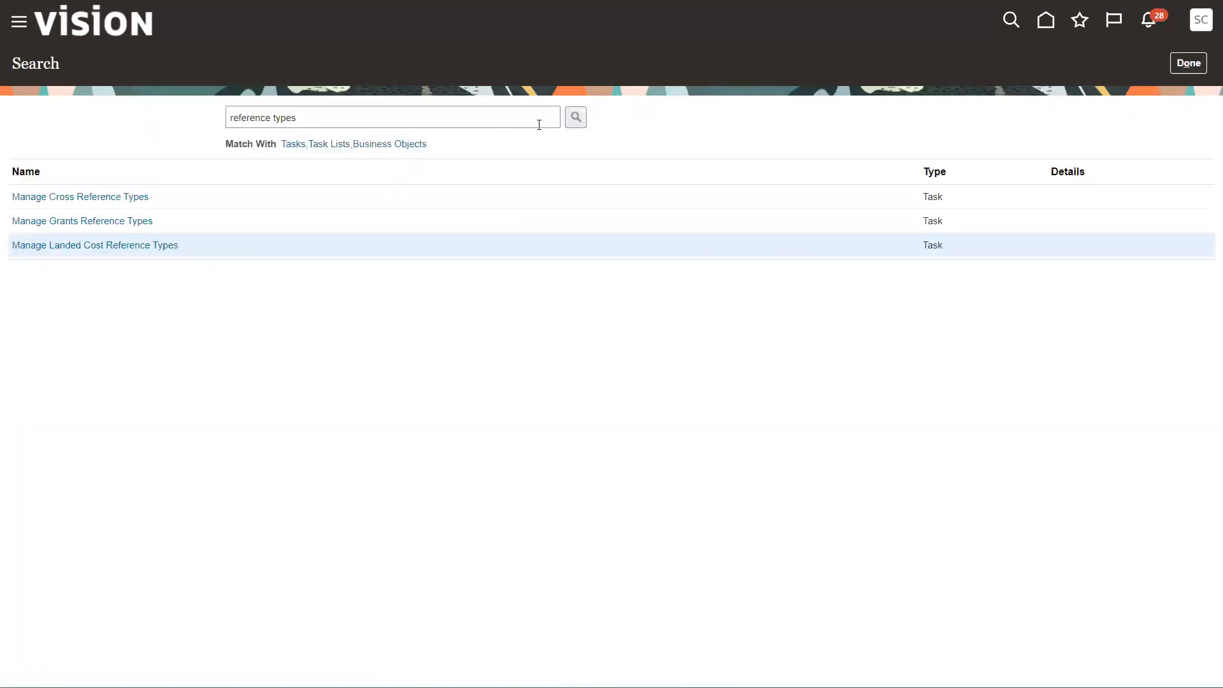
triple_click(390, 117)
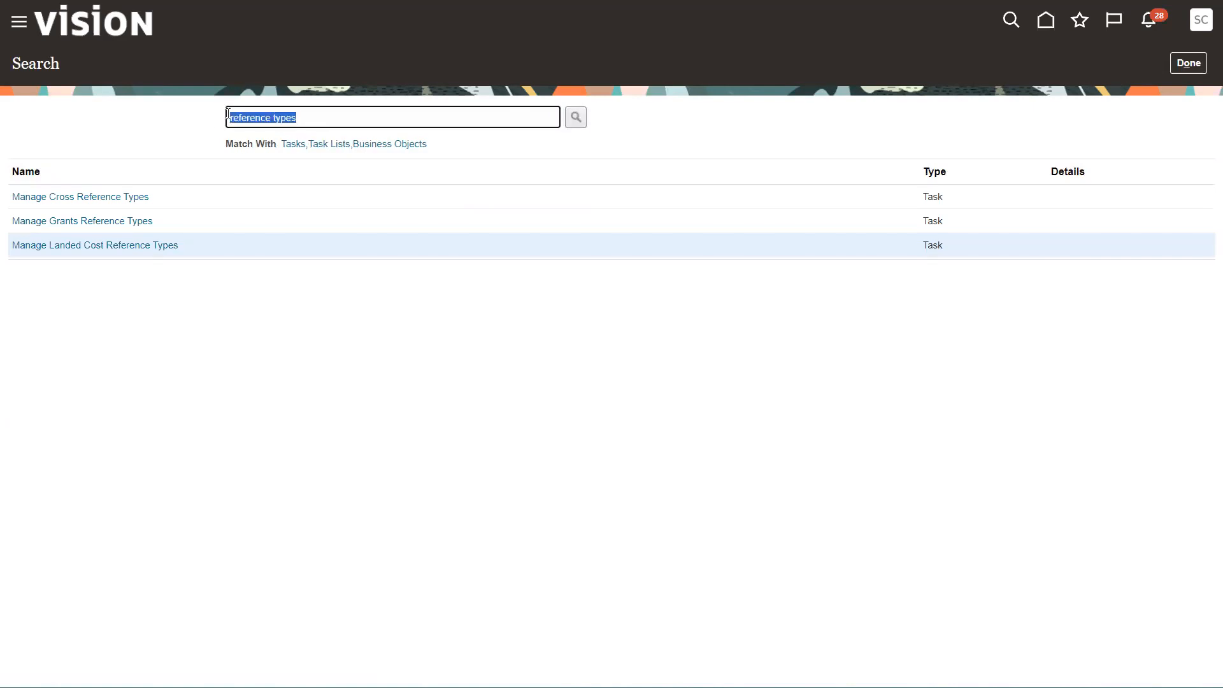
text(cost elements)
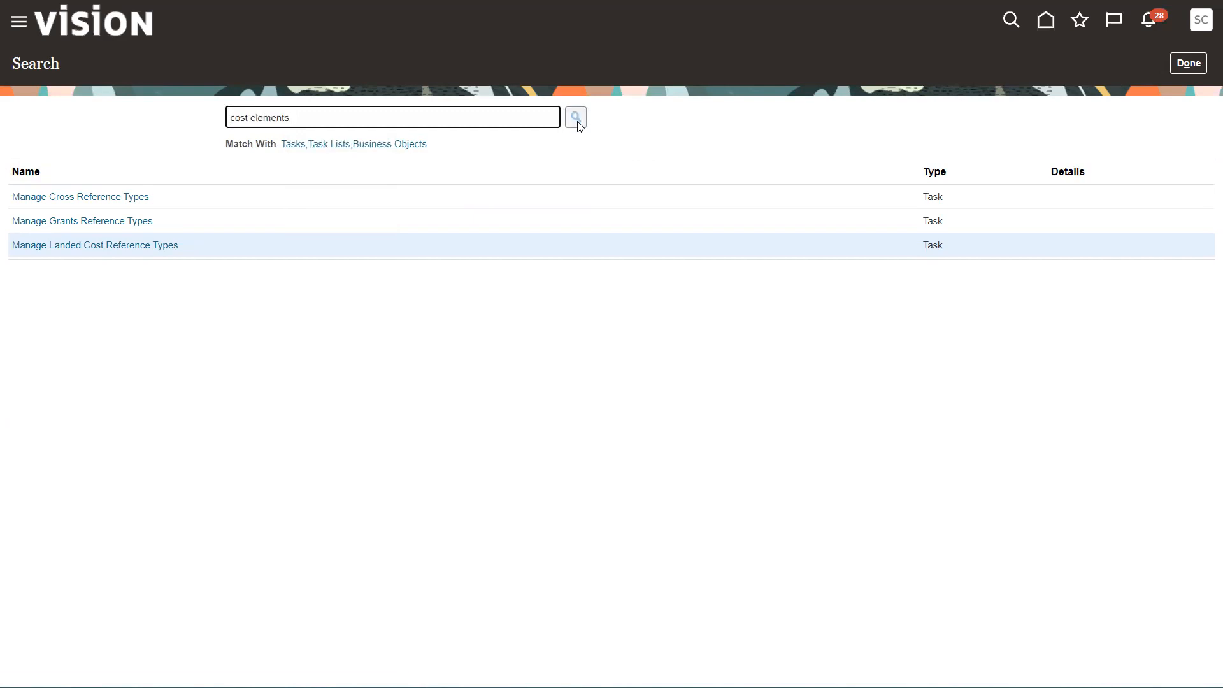
click(576, 117)
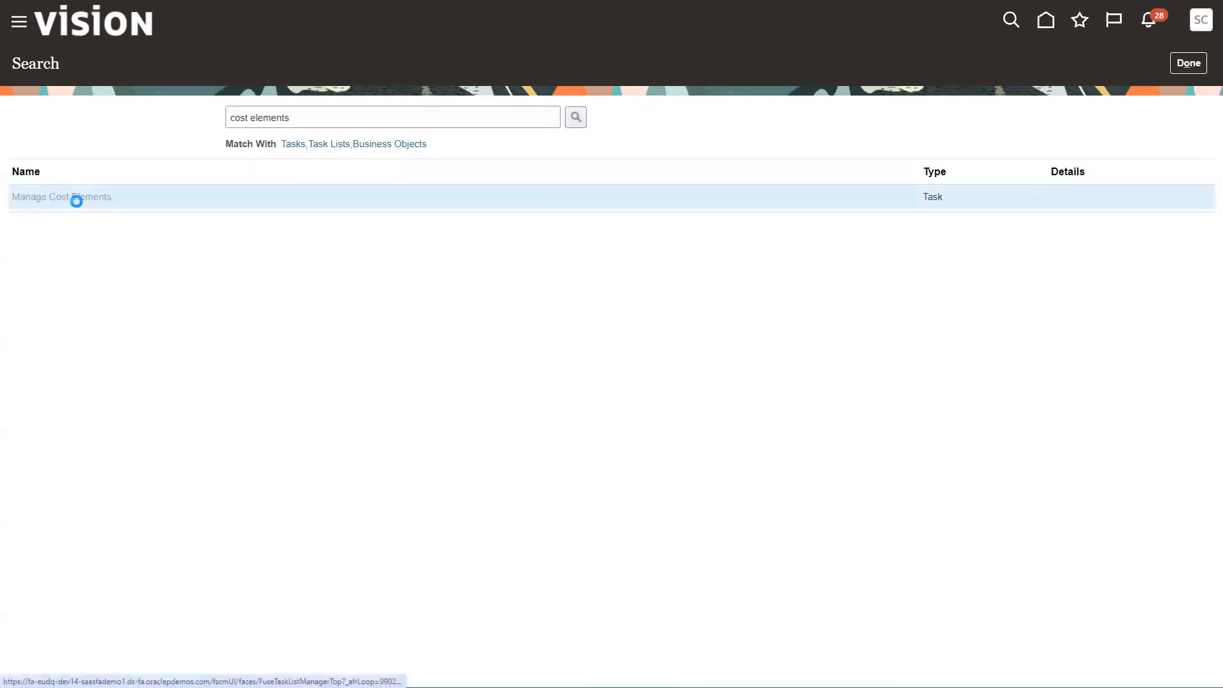
Open Manage Cost Elements, inspect the IM-003 cost element, and save and close
click(62, 196)
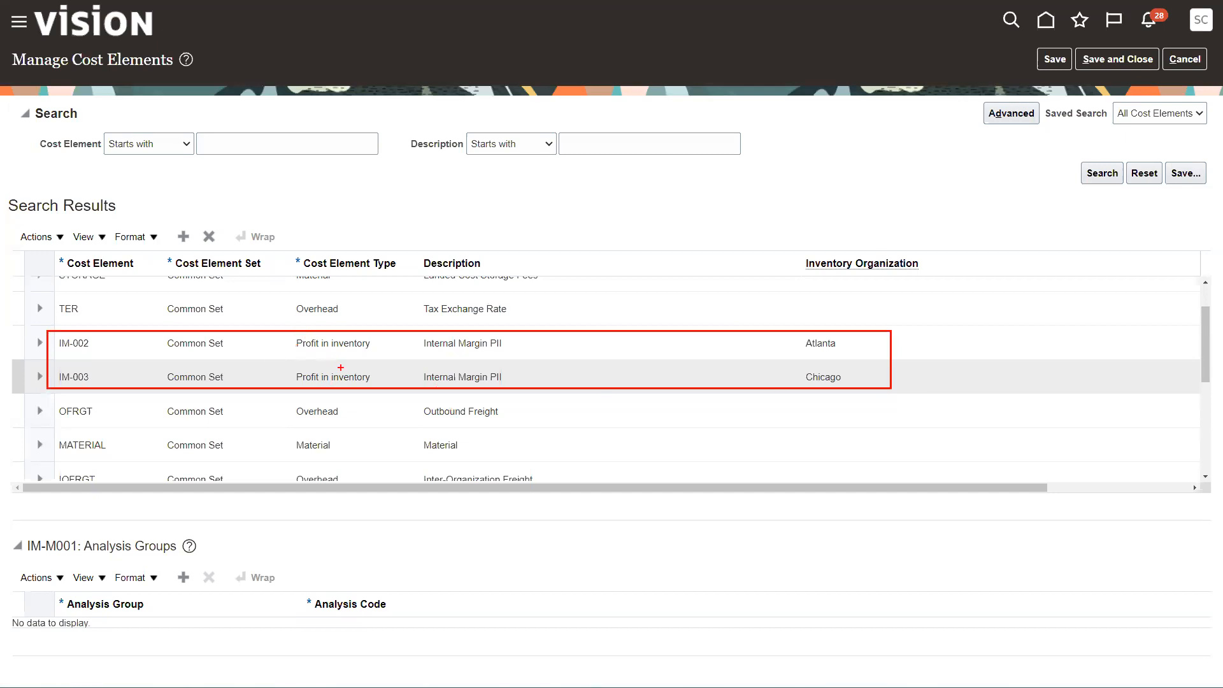
click(253, 342)
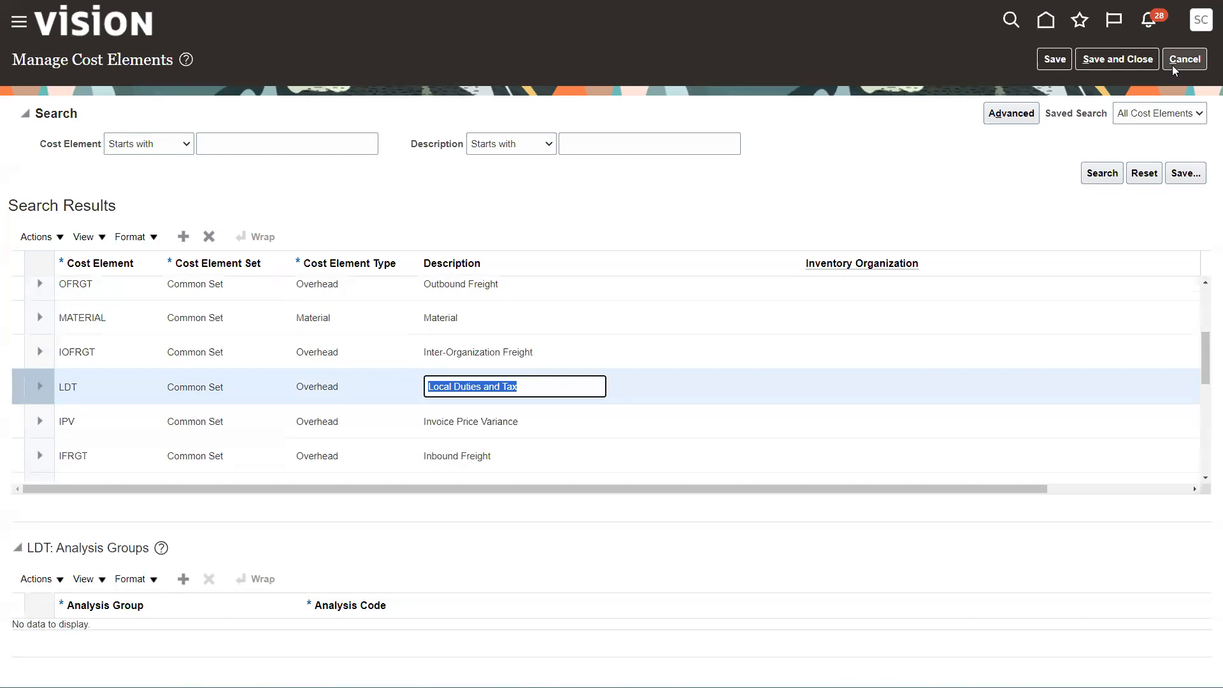
mouse_move(953, 175)
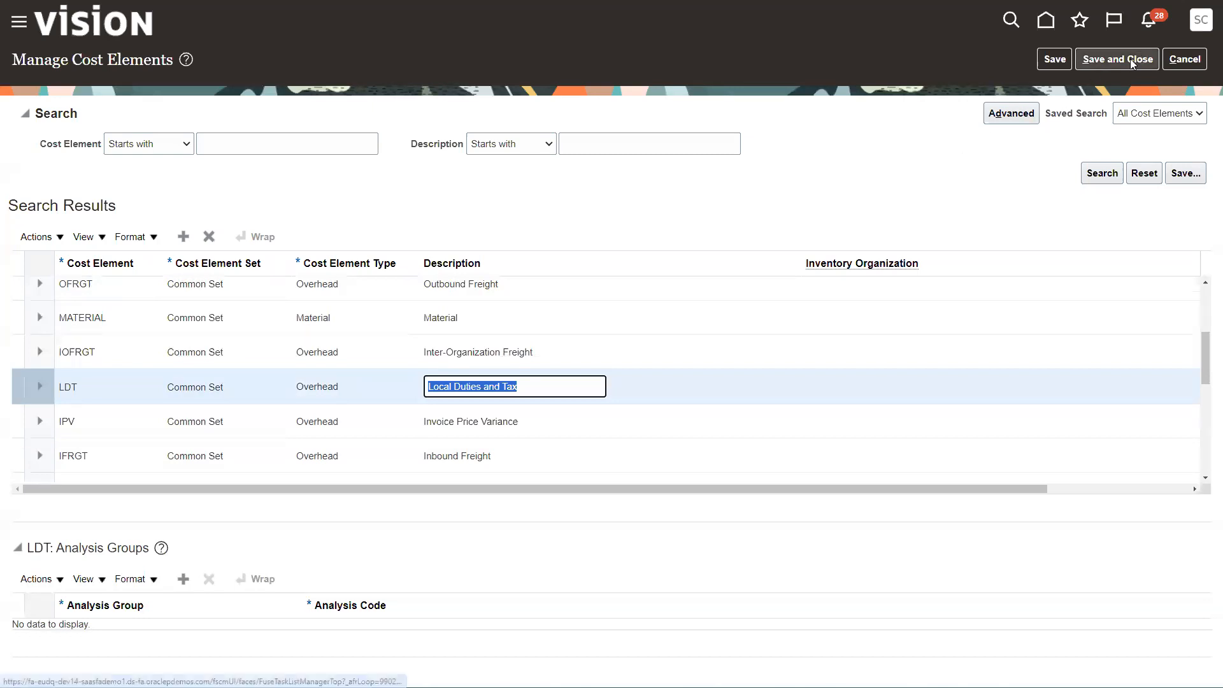
click(1115, 58)
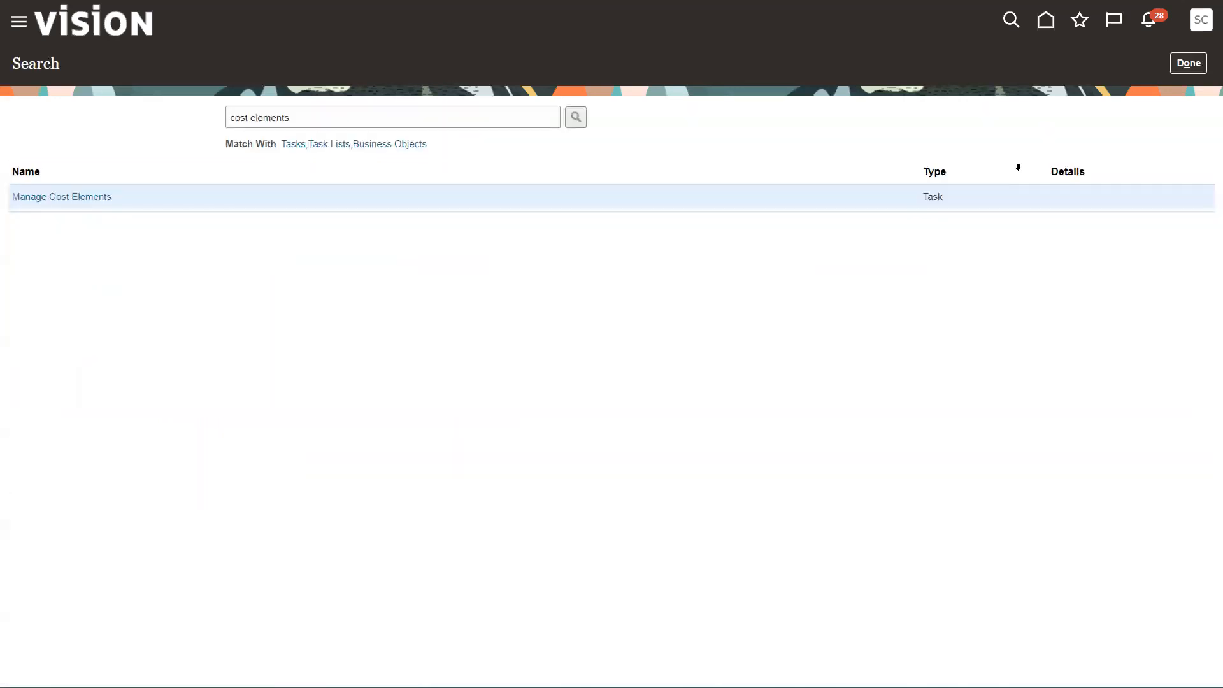
Search tasks for 'component mapping' and open Manage Cost Component Mappings
double_click(270, 117)
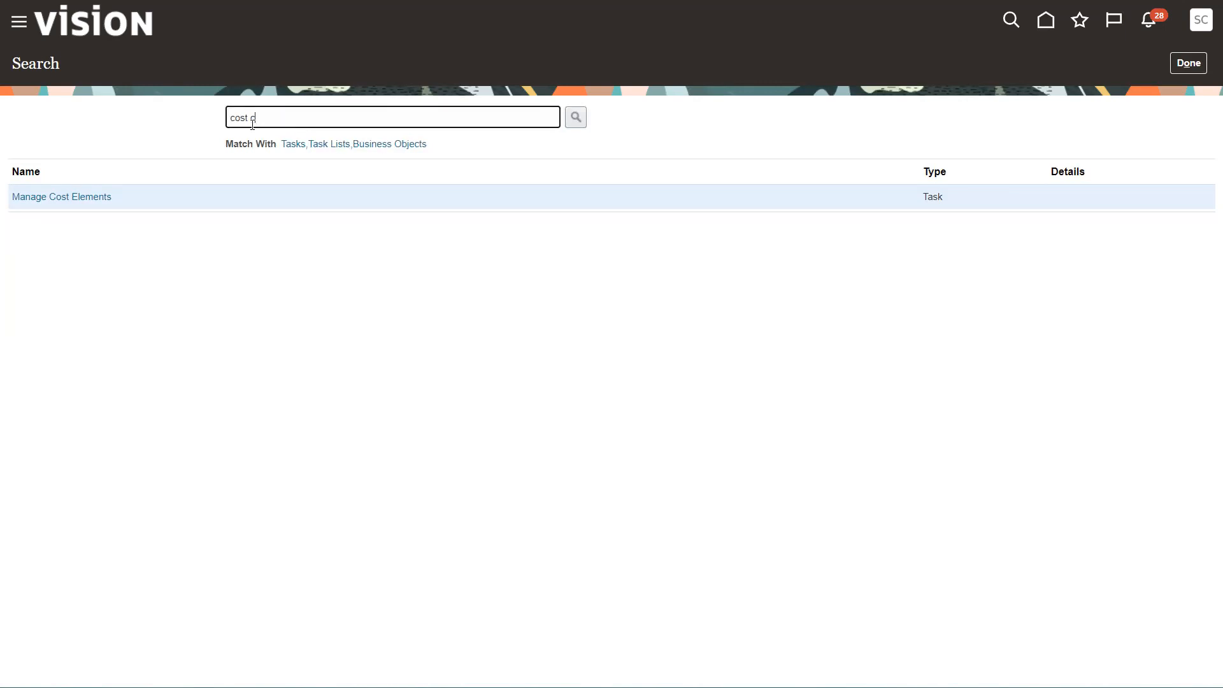
text(compo)
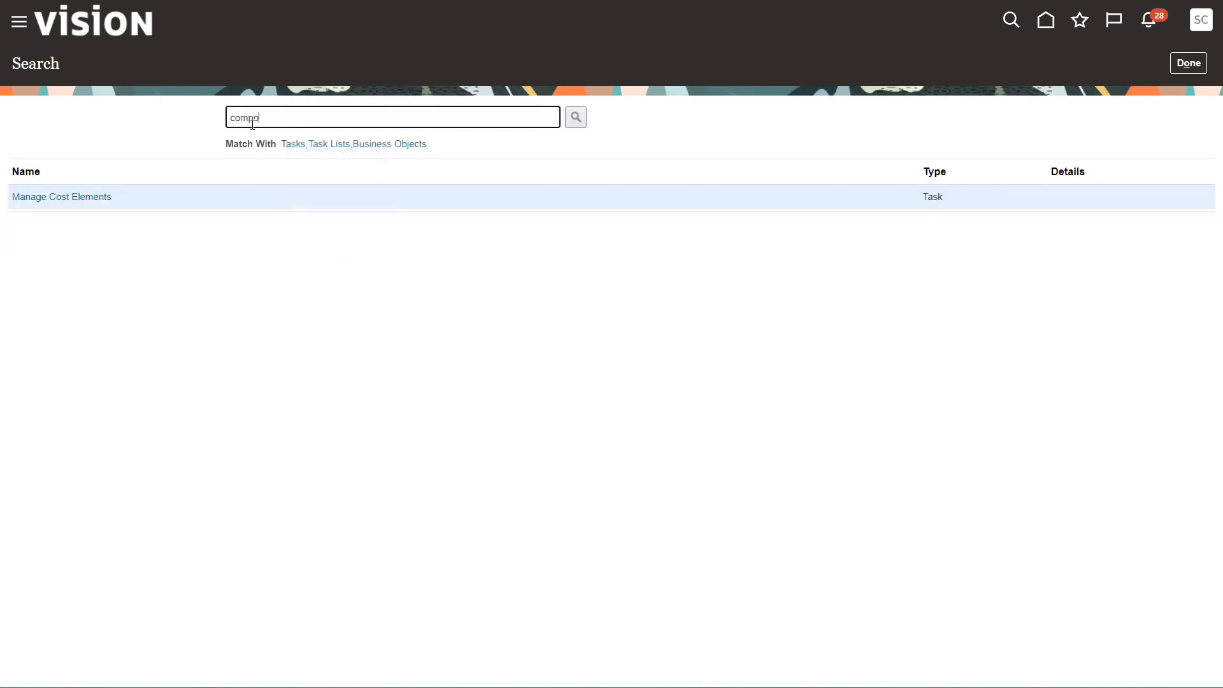
text(component mapping)
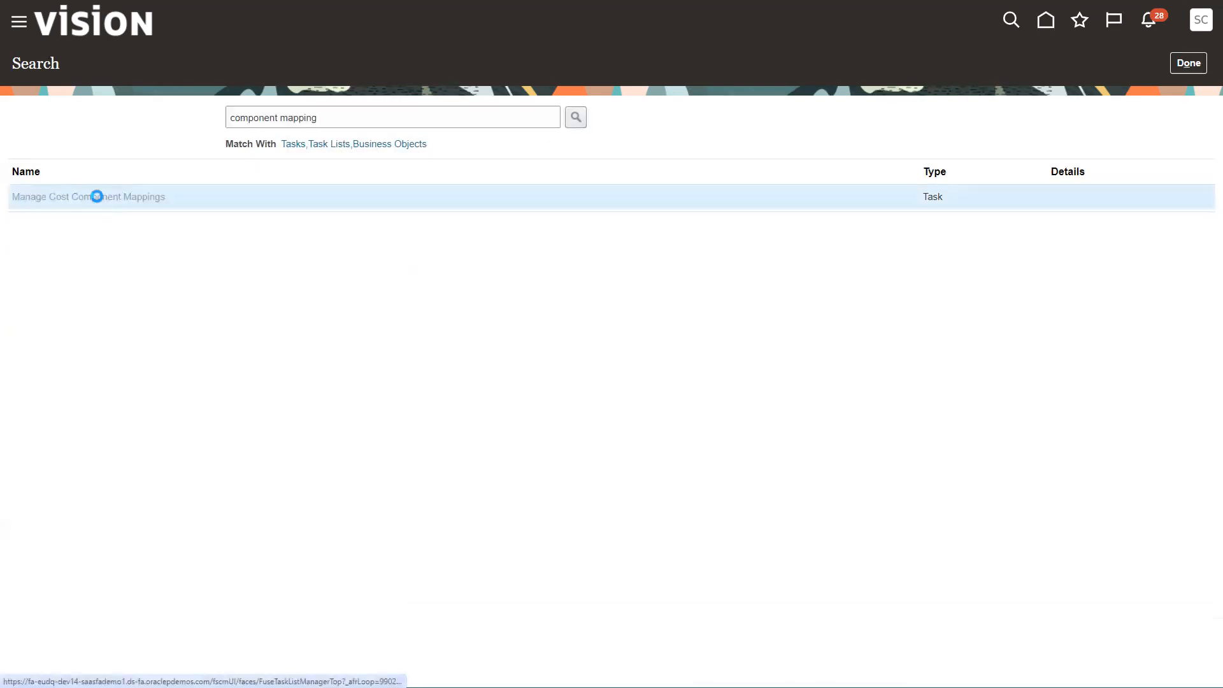
click(88, 197)
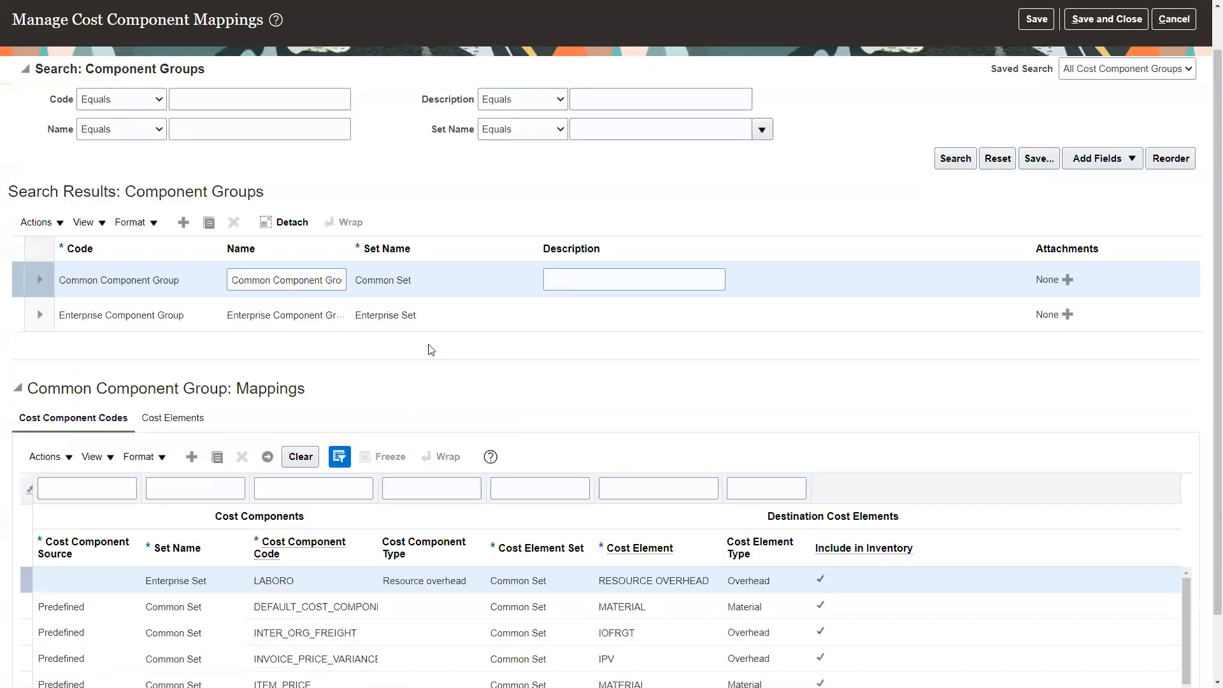
scroll(down, 3)
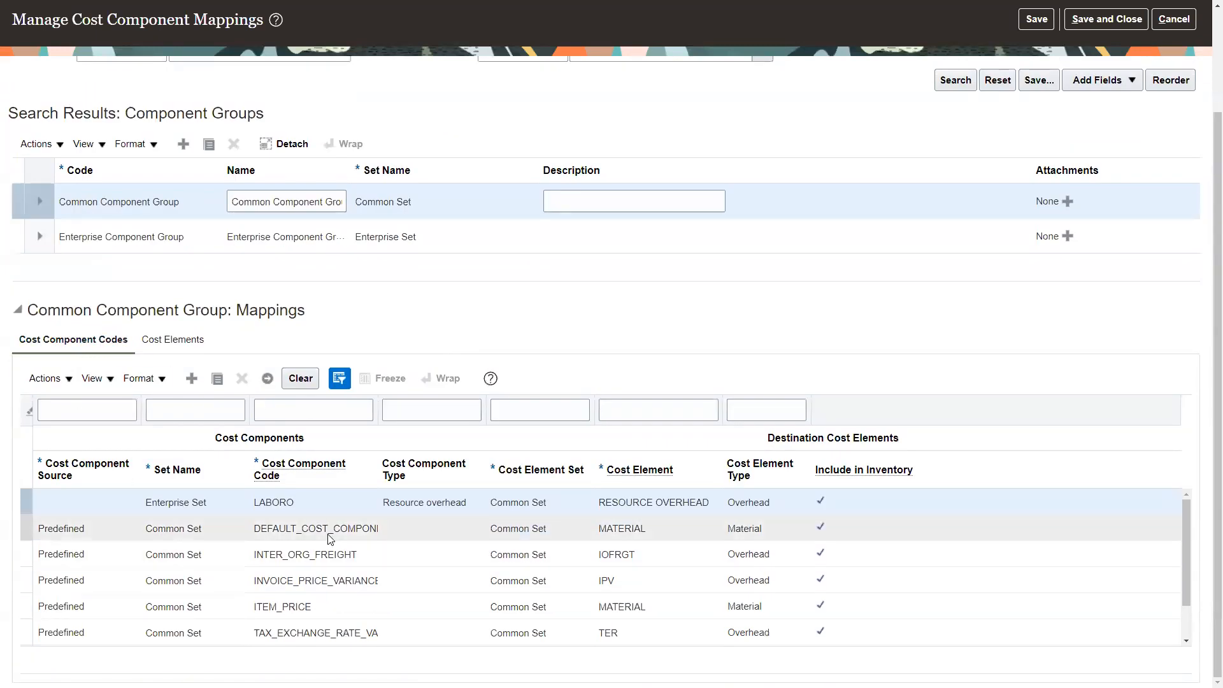
scroll(down, 3)
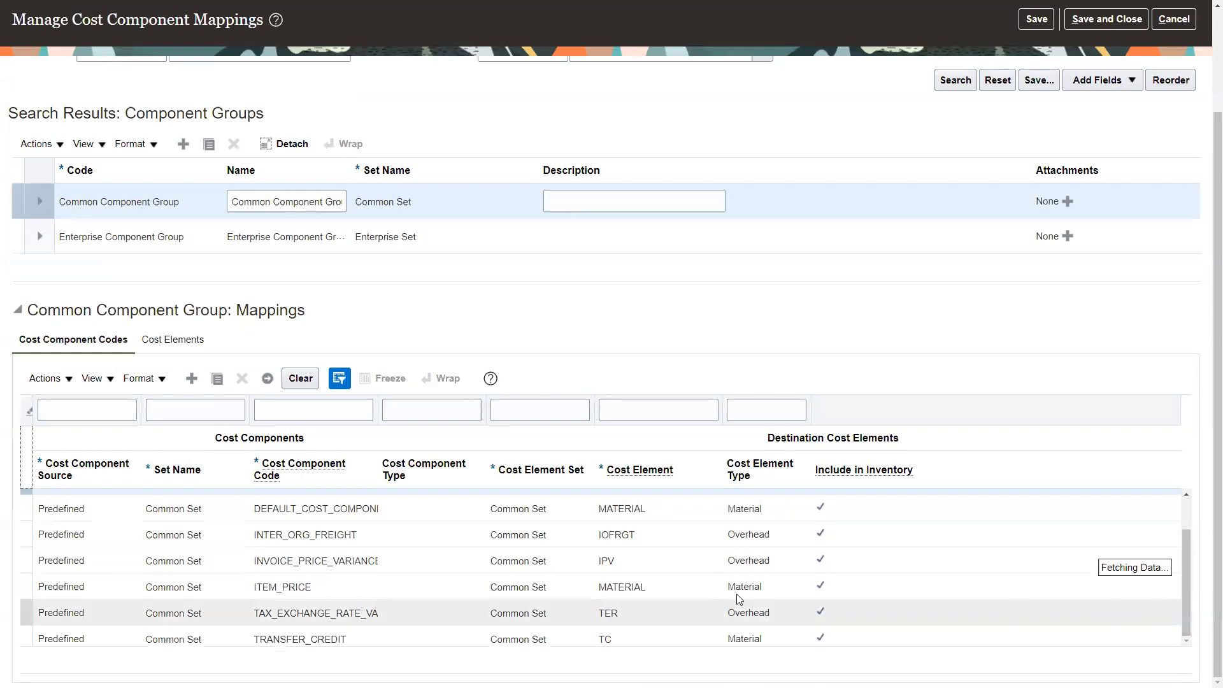
scroll(down, 3)
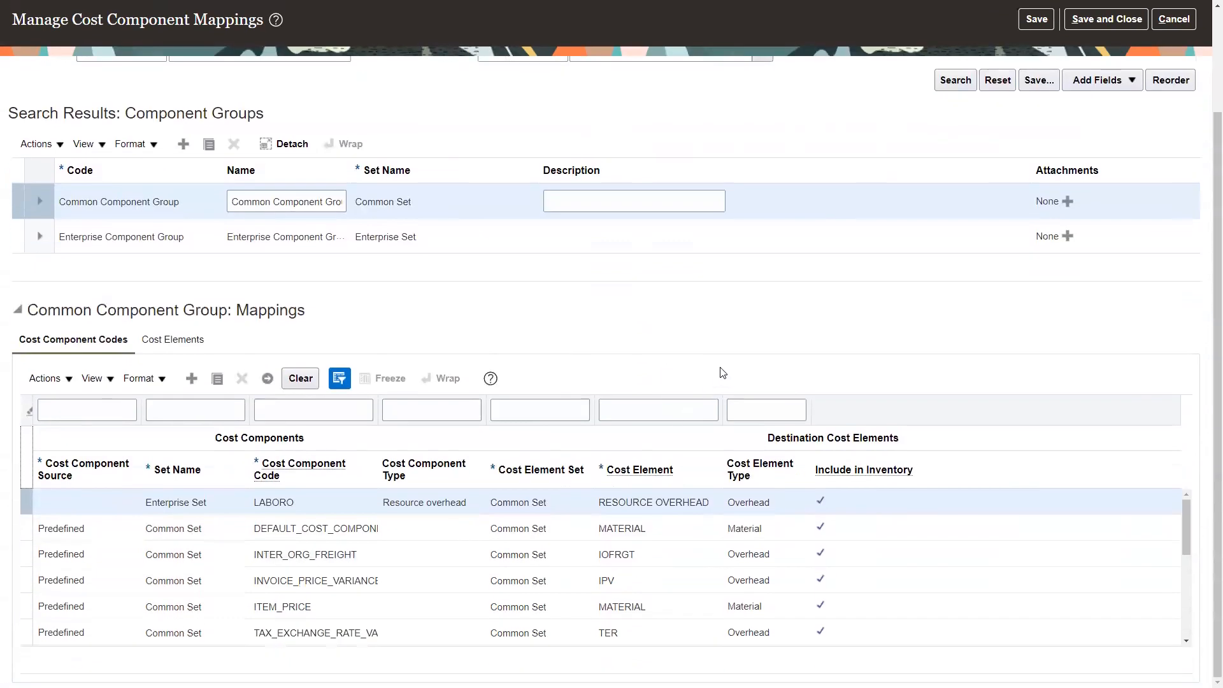
scroll(down, 3)
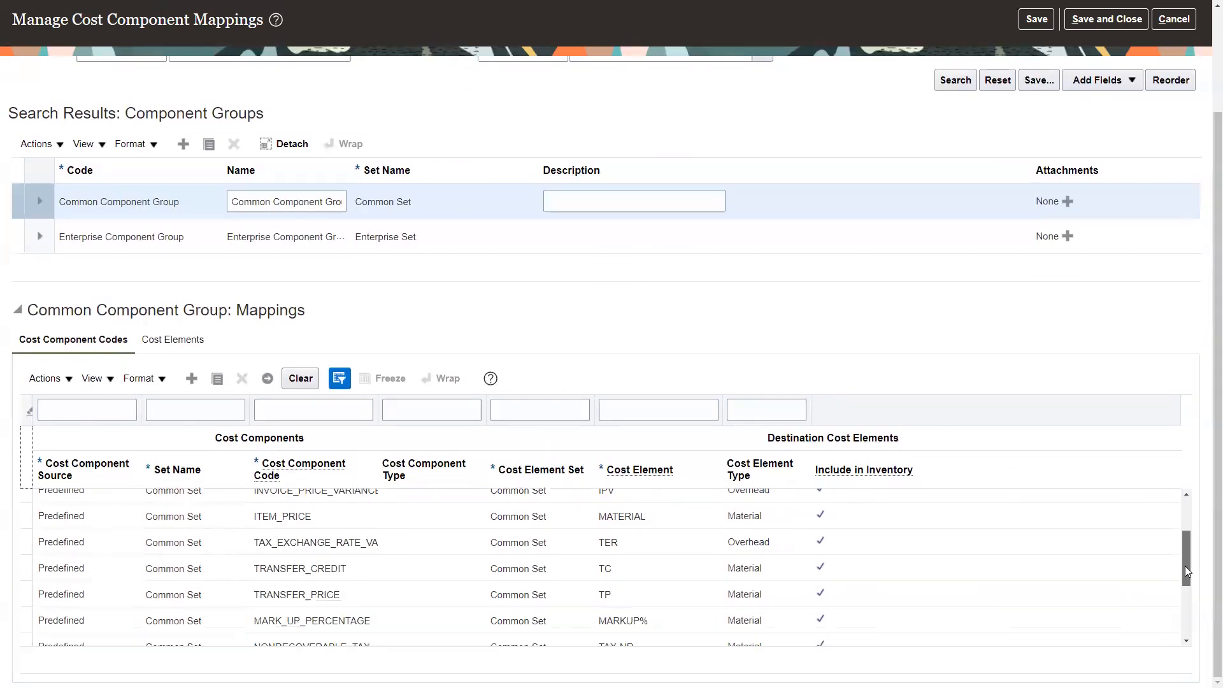
scroll(down, 3)
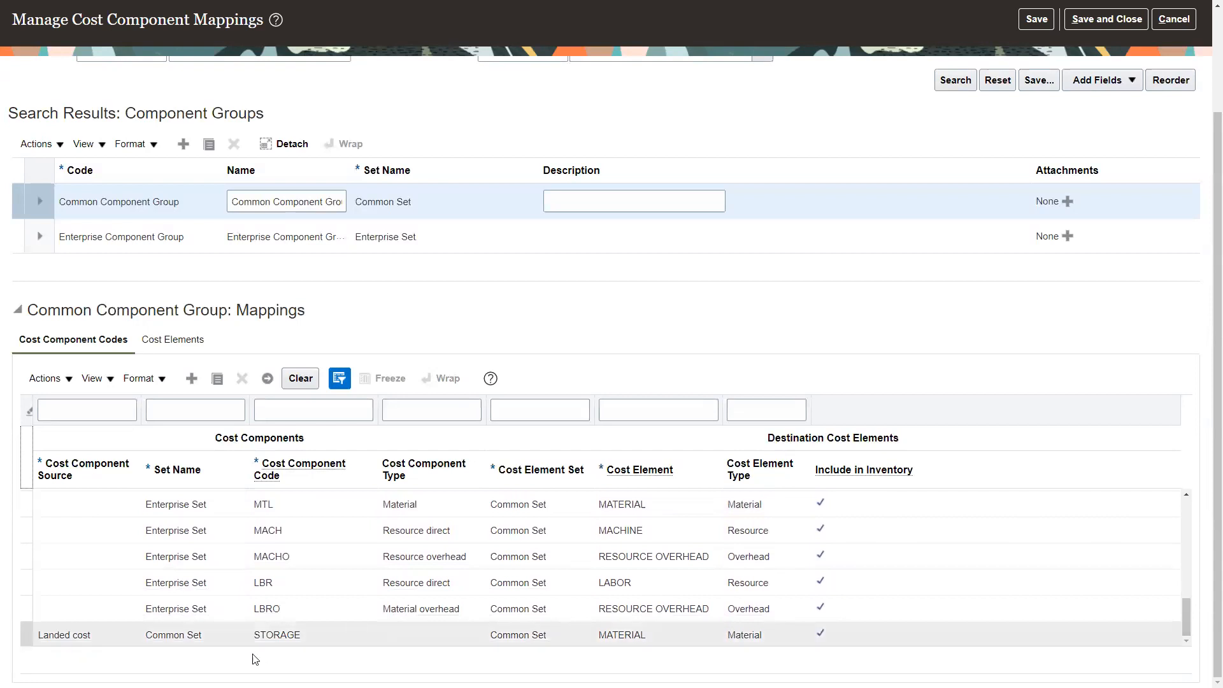
click(622, 634)
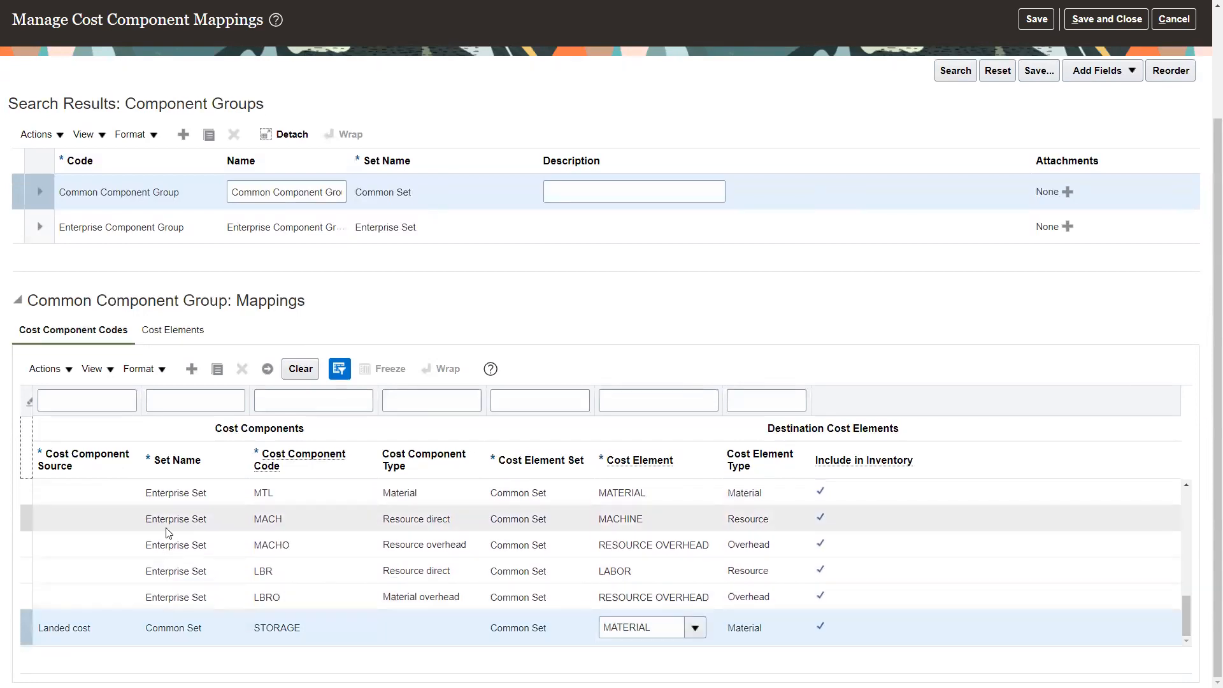
click(86, 400)
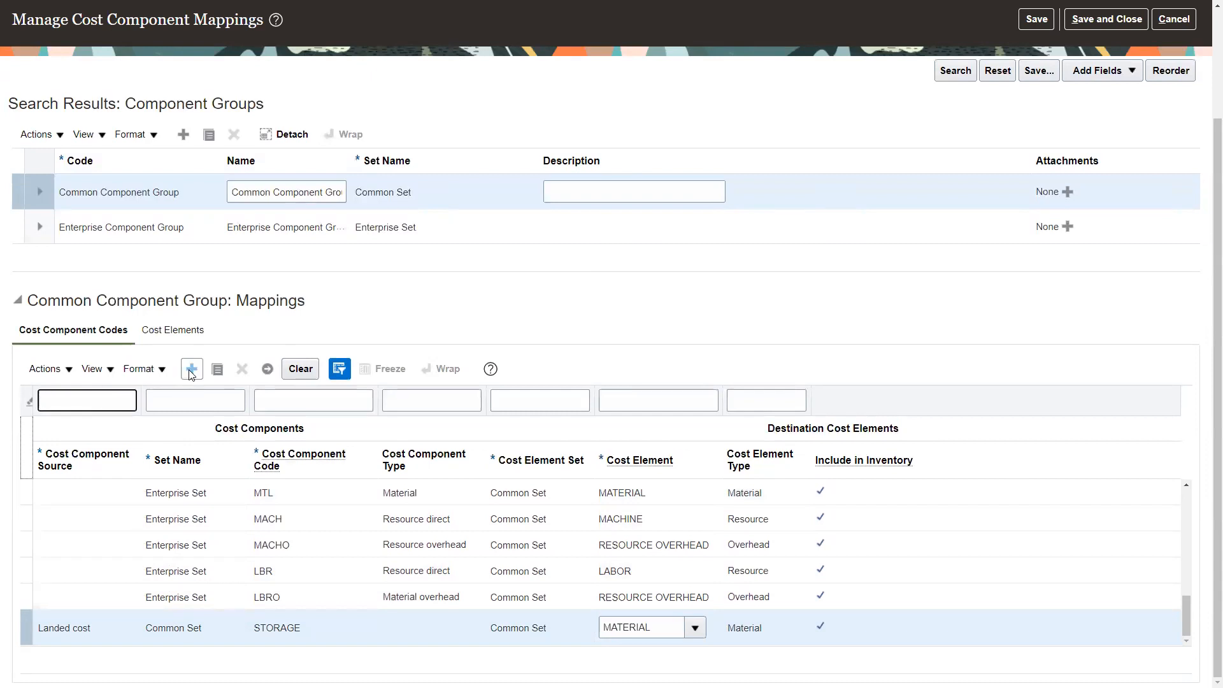
Add a mapping row sending BROKERAGE to the Common Set MATERIAL cost element
click(191, 368)
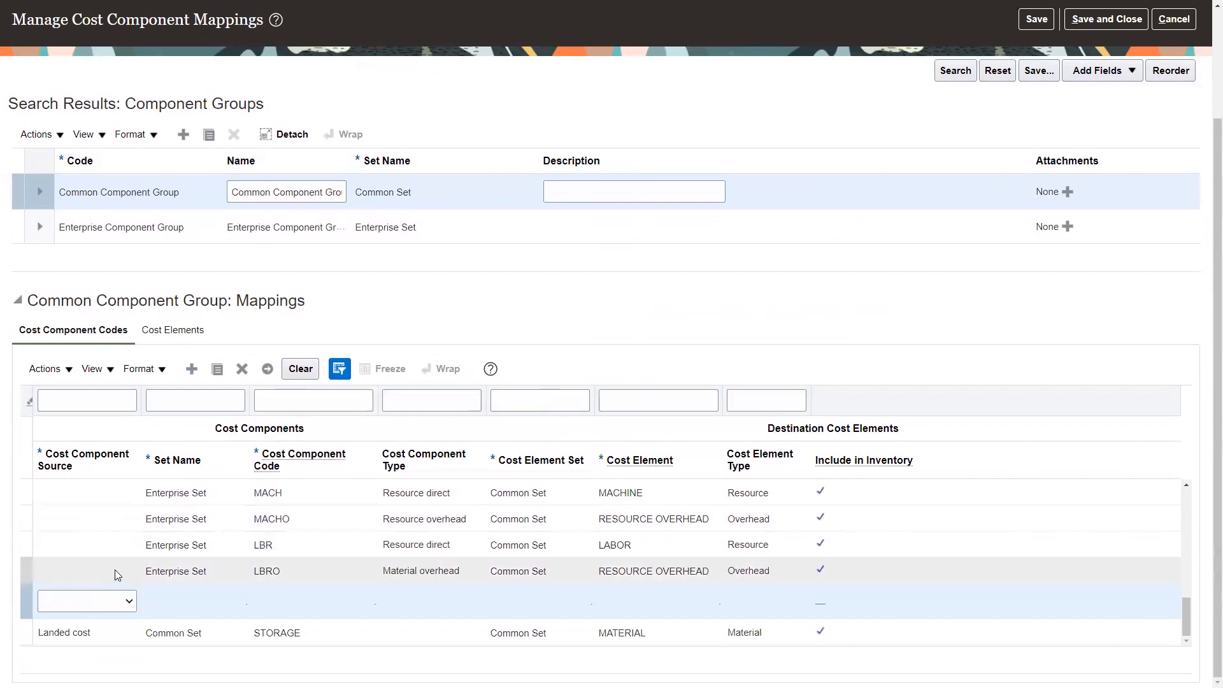
click(86, 600)
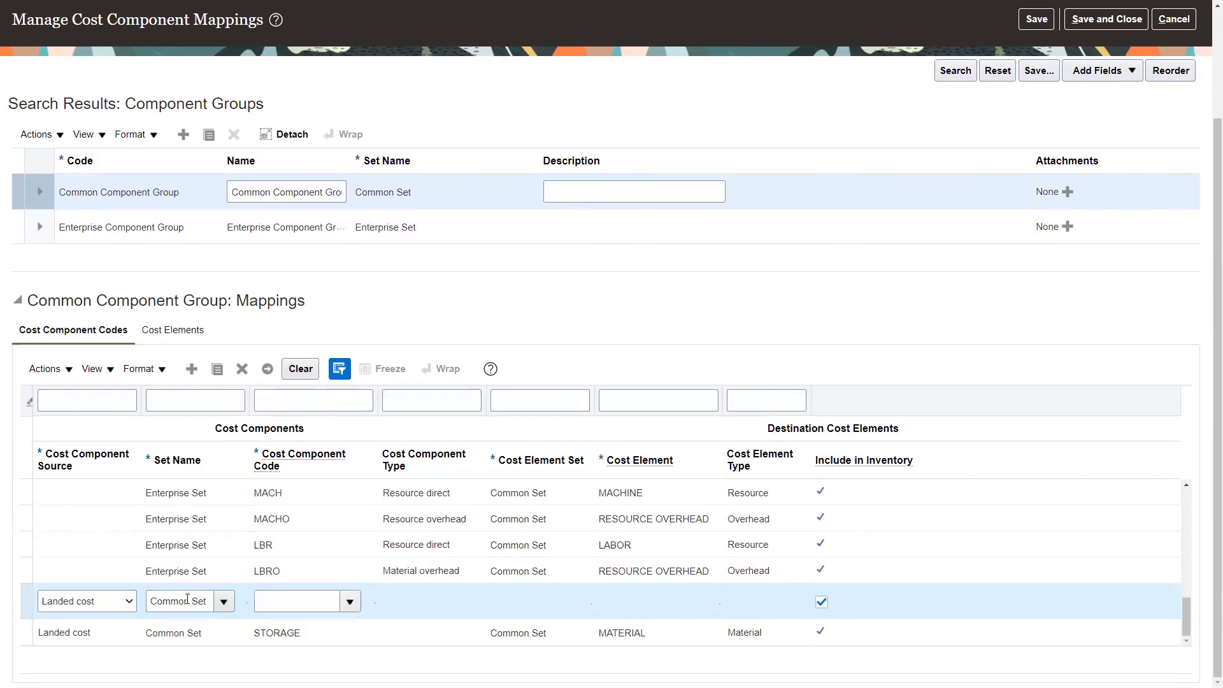
text(B)
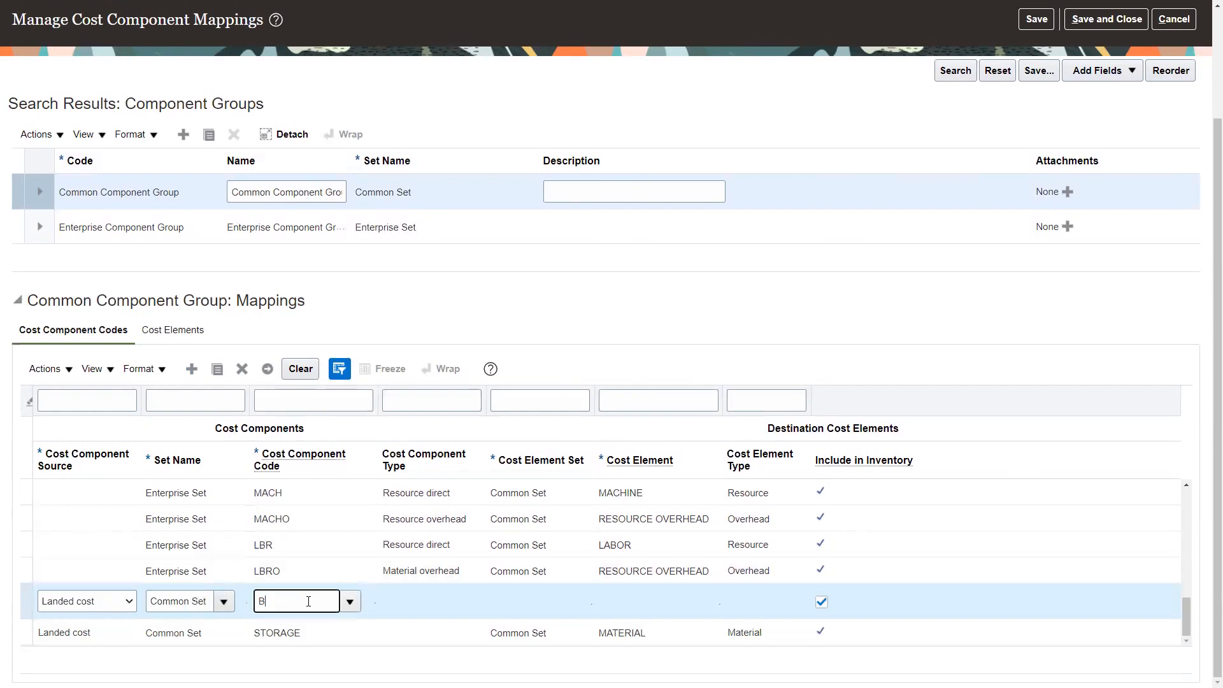
text(ROKERAGE)
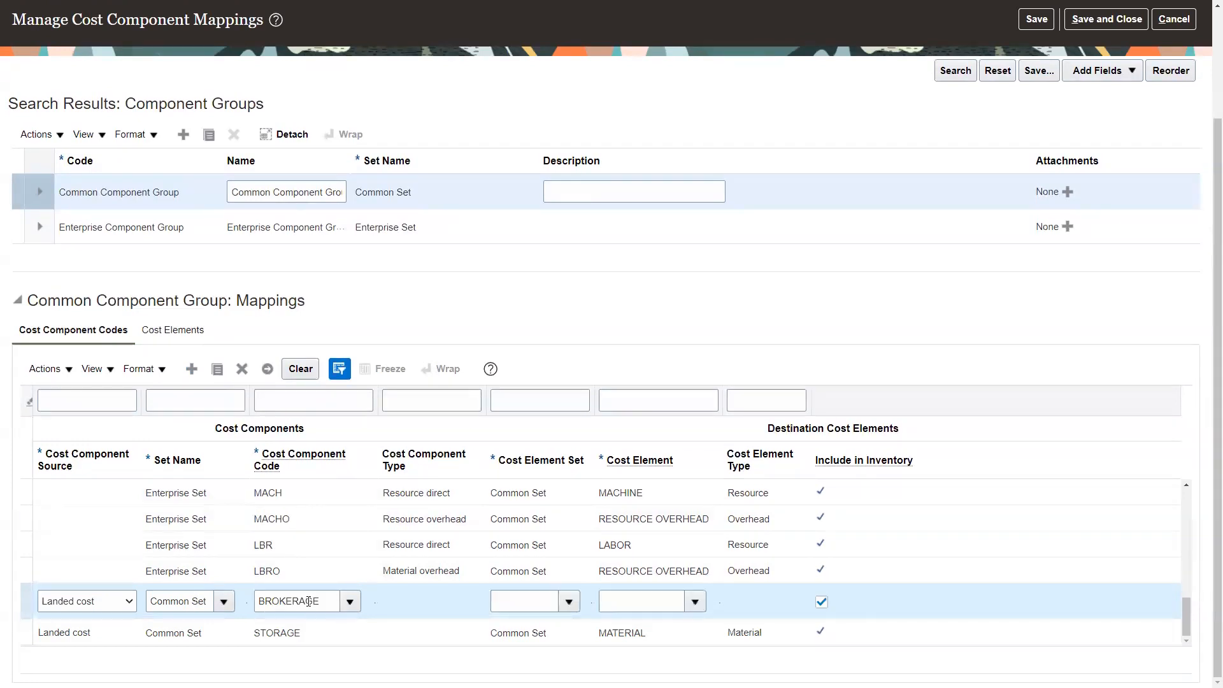
click(522, 601)
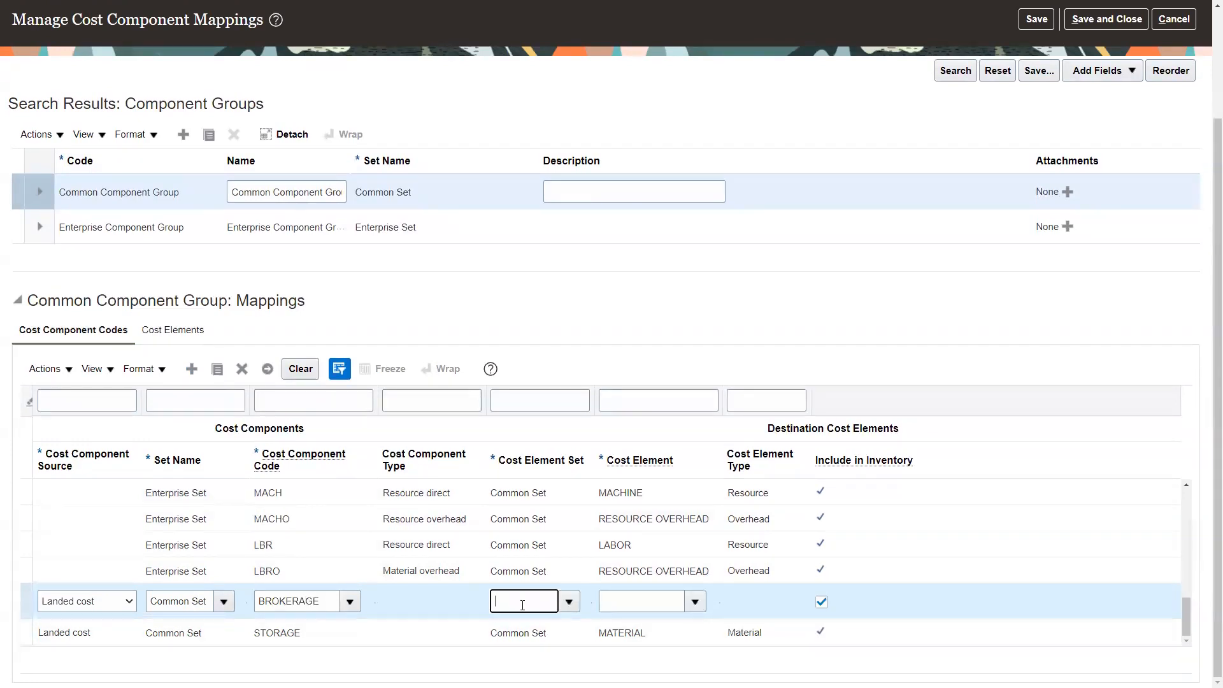
text(Common Set)
click(651, 601)
text(BROKERAGE)
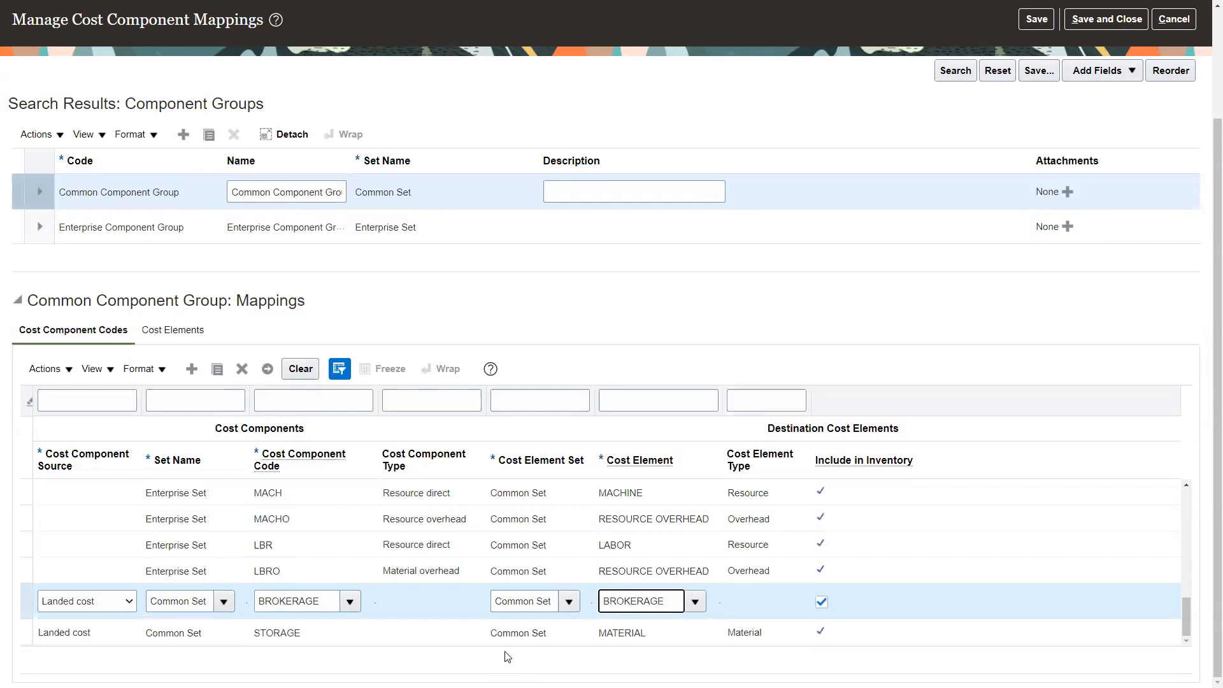
click(693, 601)
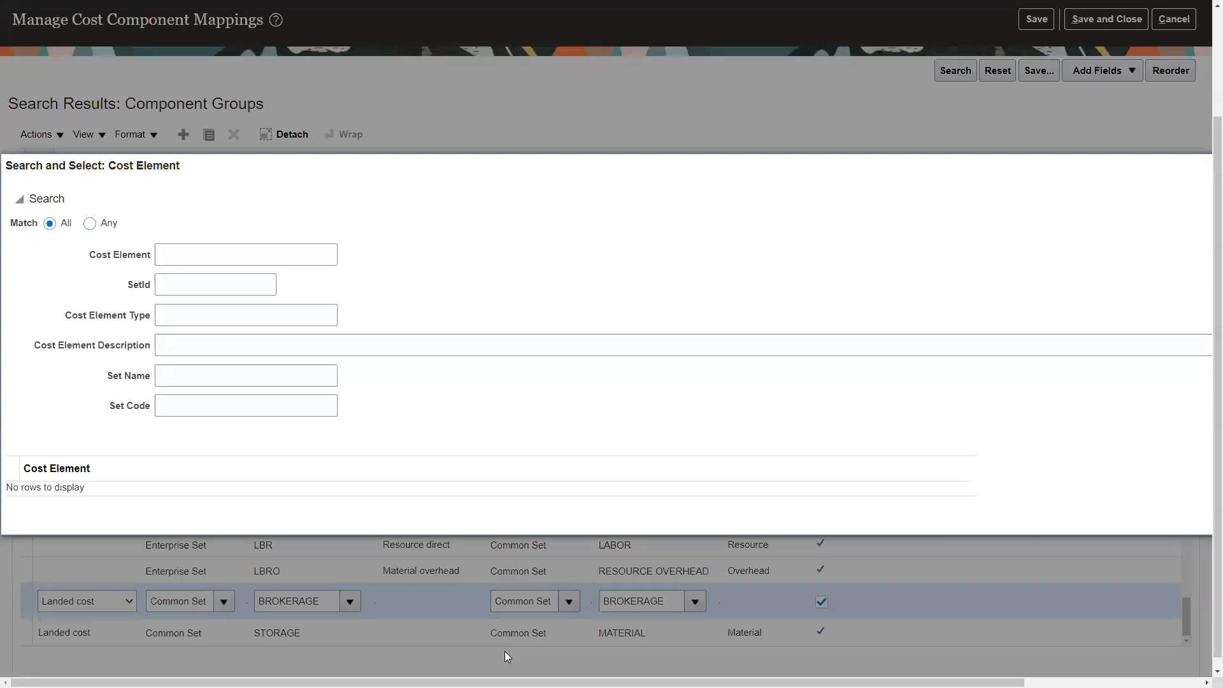
mouse_move(563, 287)
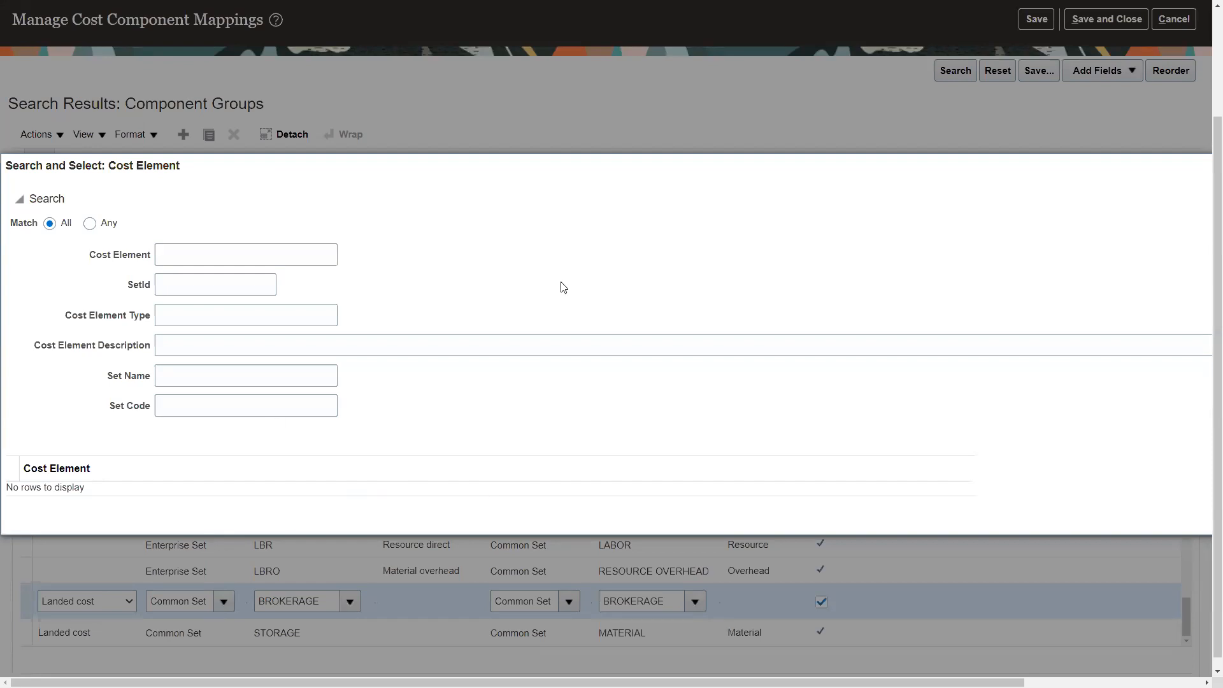
mouse_move(89, 410)
text(MA)
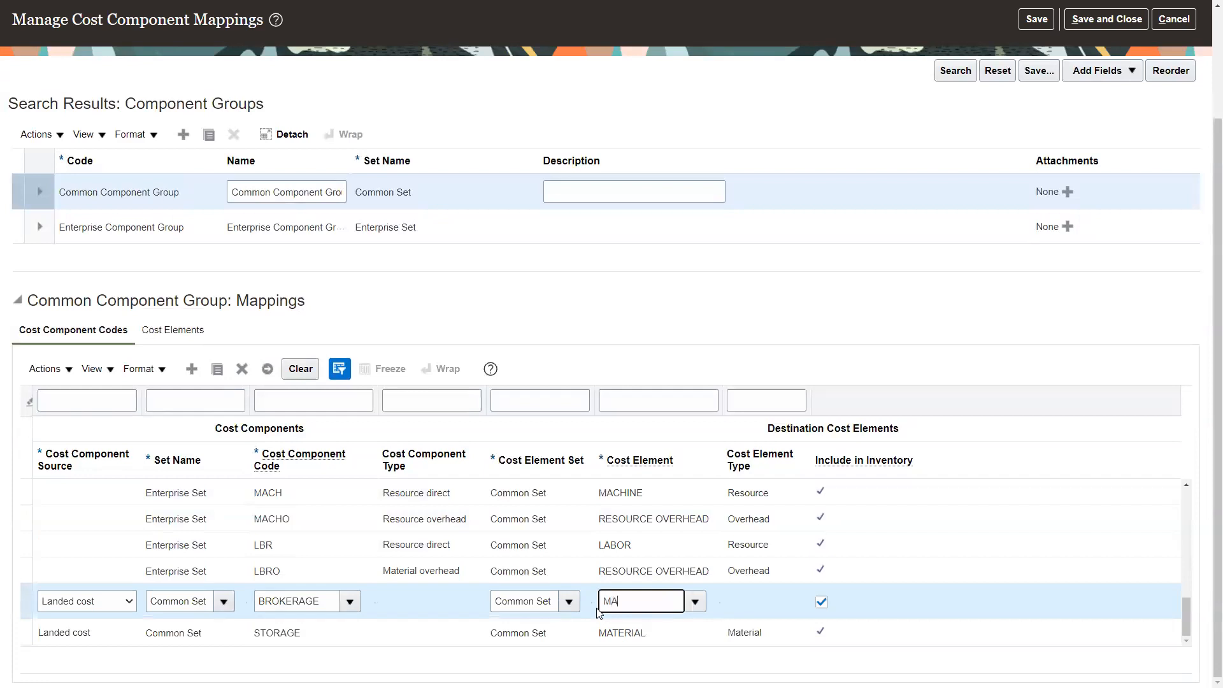
text(TERIAL)
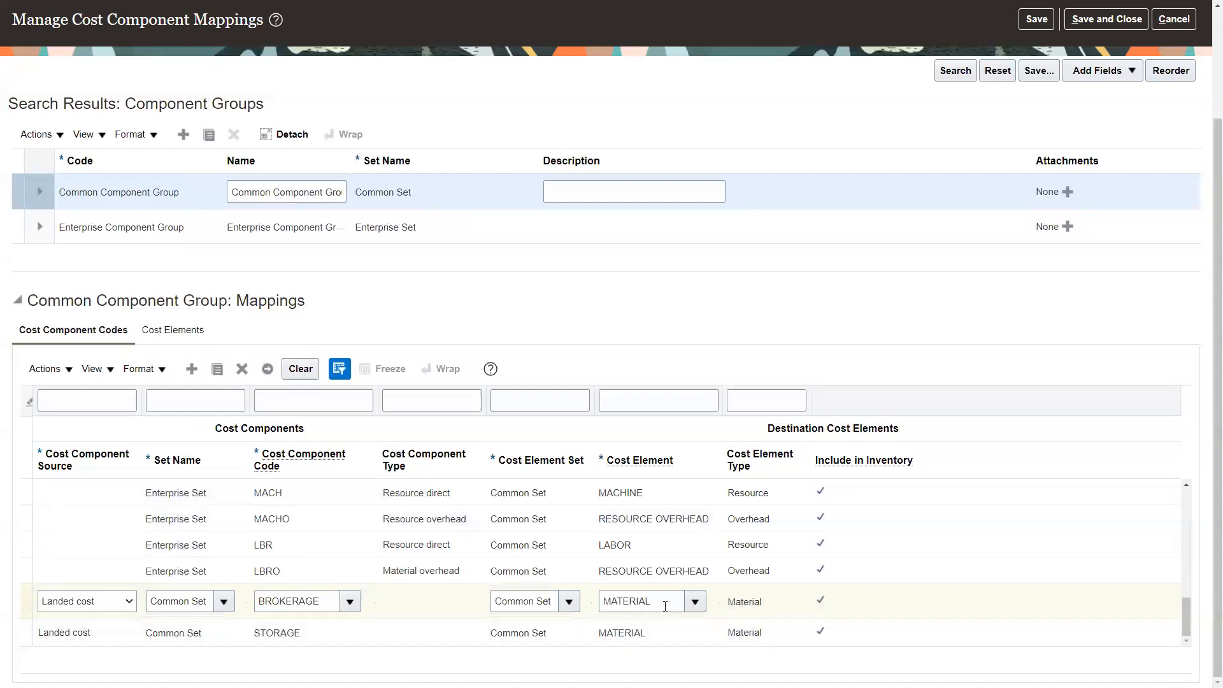
mouse_move(115, 619)
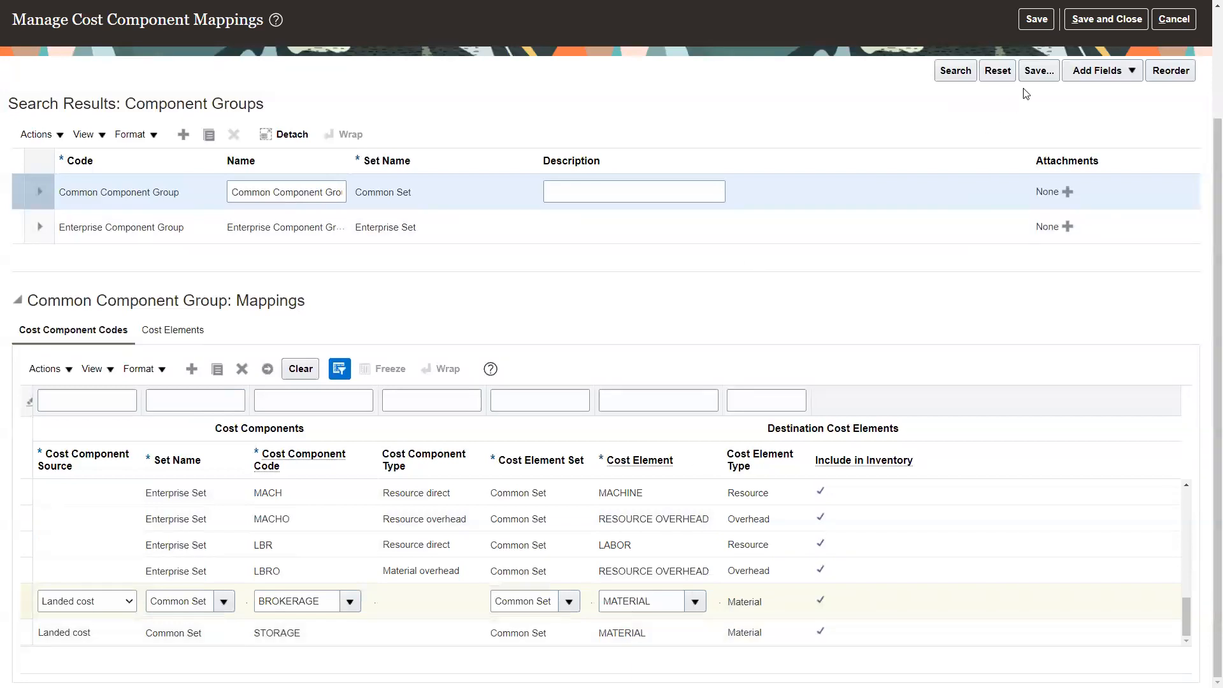
mouse_move(481, 660)
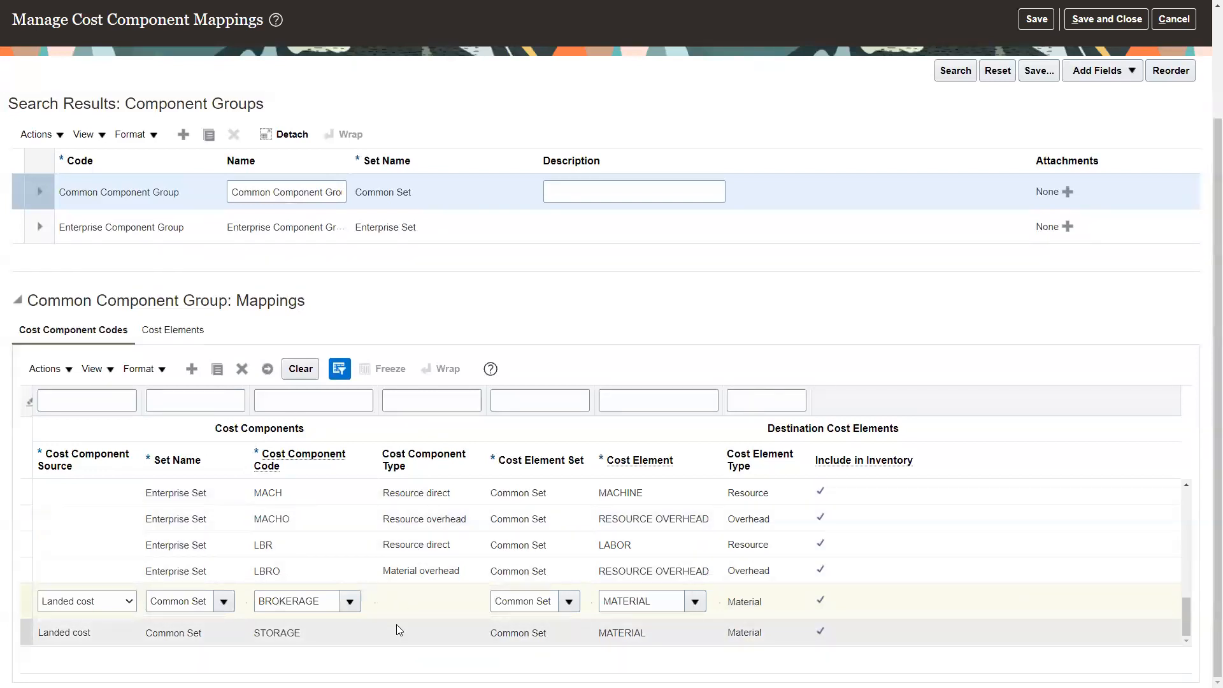
mouse_move(421, 636)
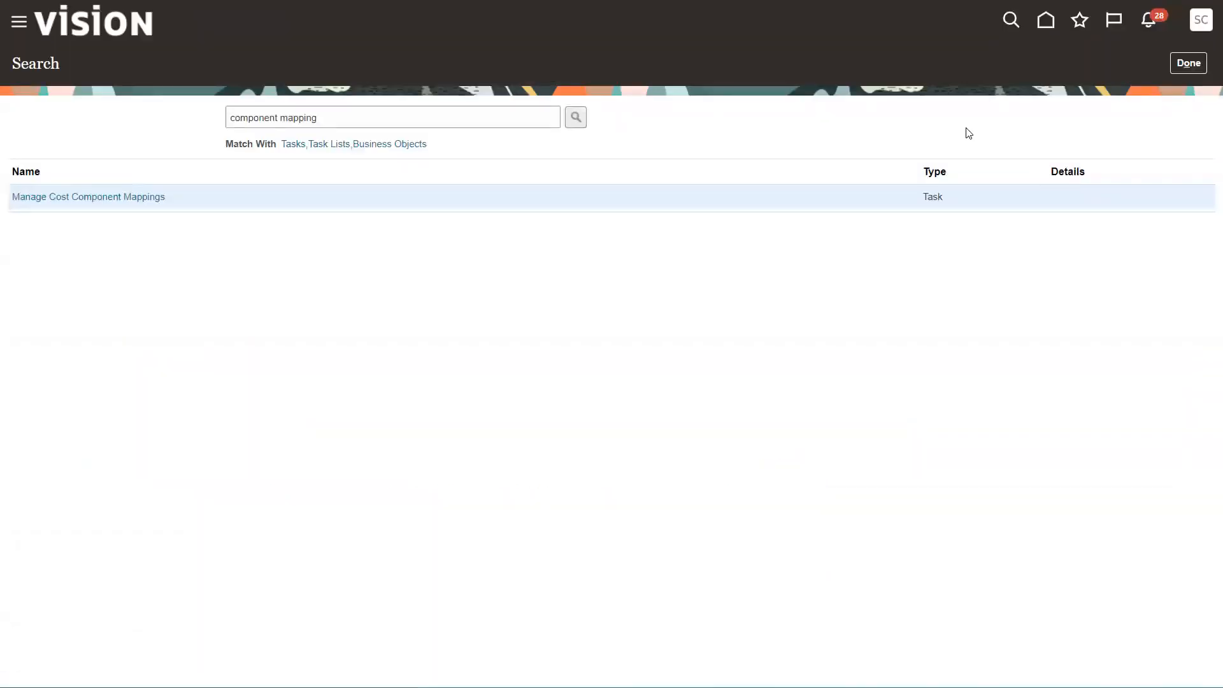
mouse_move(1129, 91)
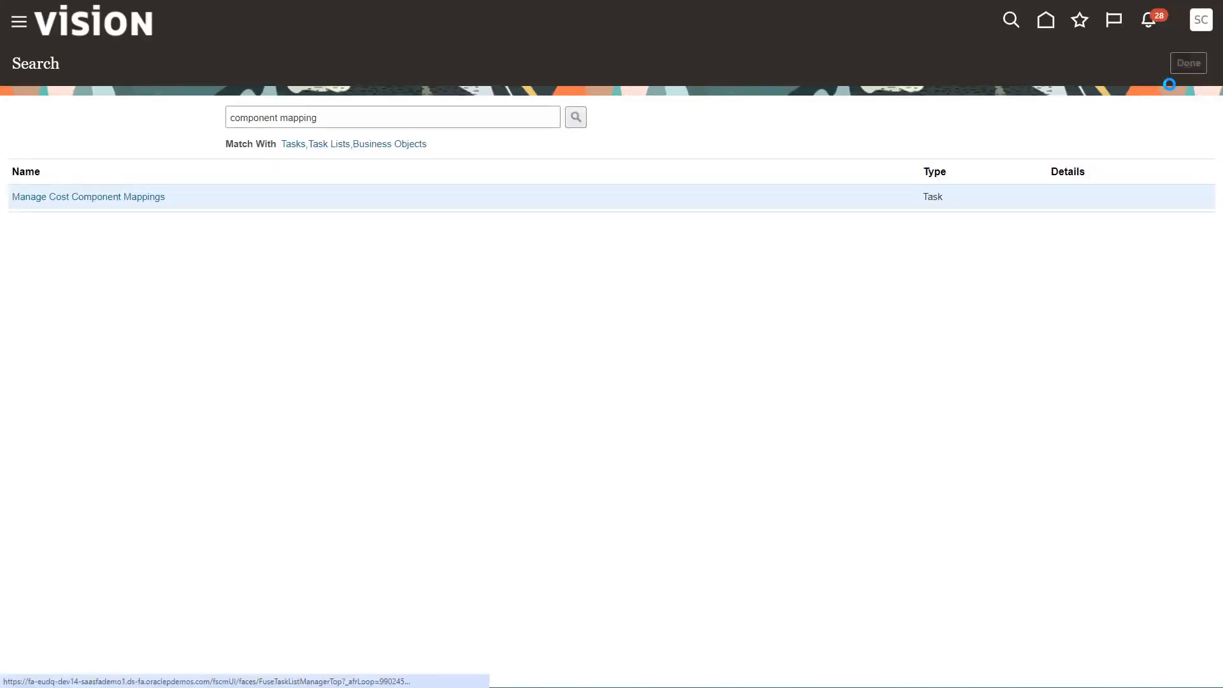
Close the Search page with Done, returning to the home page
click(88, 195)
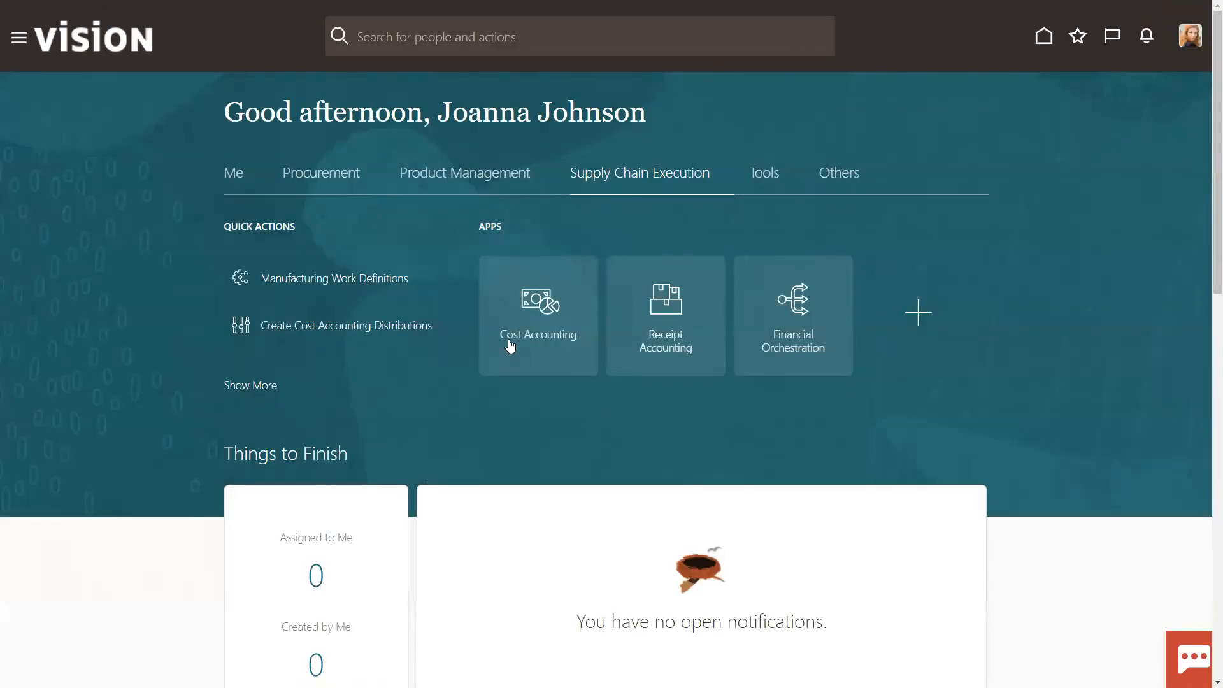
mouse_move(545, 308)
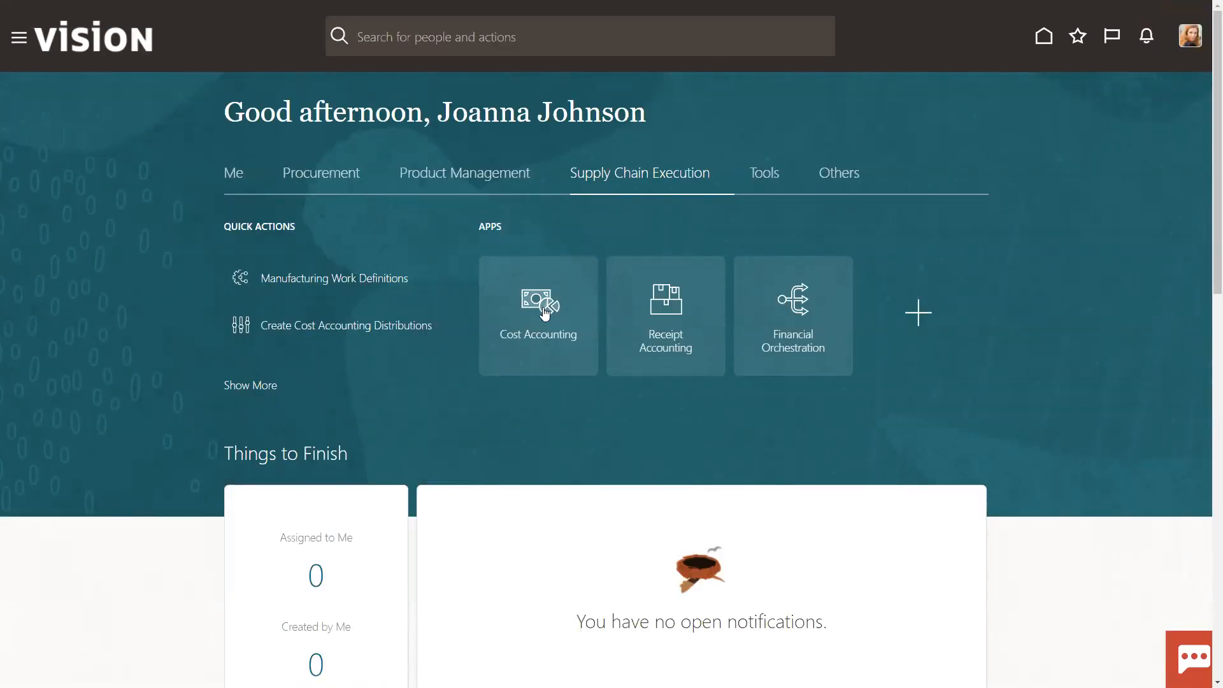
Open Cost Accounting and go to Manage Cost Scenarios
click(537, 305)
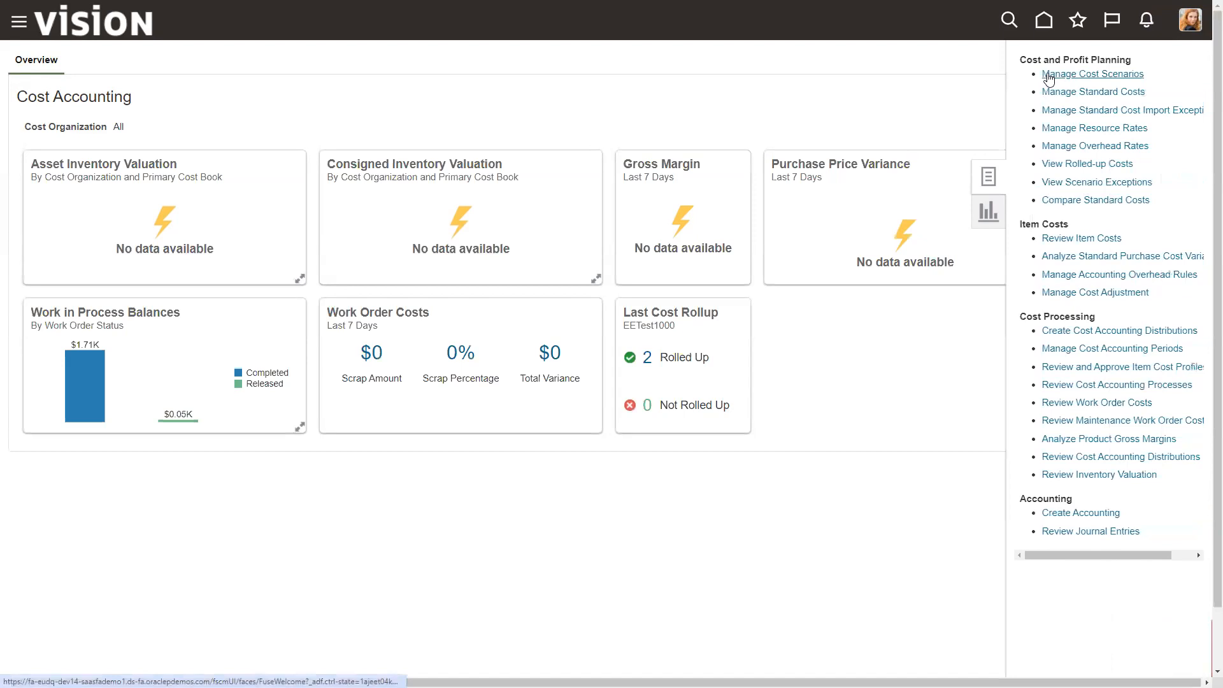
click(1091, 73)
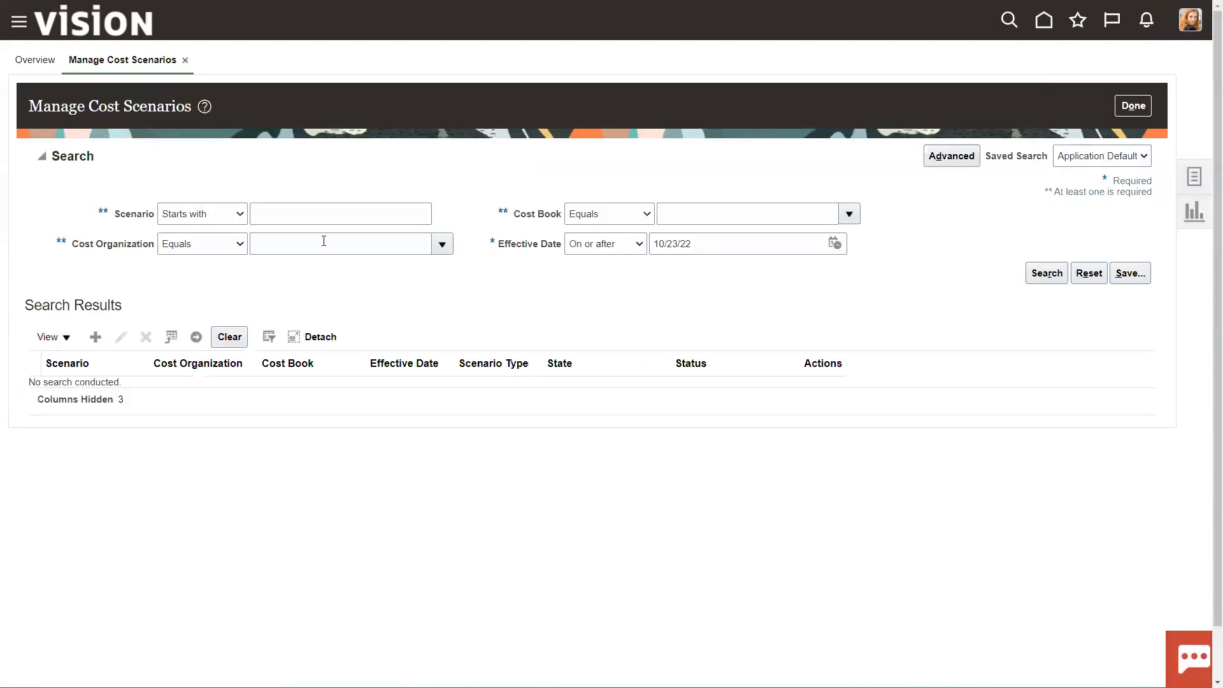
Search scenarios for 'EET' and open EETest1000 for editing
text(EET)
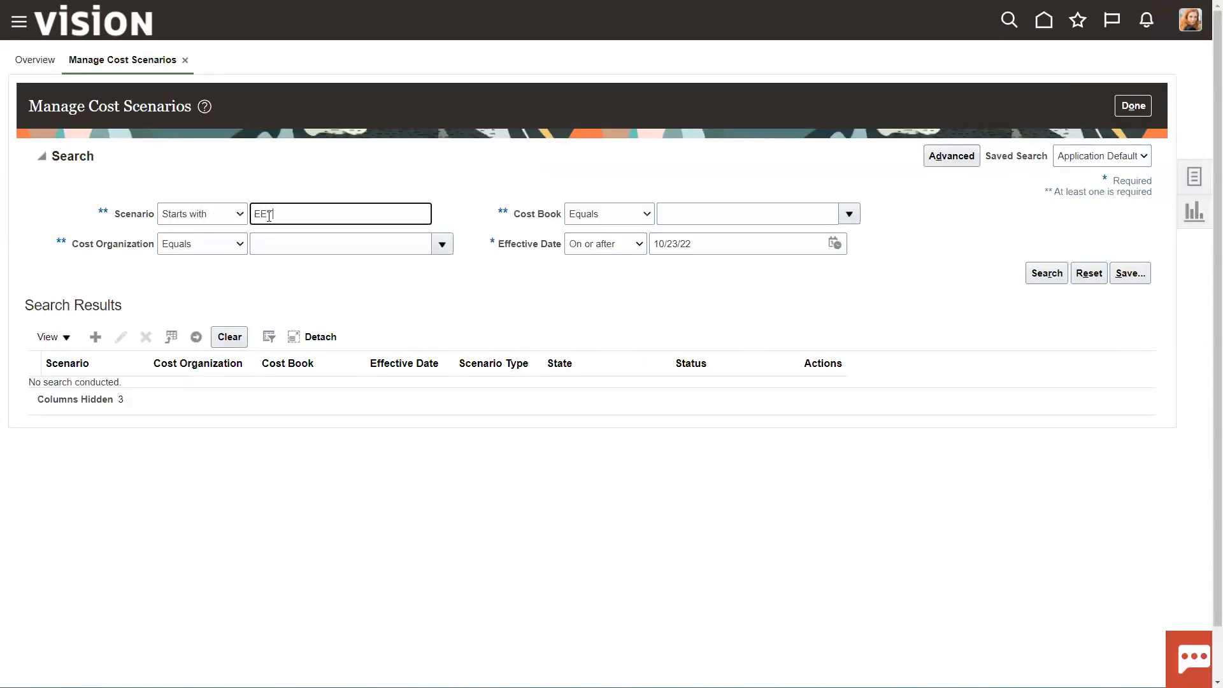
click(1046, 272)
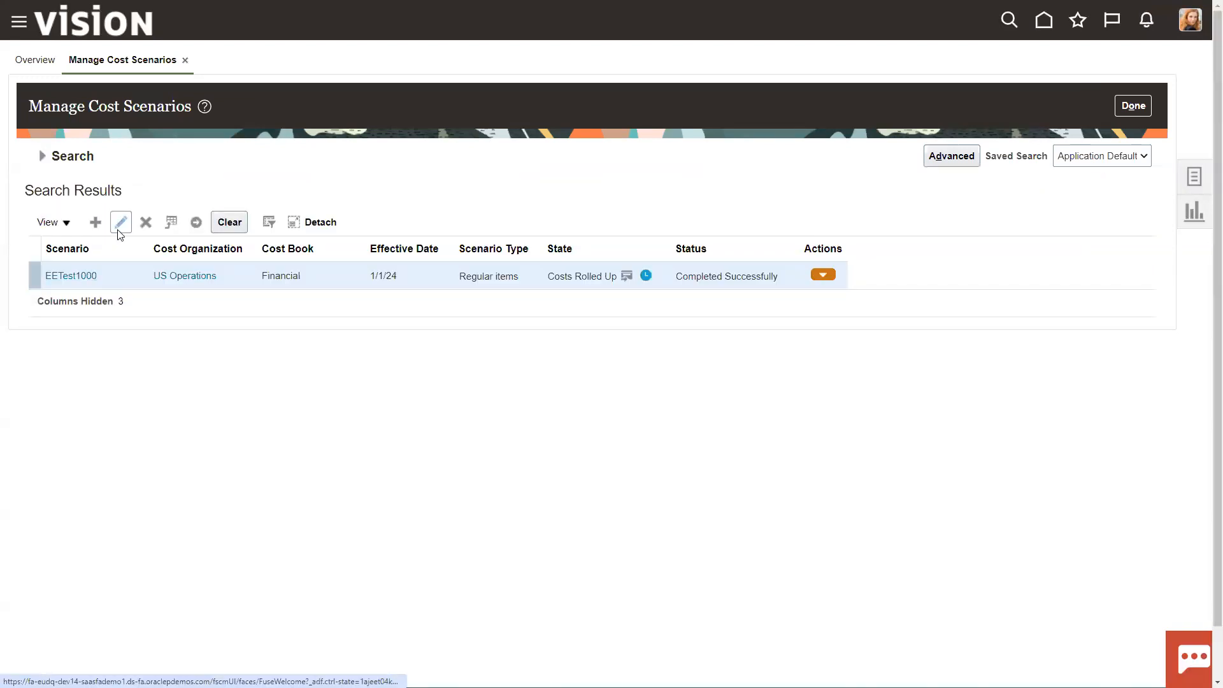
click(71, 275)
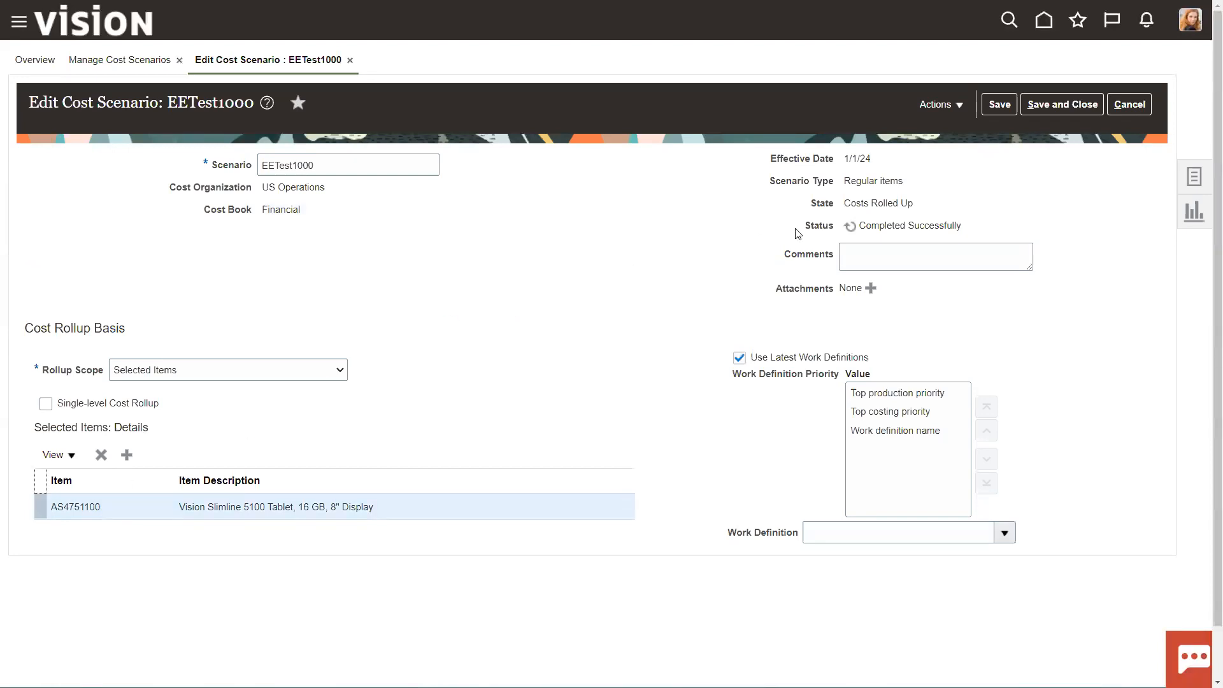
Open Manage Standard Costs for scenario EETest1000, showing AS4751100's 194.91178 USD cost details
click(940, 103)
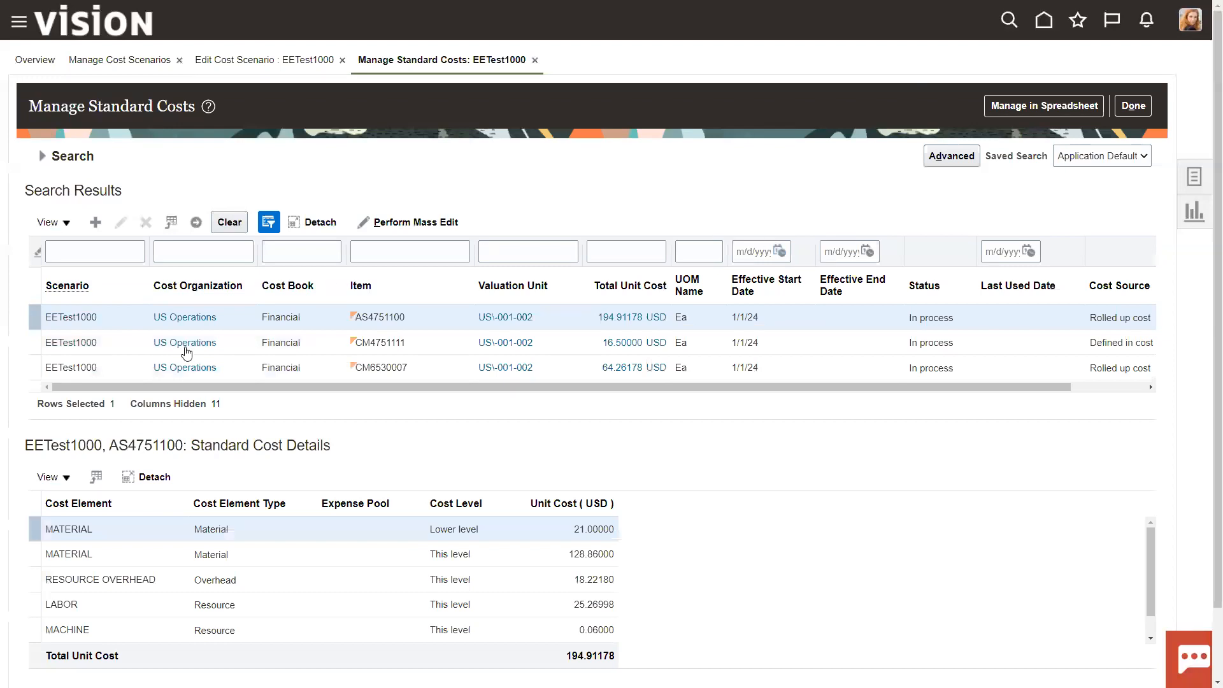
mouse_move(95, 251)
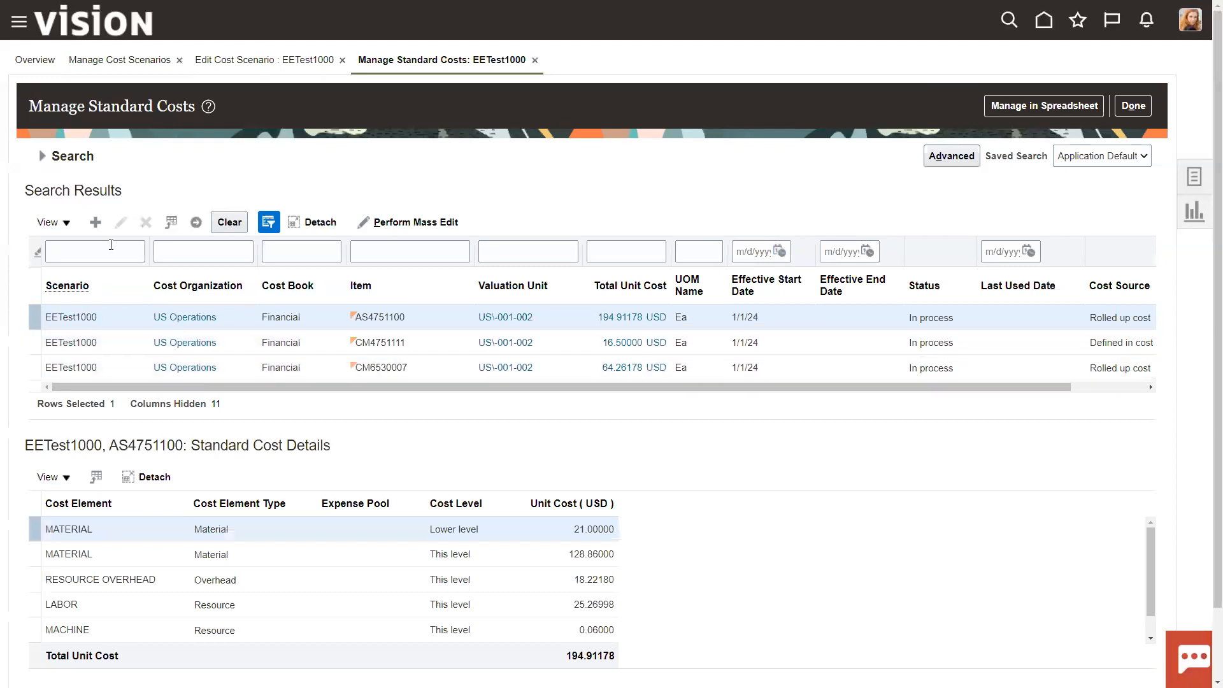
Create a standard cost for CM4751113 with the first valuation unit and MATERIAL at 14
click(95, 222)
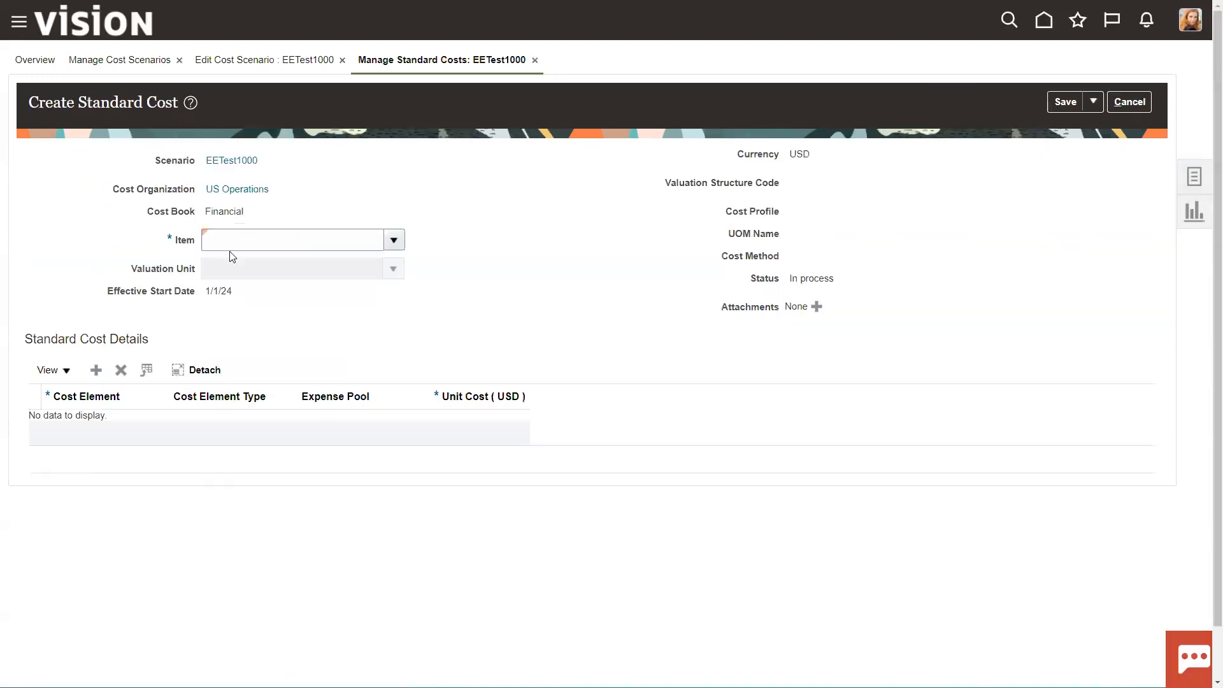
text(CM470)
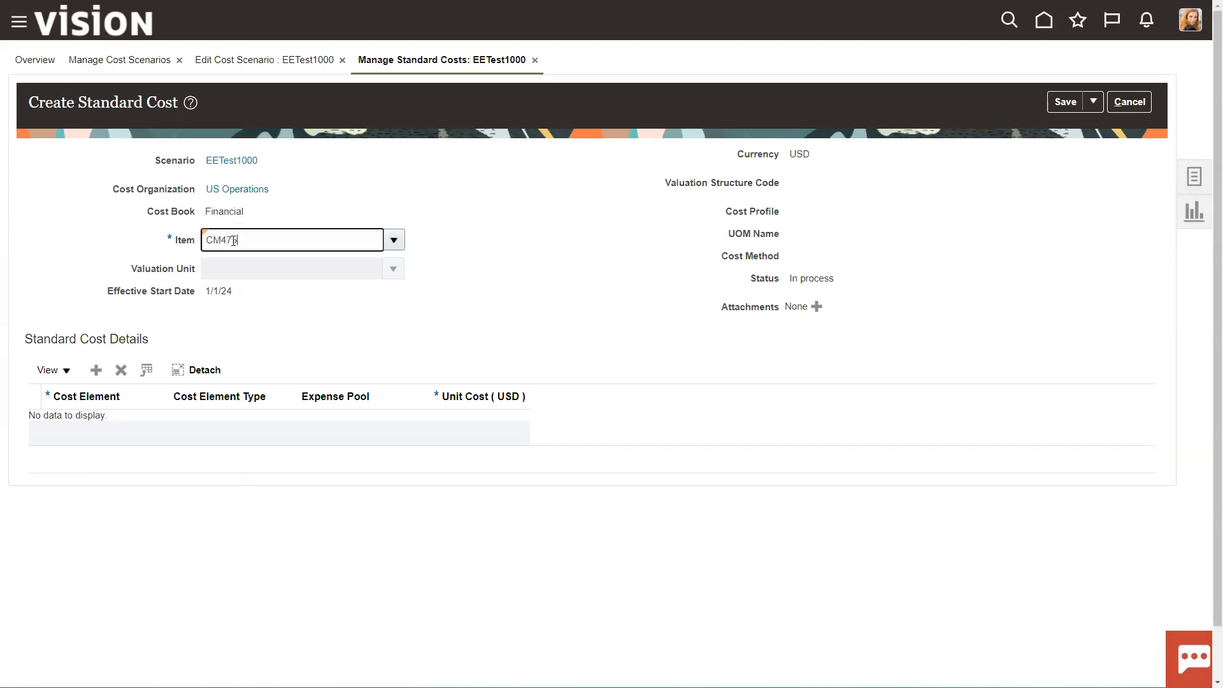
text(1113)
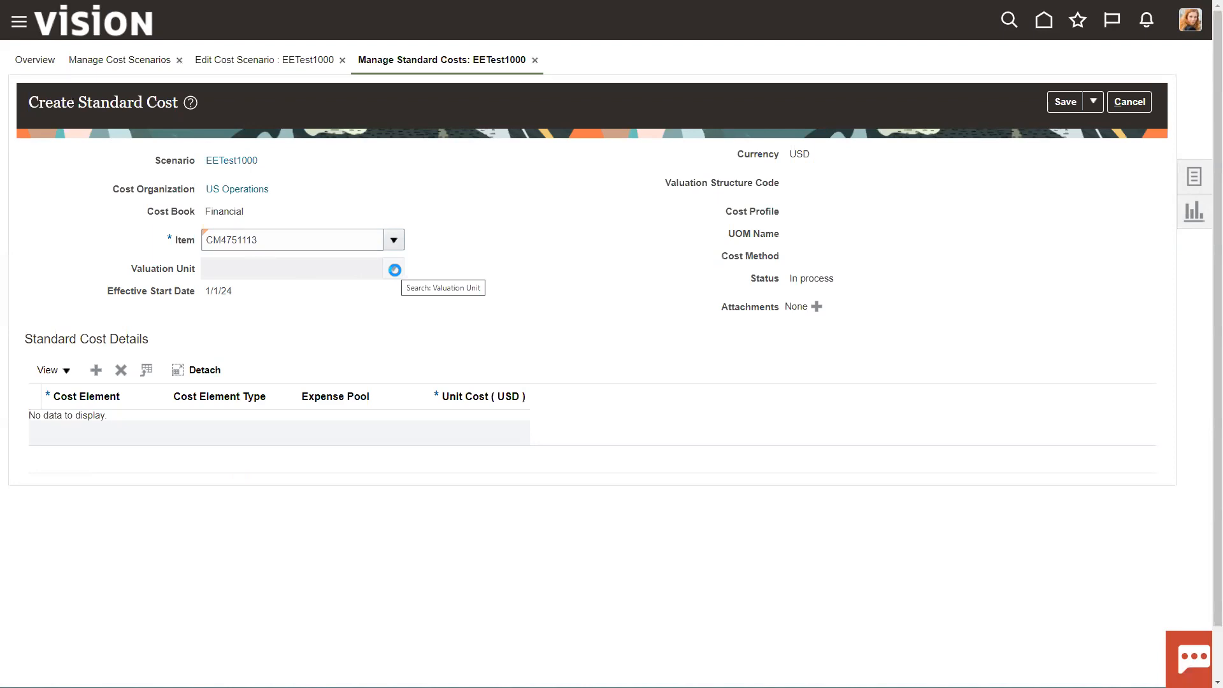
click(394, 268)
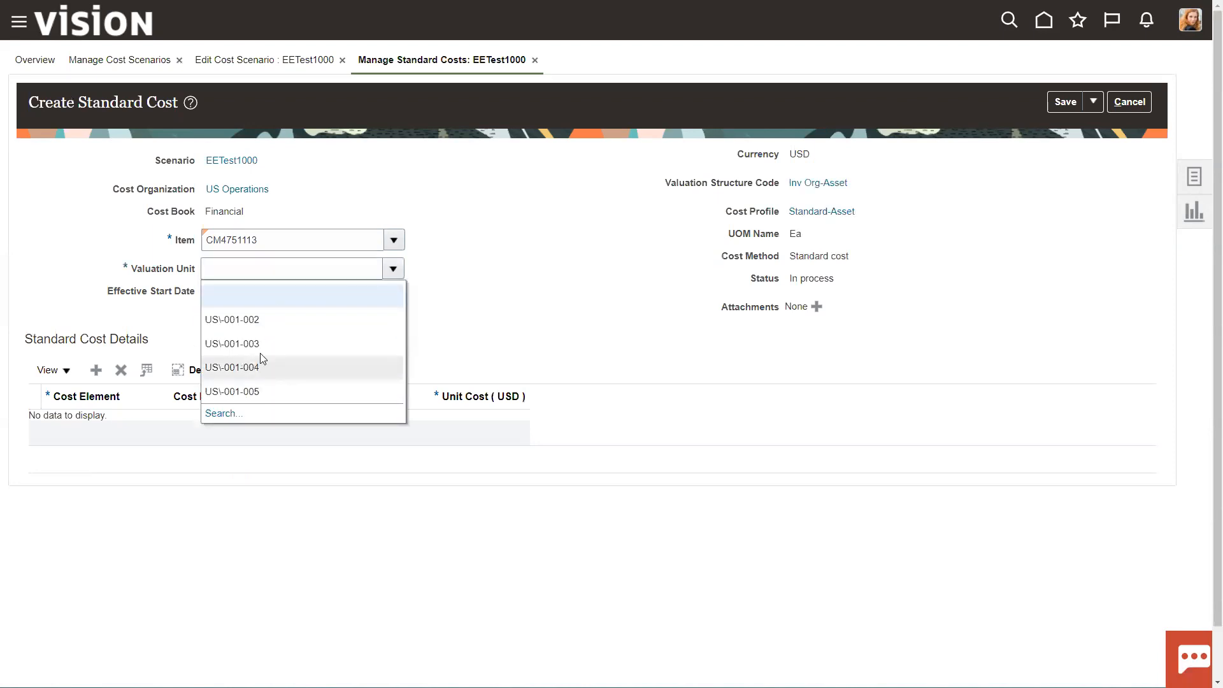
click(232, 319)
text(MATERIAL)
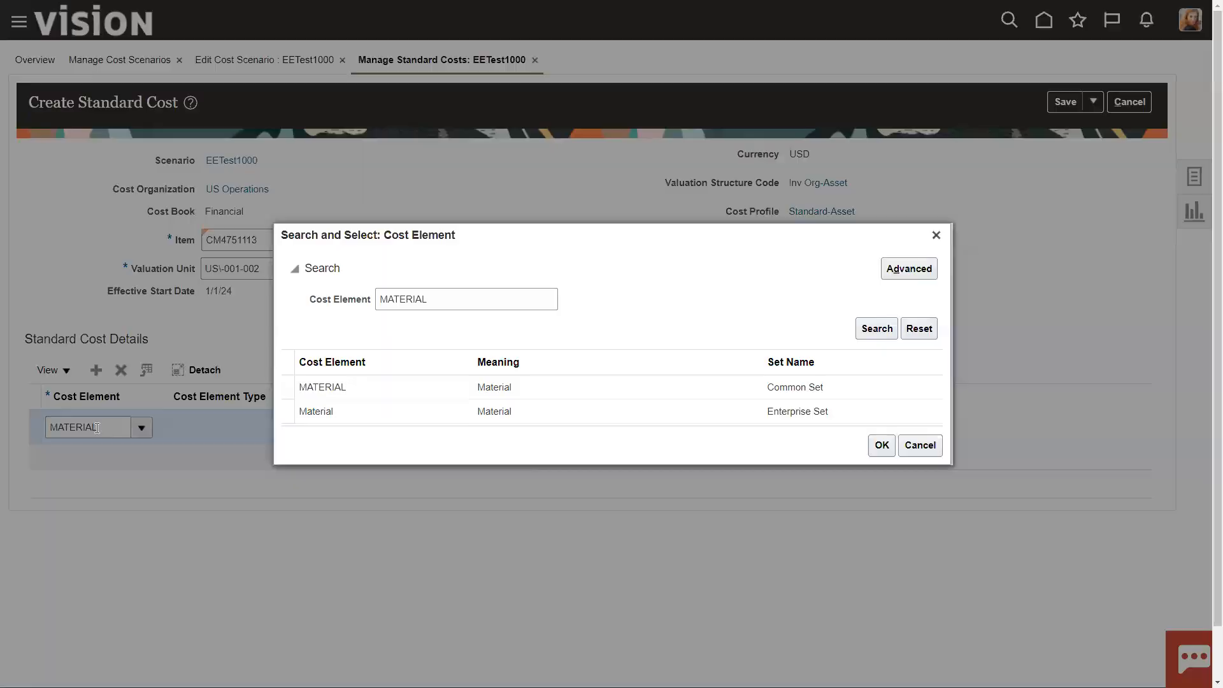
click(321, 387)
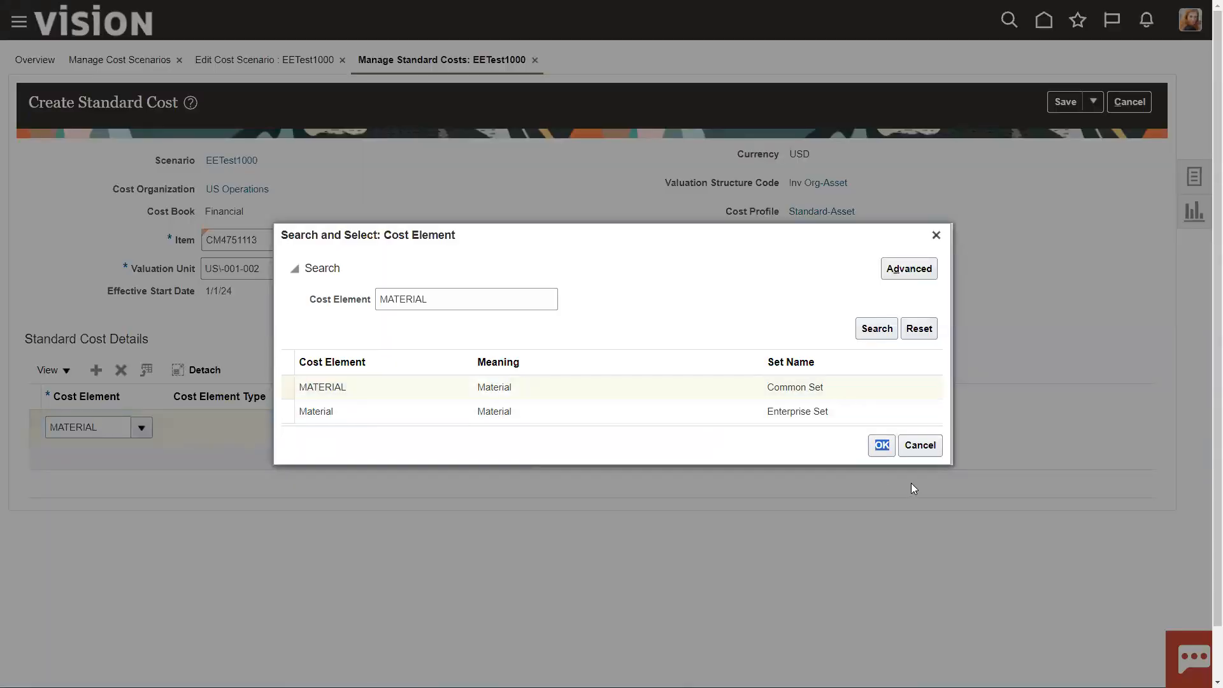
click(880, 445)
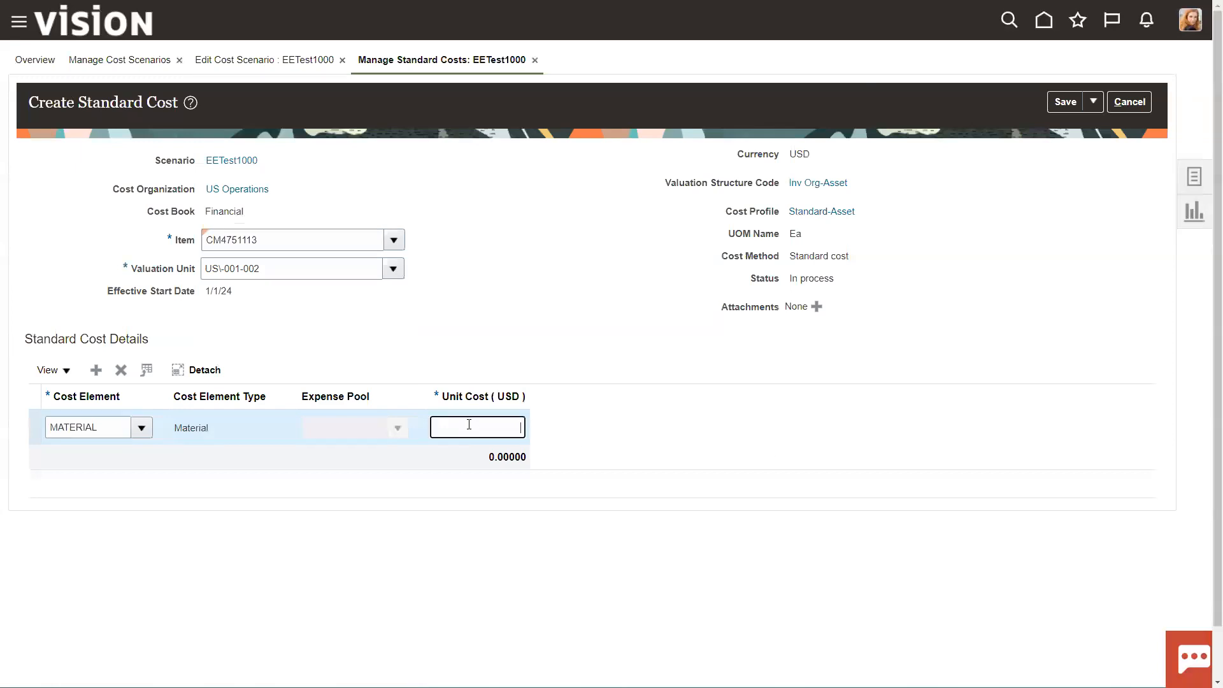
text(14.00000)
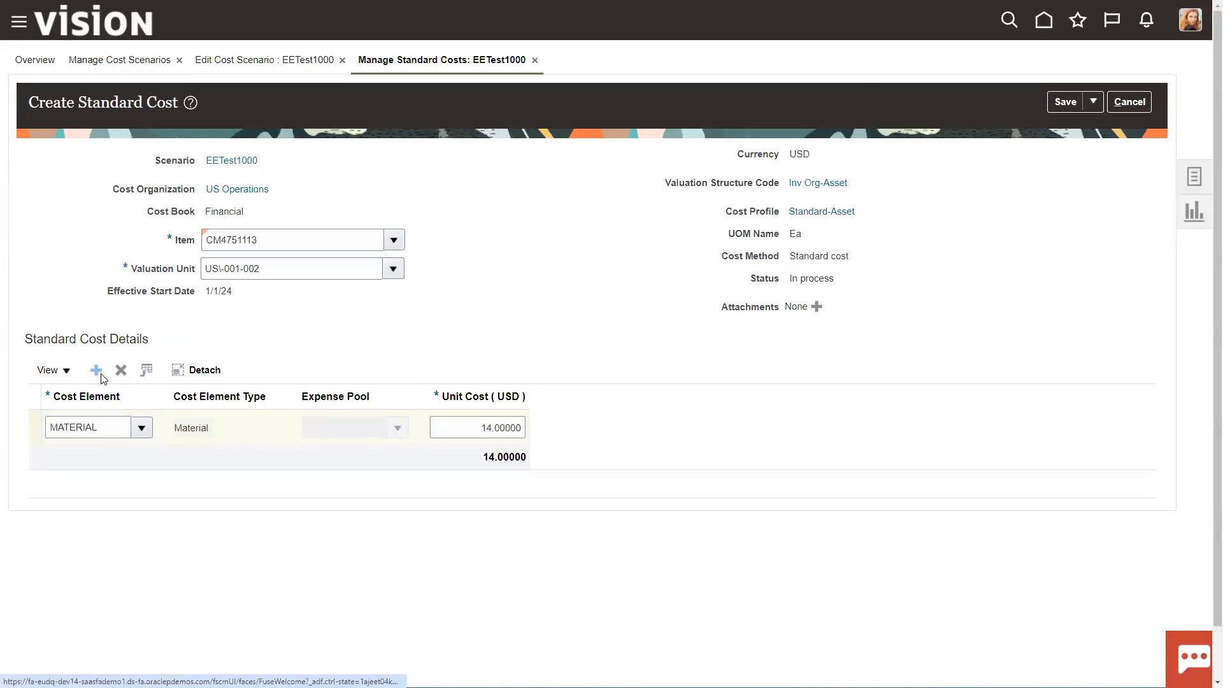
Add a STORAGE cost element at 1.5 and begin a BROKERAGE row
click(96, 370)
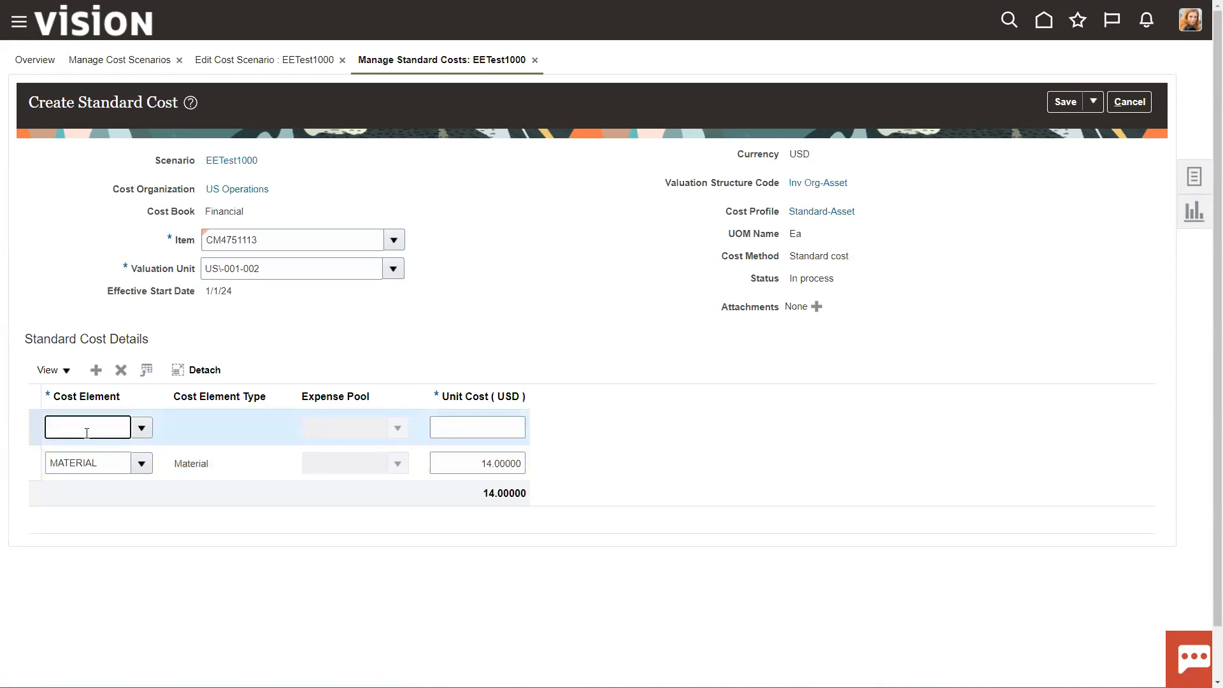
click(142, 427)
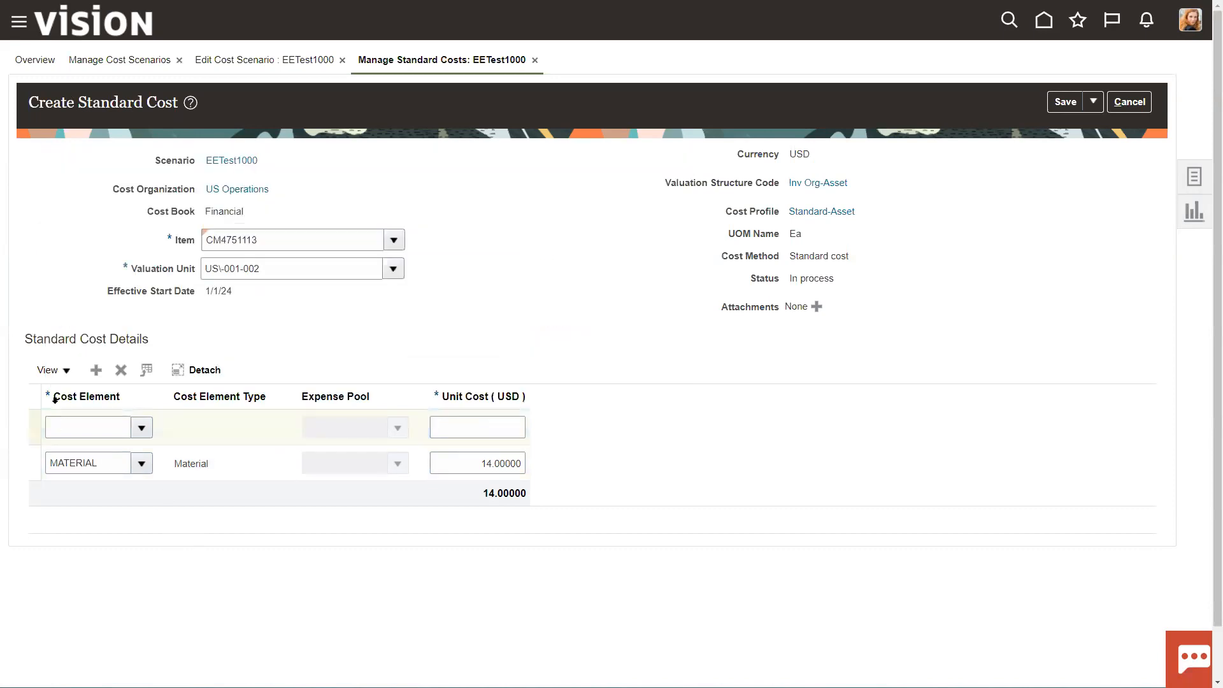
text(STORAGE)
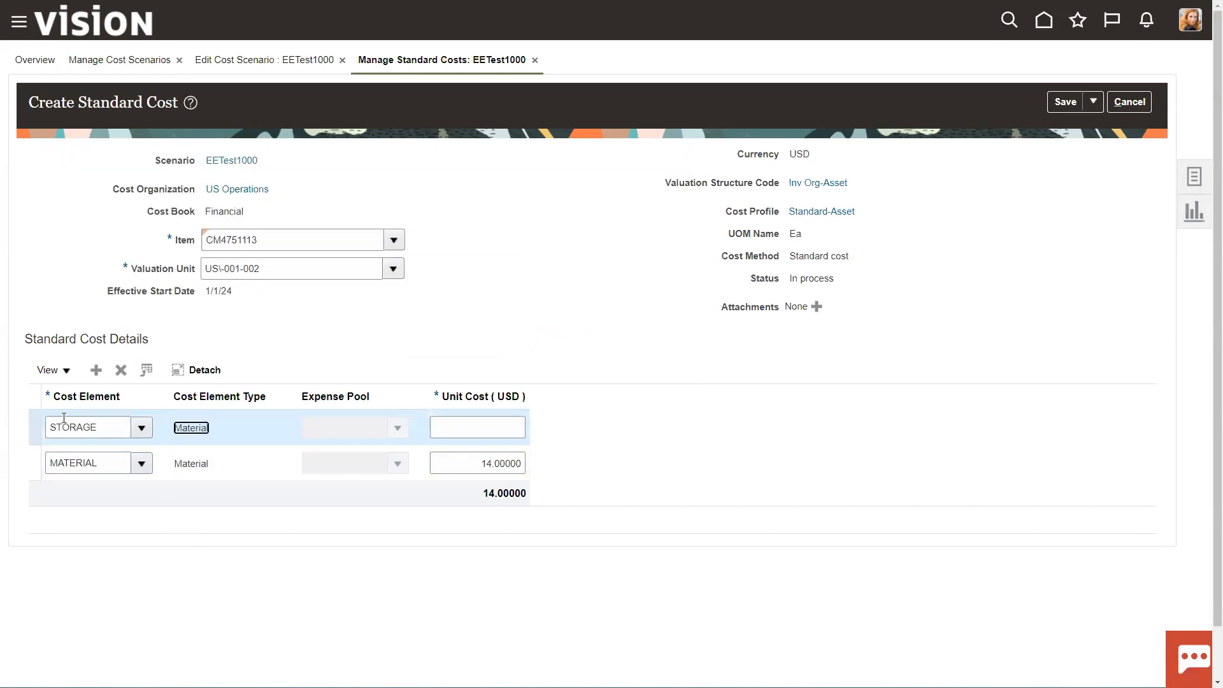
click(476, 426)
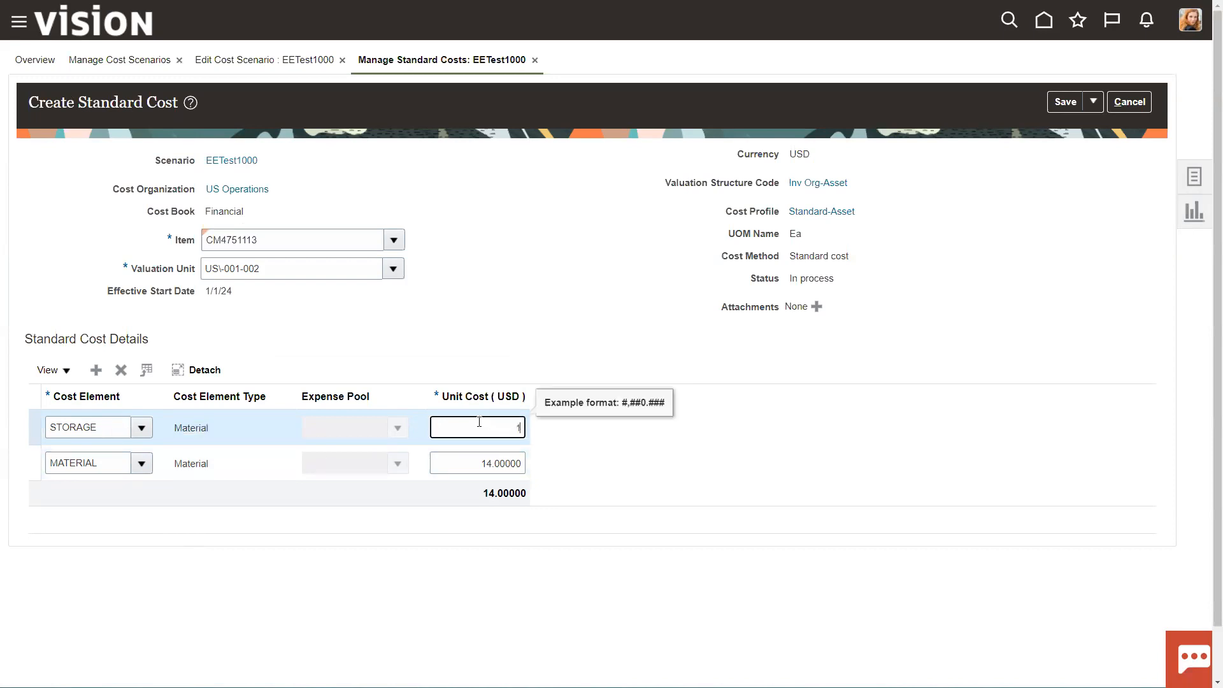
text(1.50000)
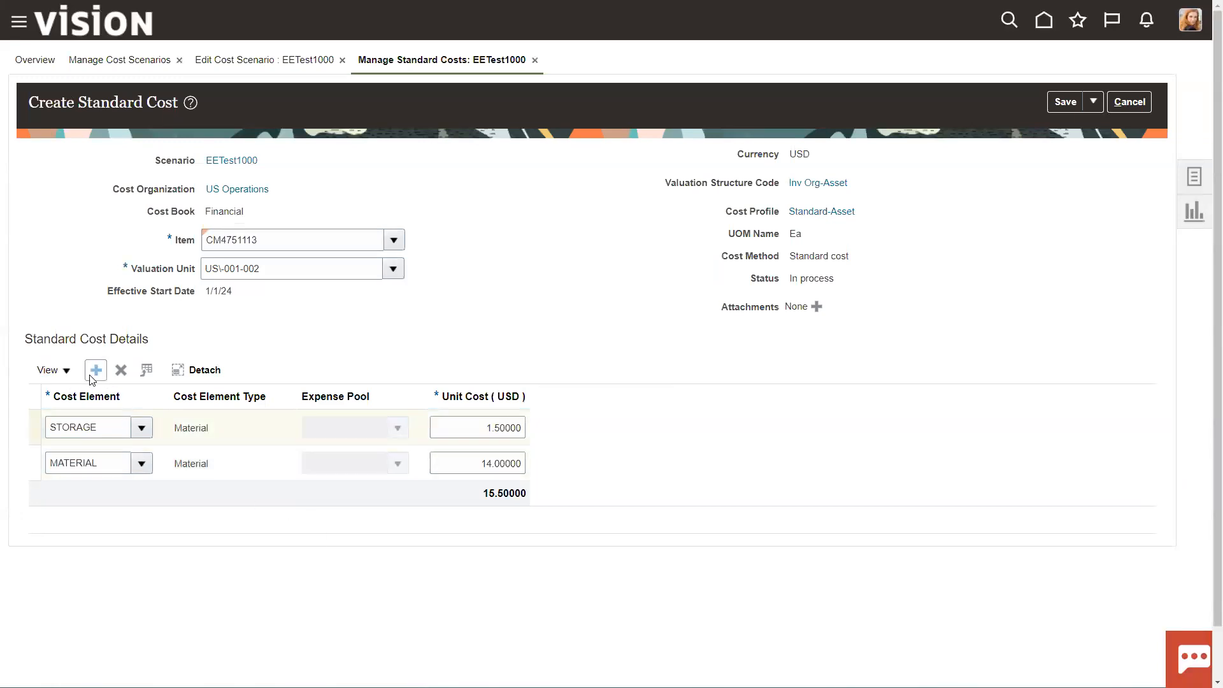
click(95, 369)
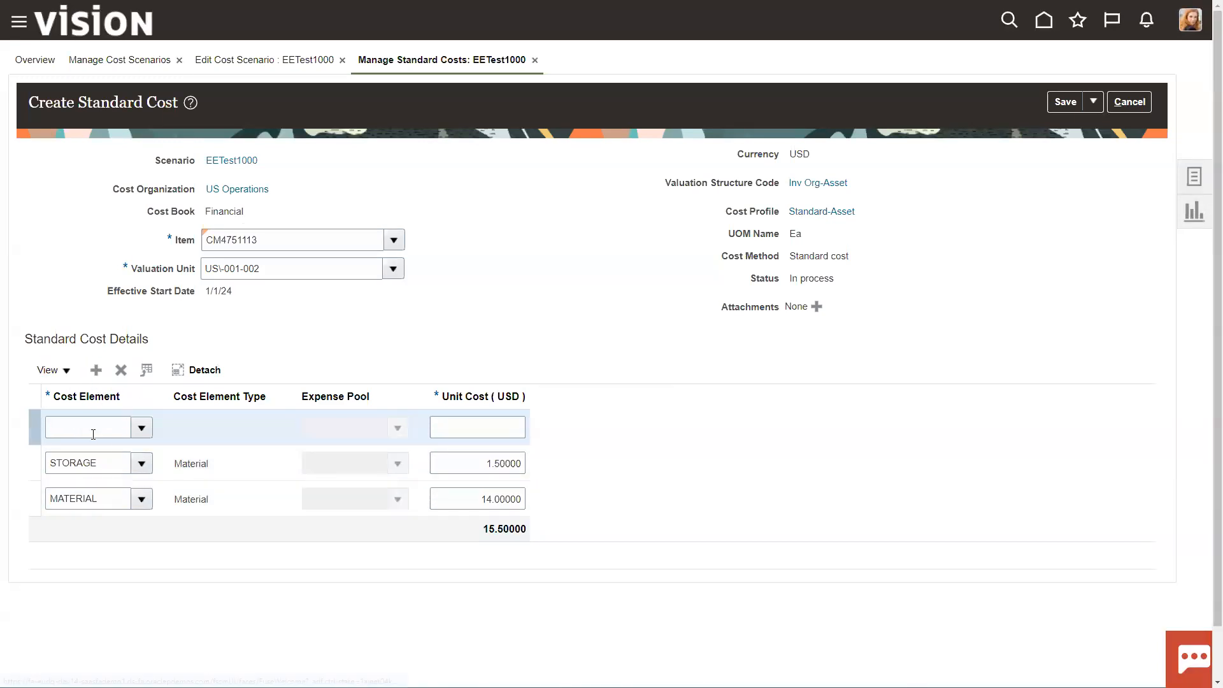
text(BROKERAGE)
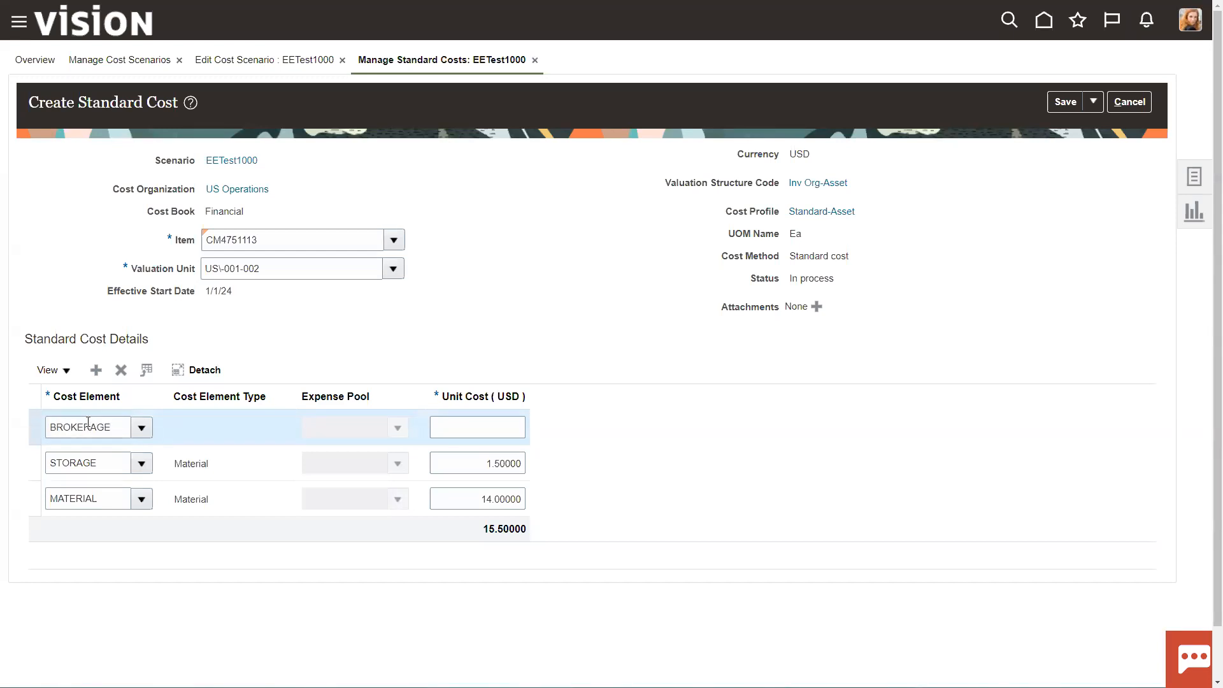
Search cost elements for 'Bro', enter unit cost 1.00000, then exit the standard cost form
click(142, 427)
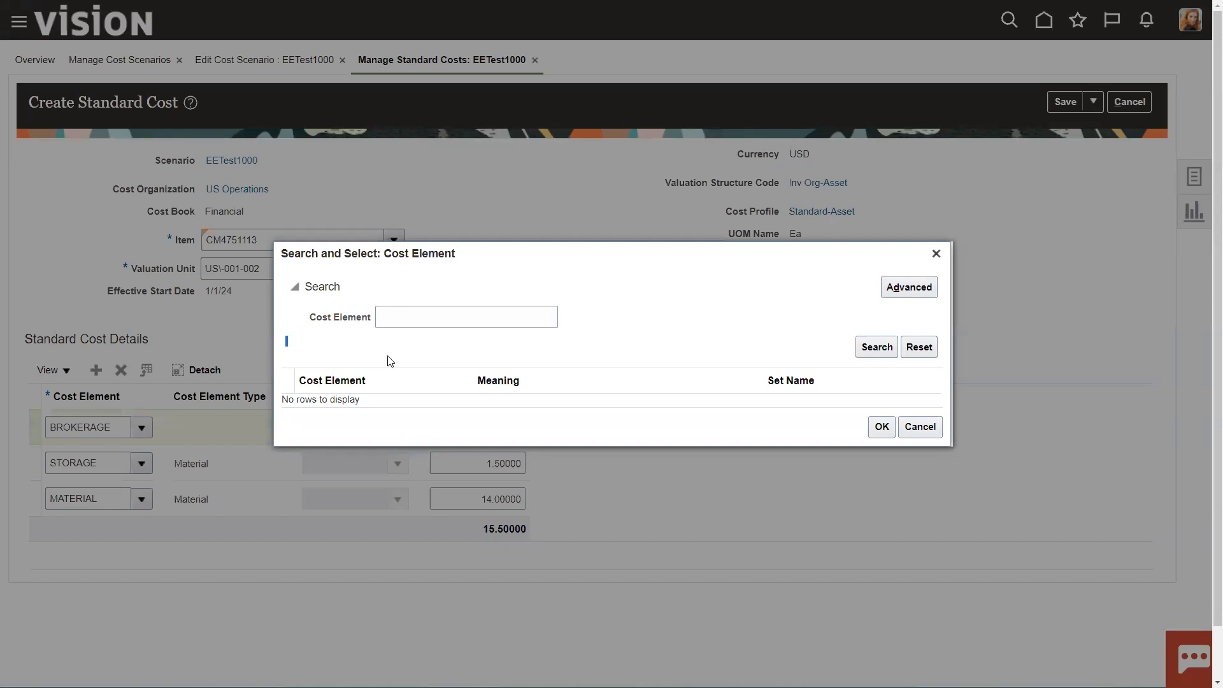
text(Bro)
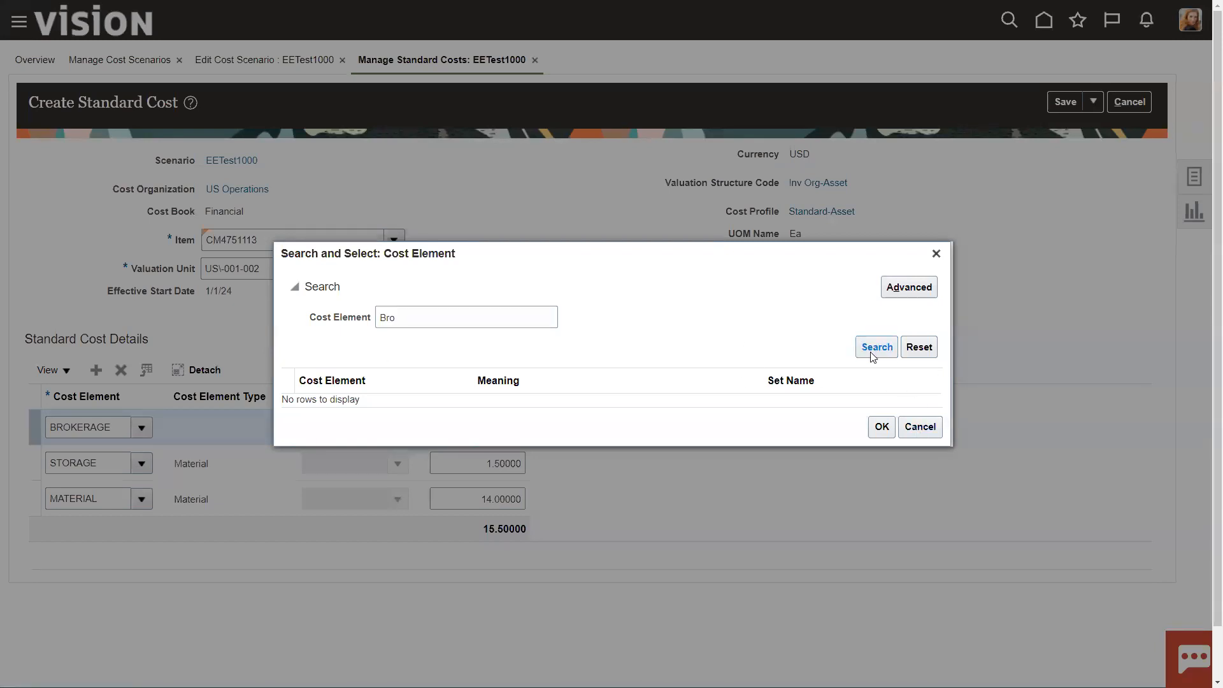
click(920, 426)
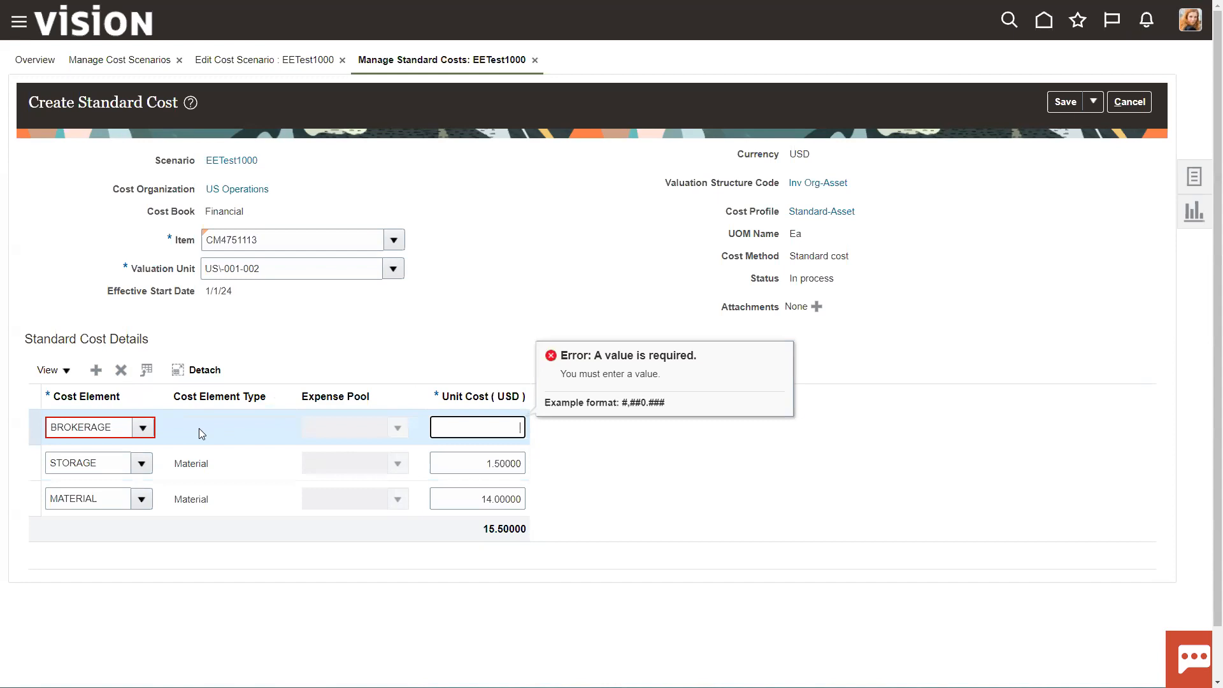
text(1.00000)
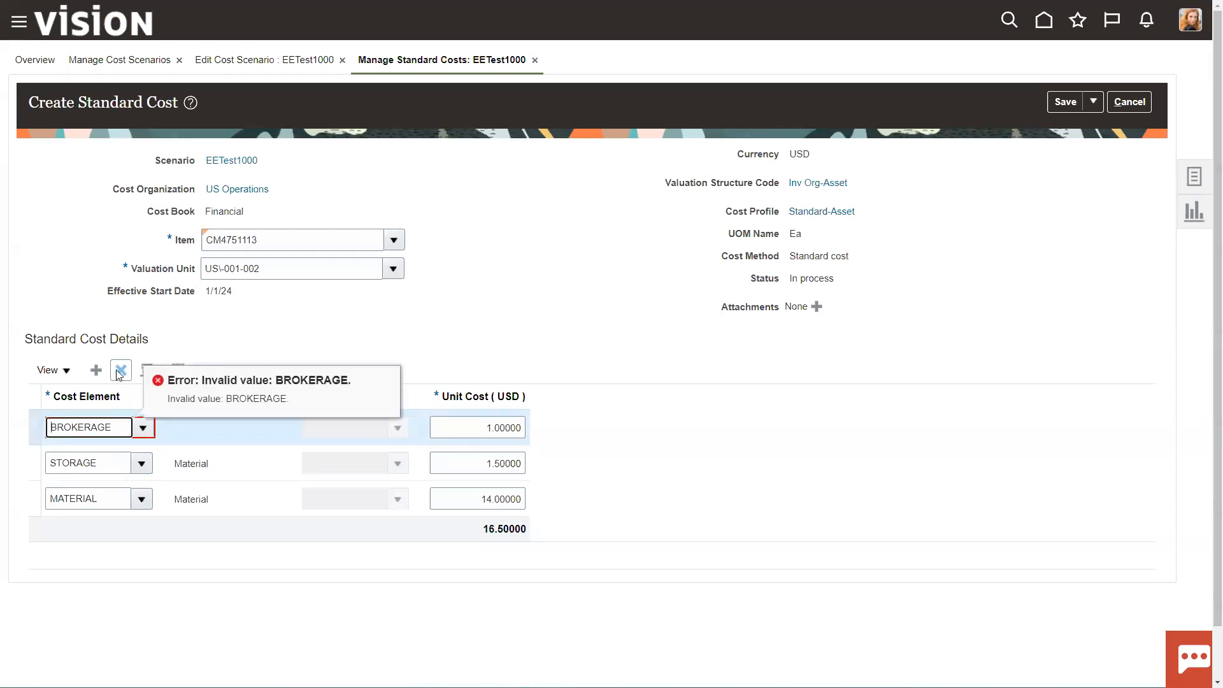
mouse_move(1083, 123)
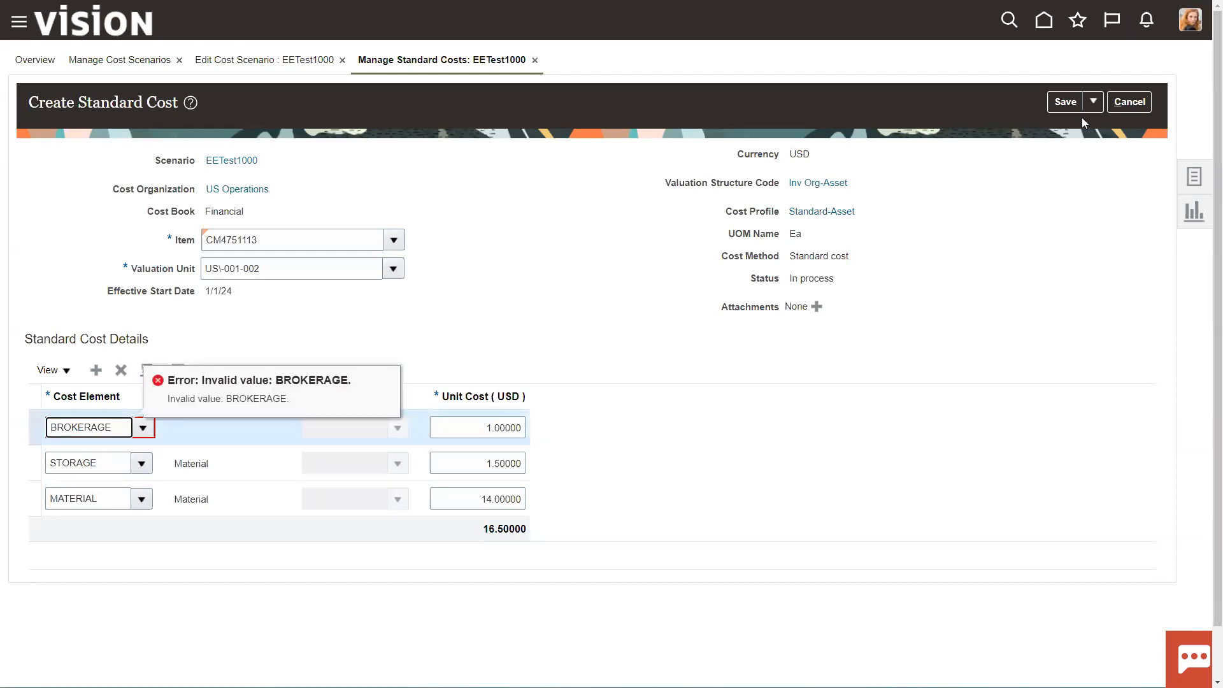
click(1128, 102)
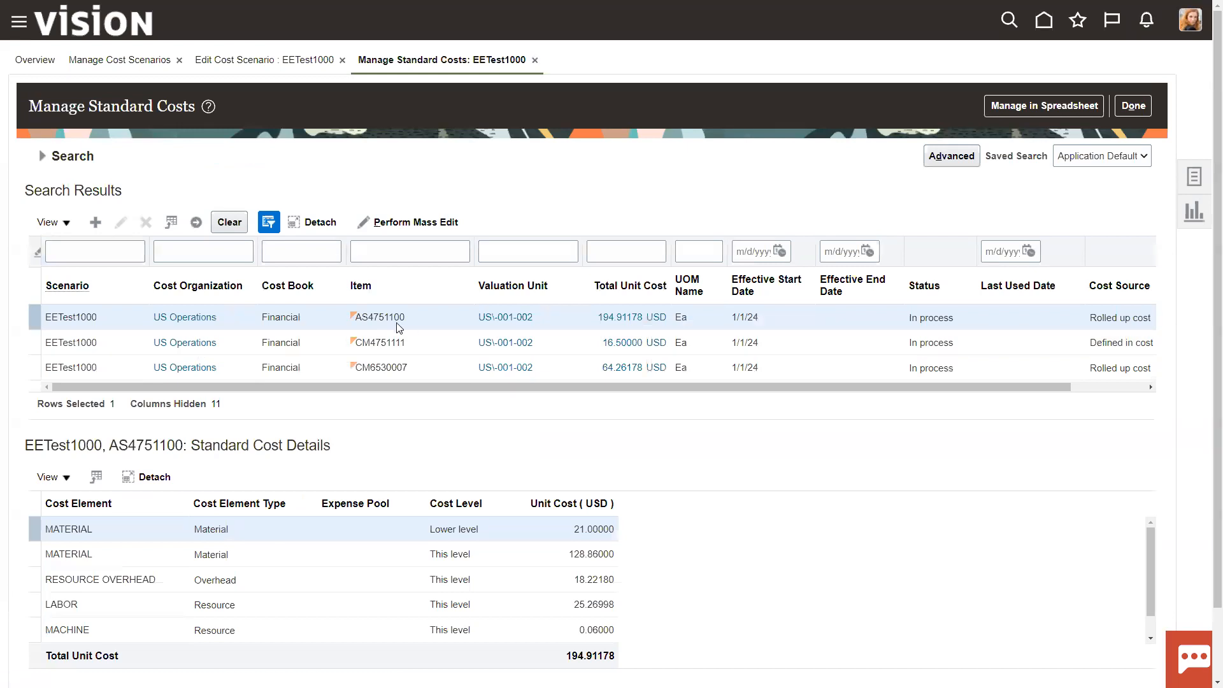
mouse_move(184, 347)
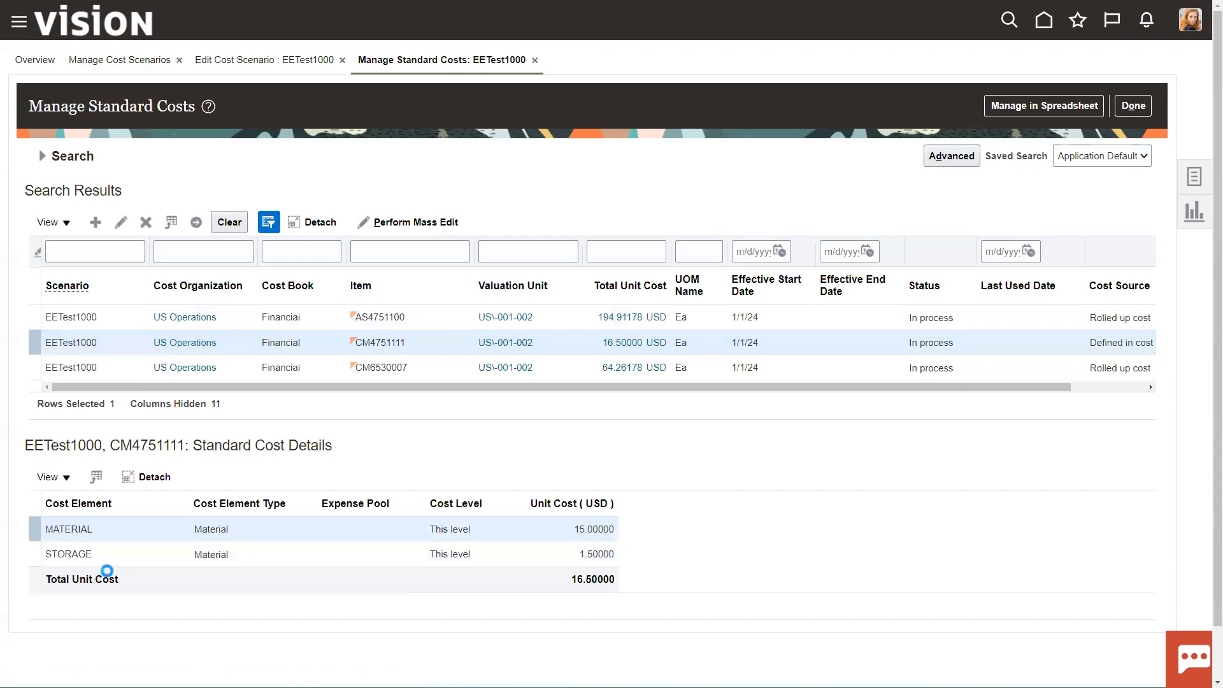
Review CM4751111's cost details and US Operations organization, then finish Manage Standard Costs
click(184, 341)
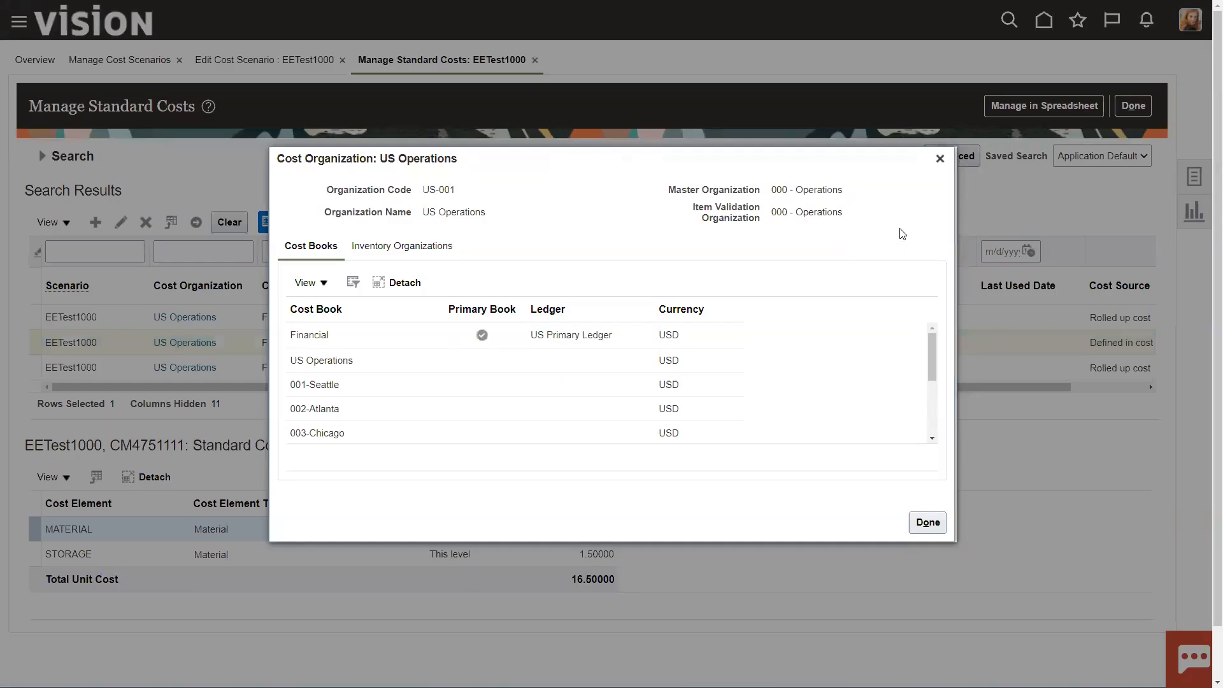
click(926, 521)
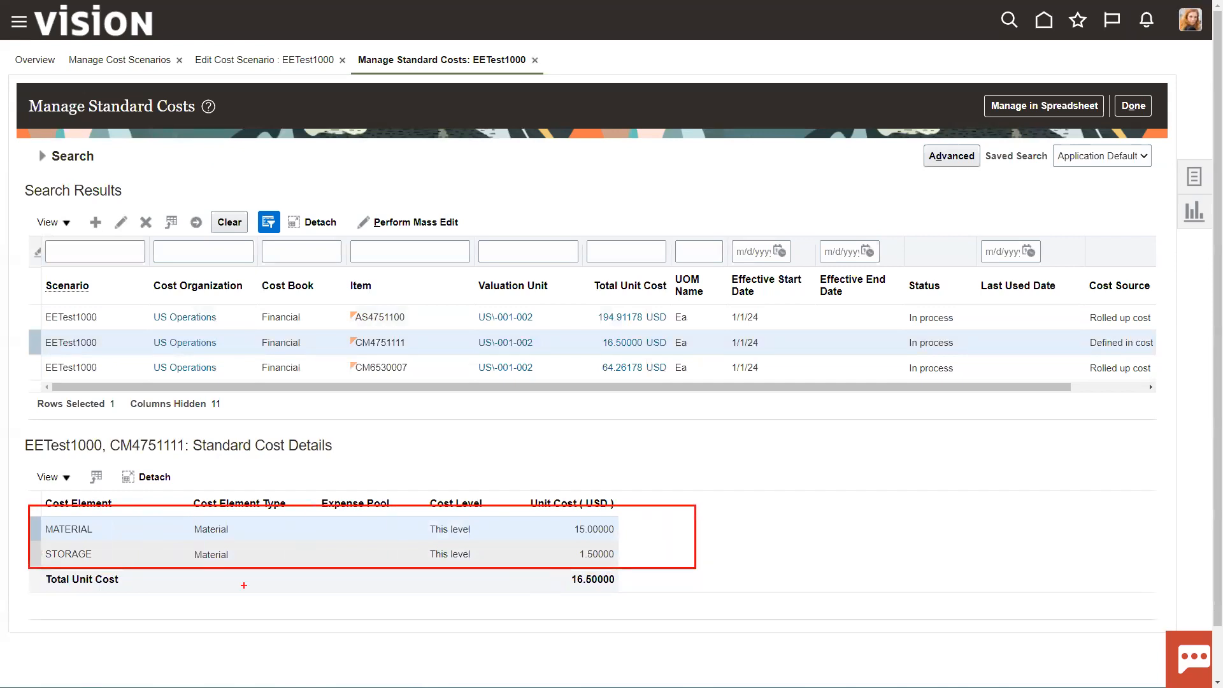
click(68, 554)
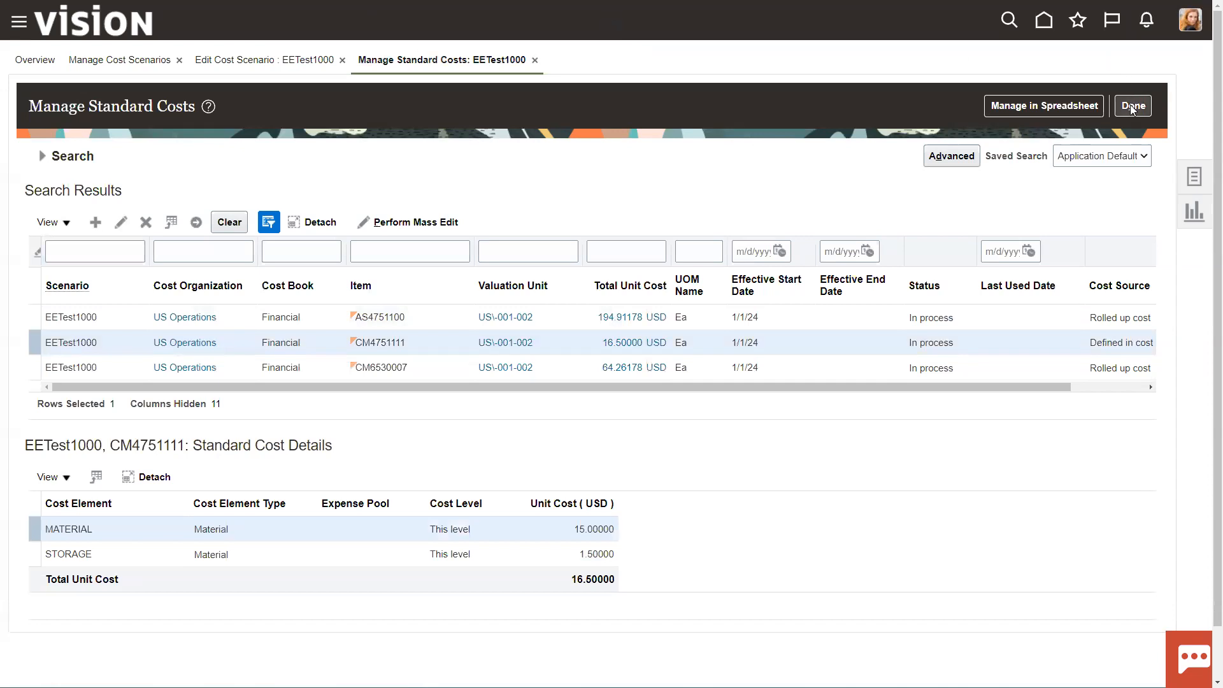
click(1131, 105)
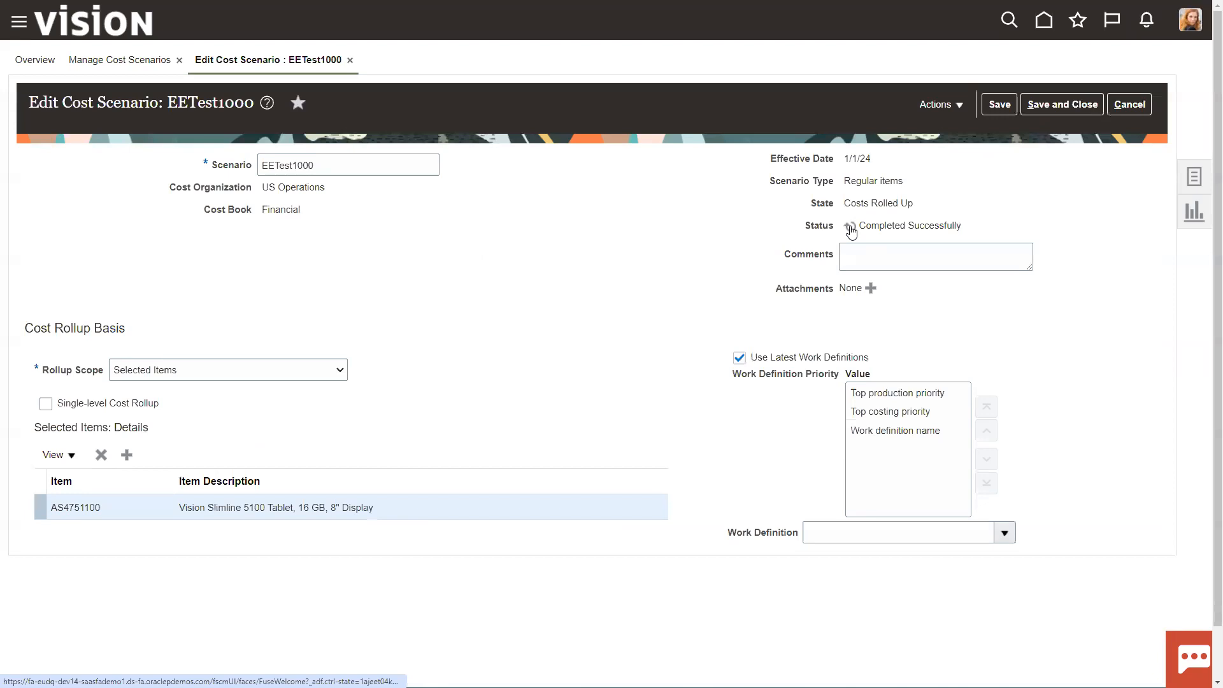
View rolled-up costs and expand AS4751100, Tablet Assembly, and component CM4751111
click(939, 104)
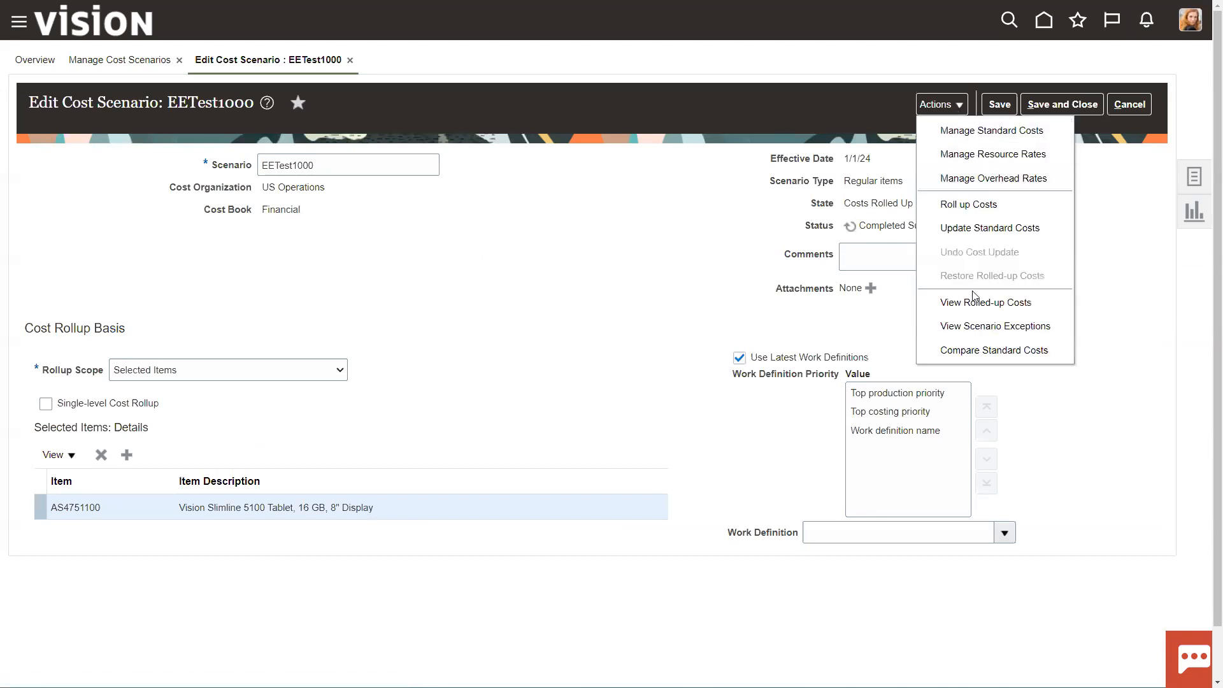
click(985, 303)
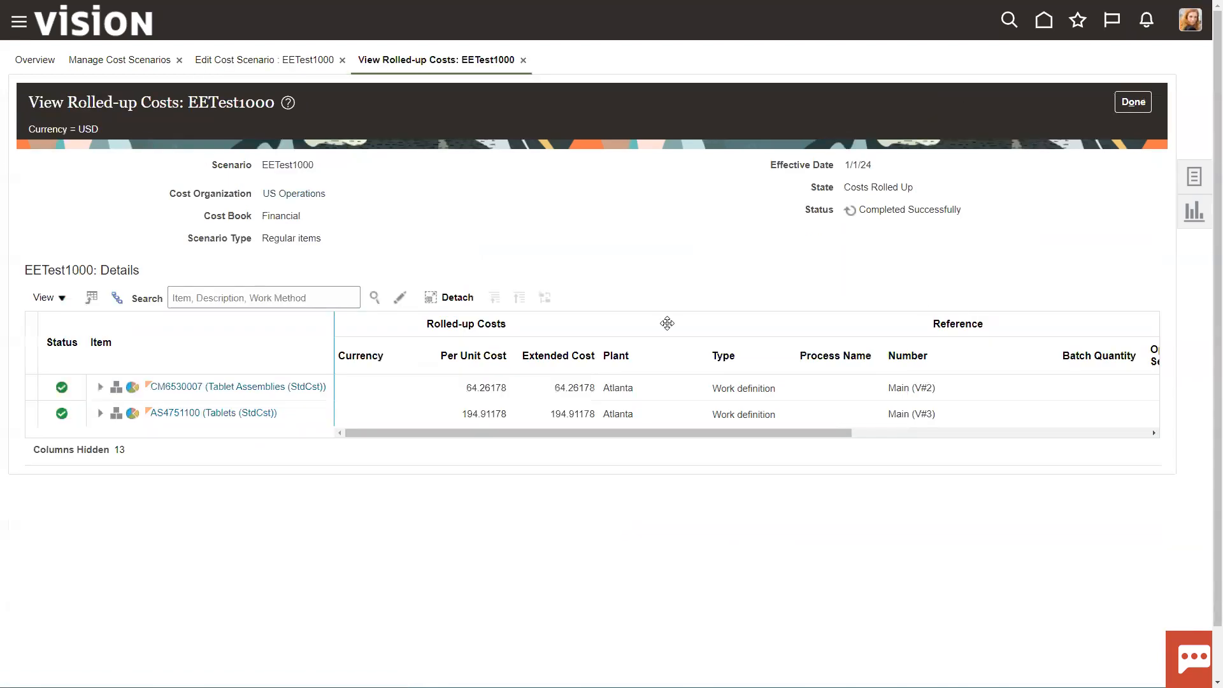
click(101, 412)
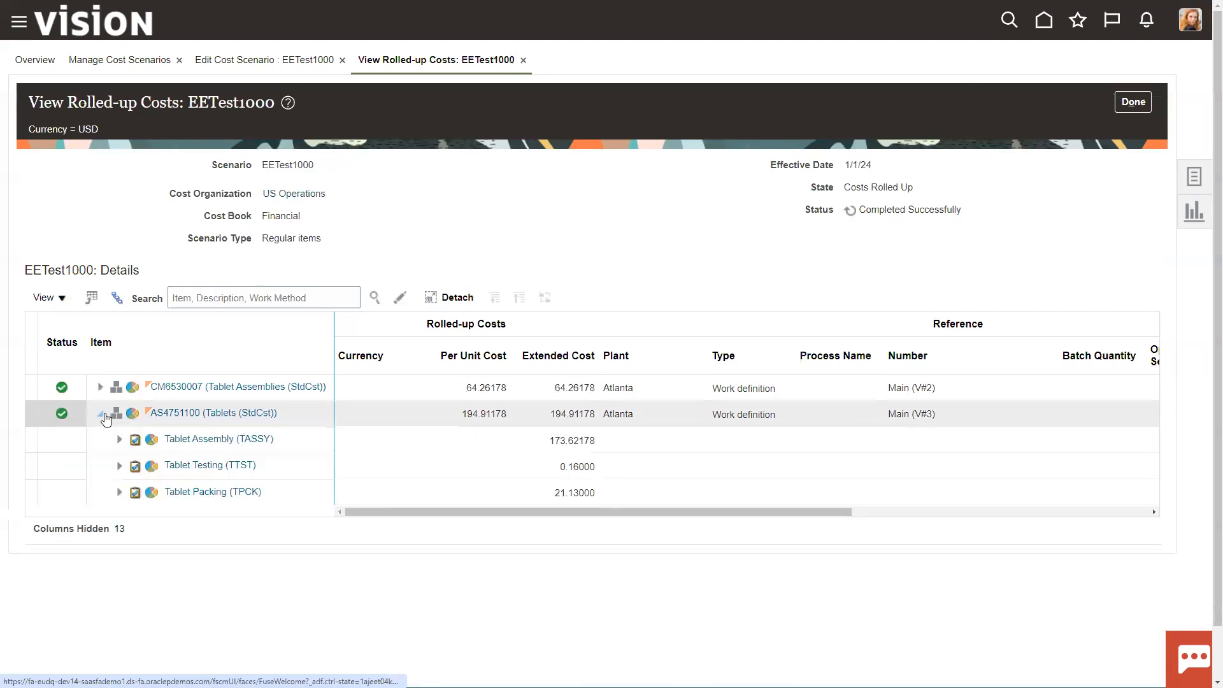
click(120, 438)
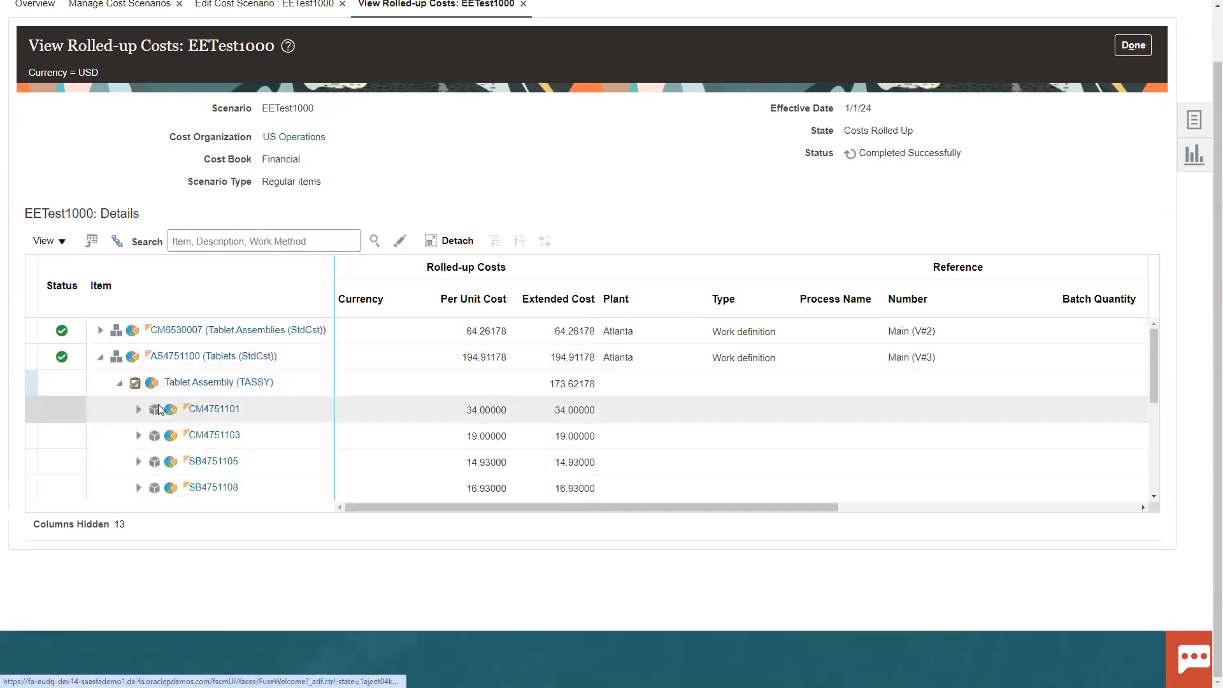
scroll(down, 3)
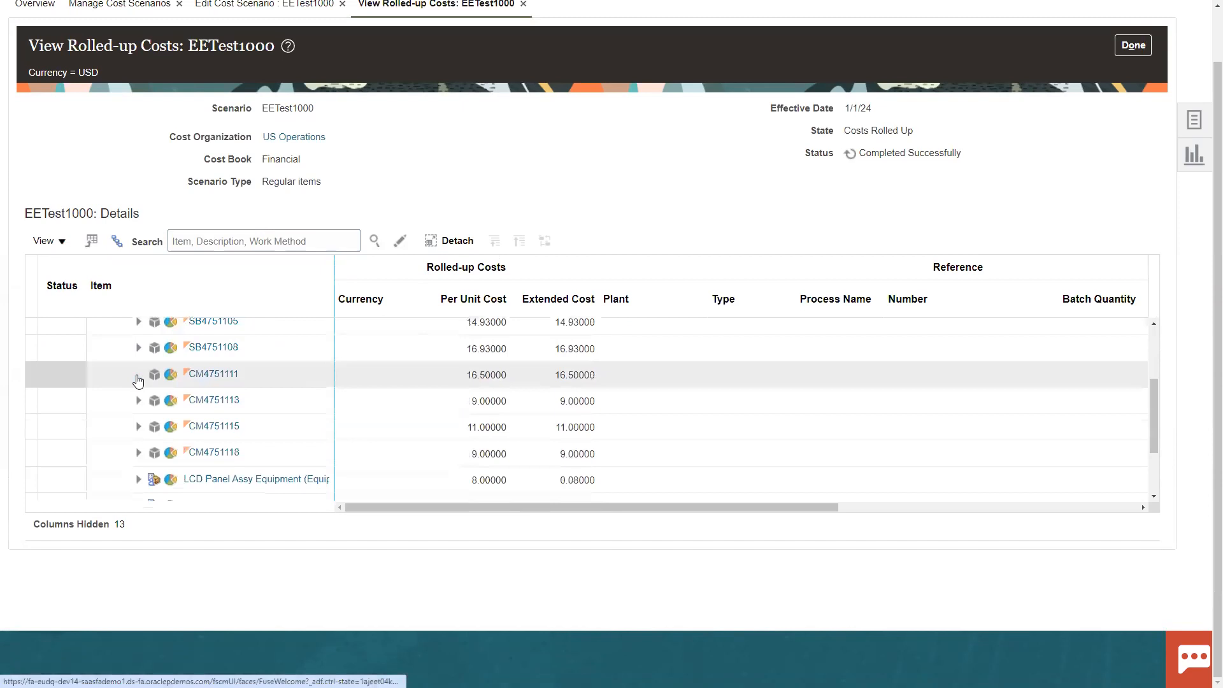
click(211, 374)
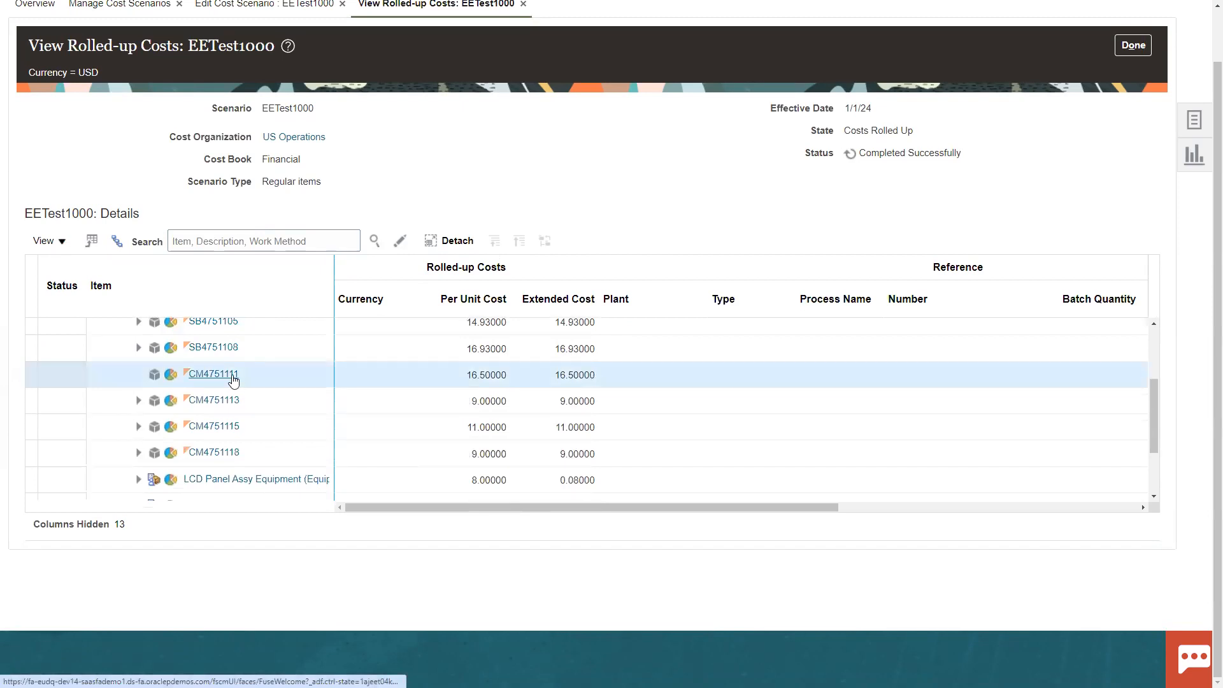
Open CM4751111's rolled-up cost breakdown: MATERIAL 15.00 and STORAGE 1.50 of 16.50
click(210, 374)
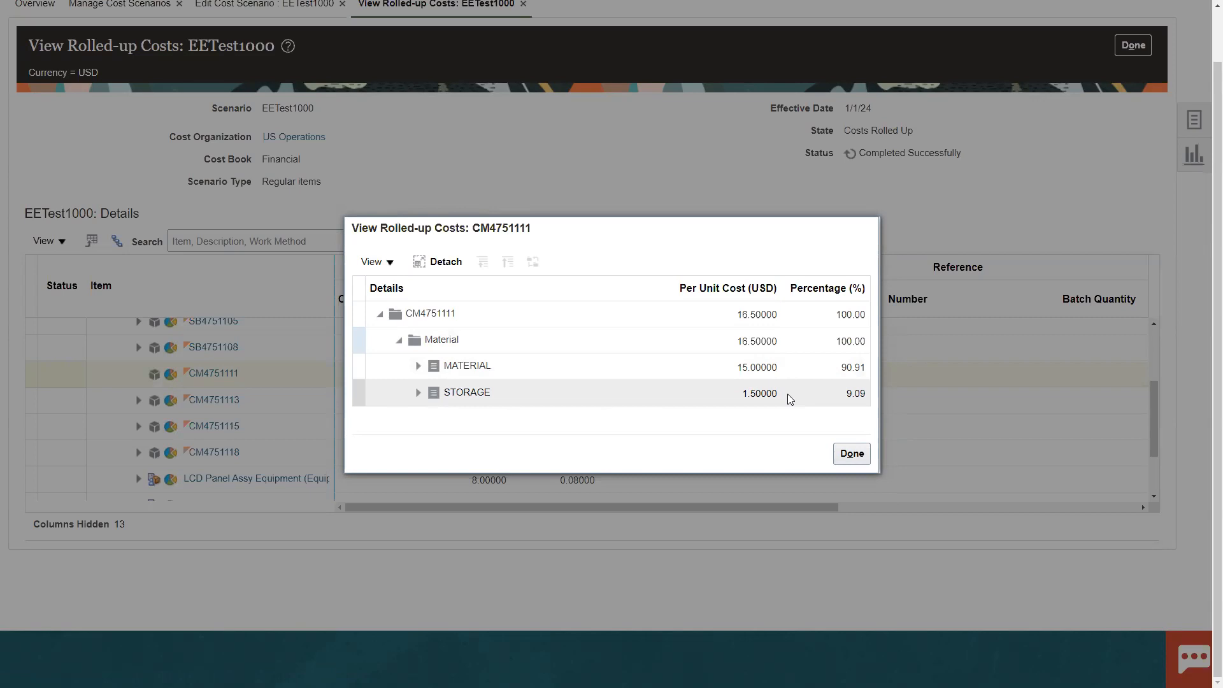
mouse_move(795, 366)
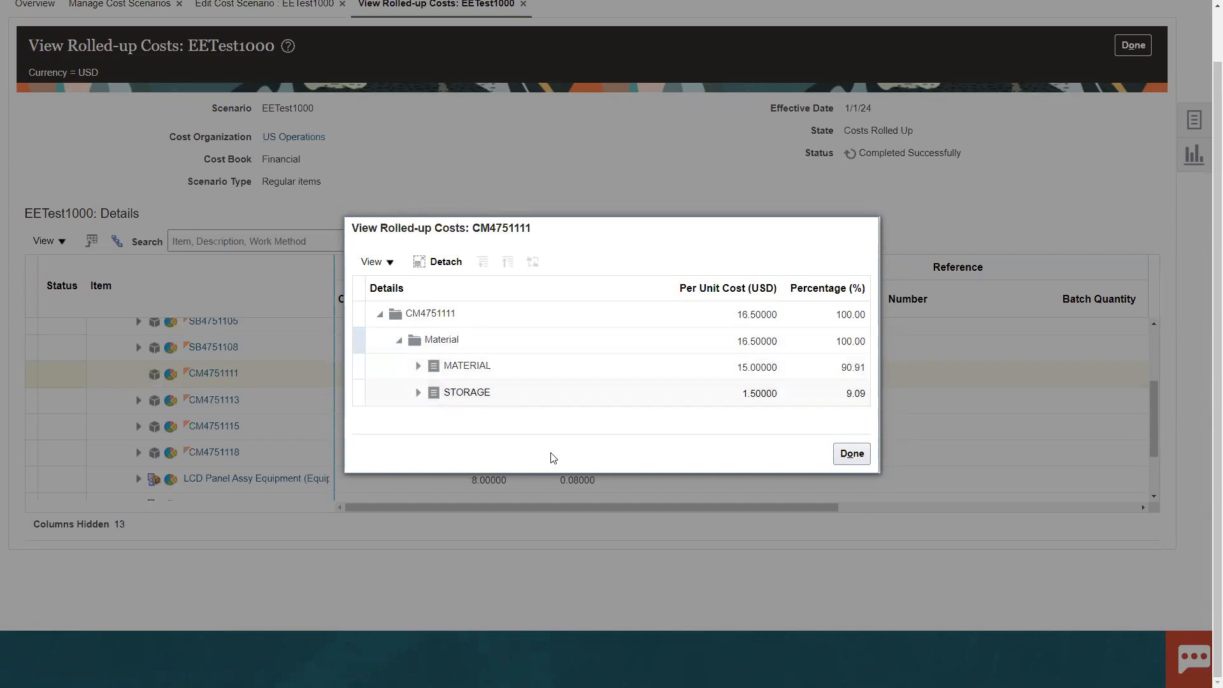
mouse_move(778, 484)
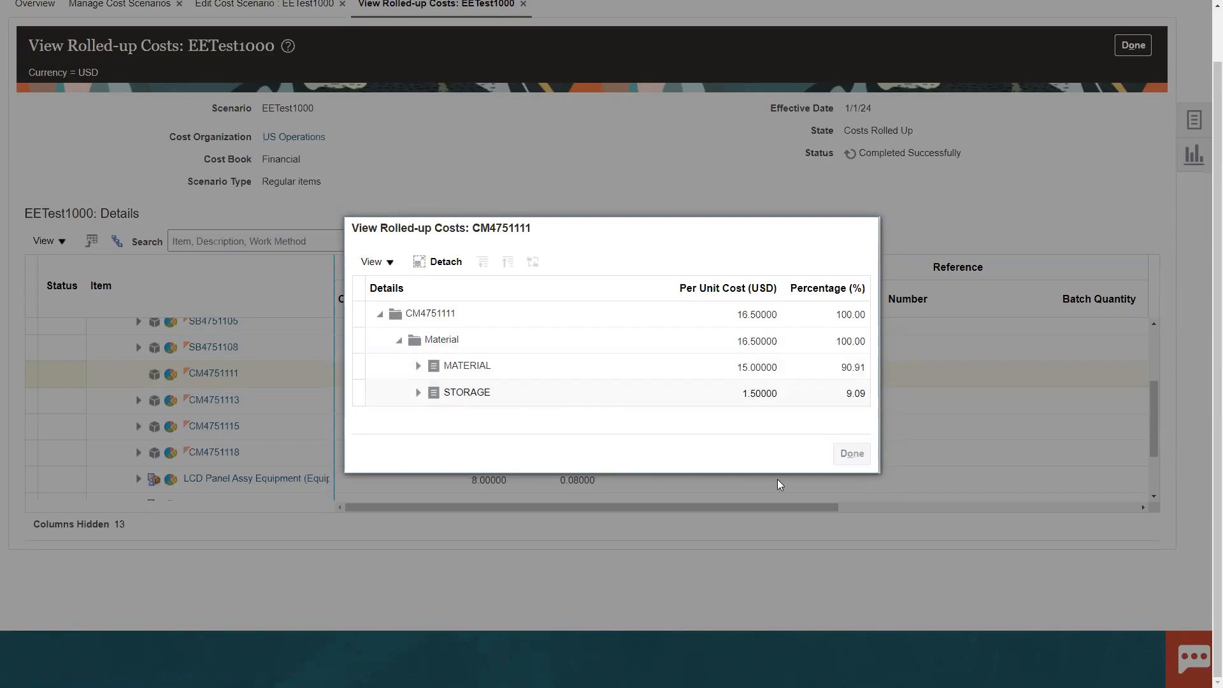
Close the CM4751111 breakdown window, returning to EETest1000's rolled-up costs tree
click(851, 453)
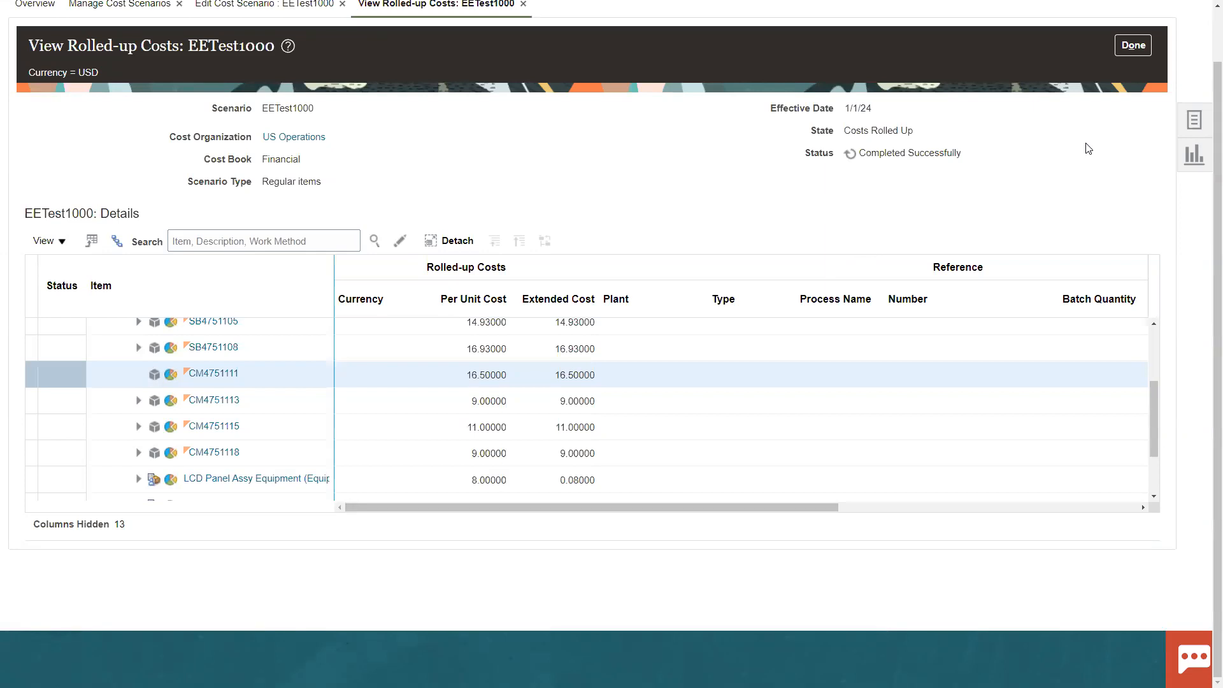
mouse_move(1094, 167)
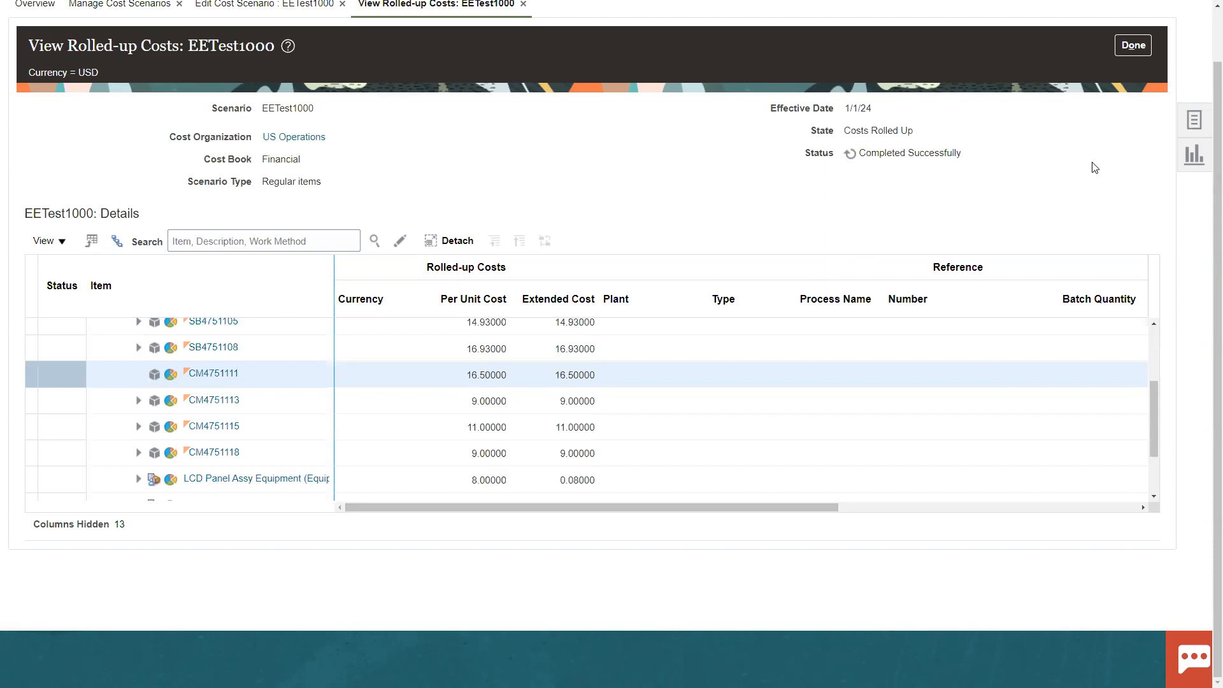
mouse_move(1194, 149)
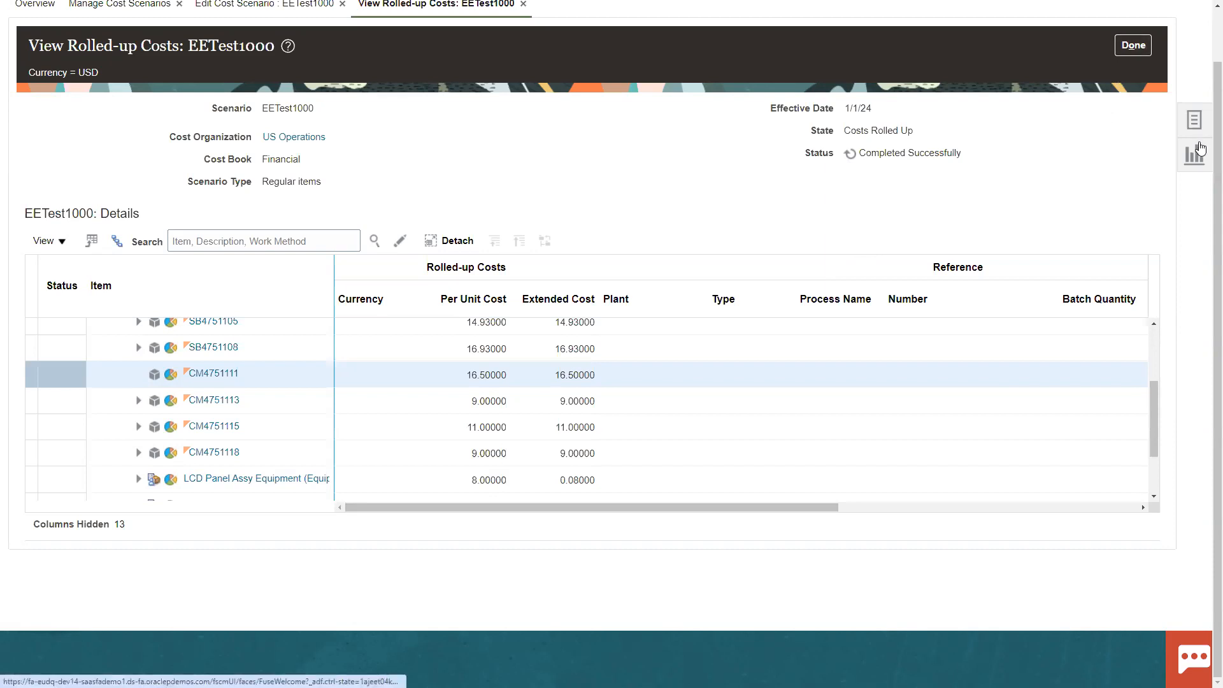